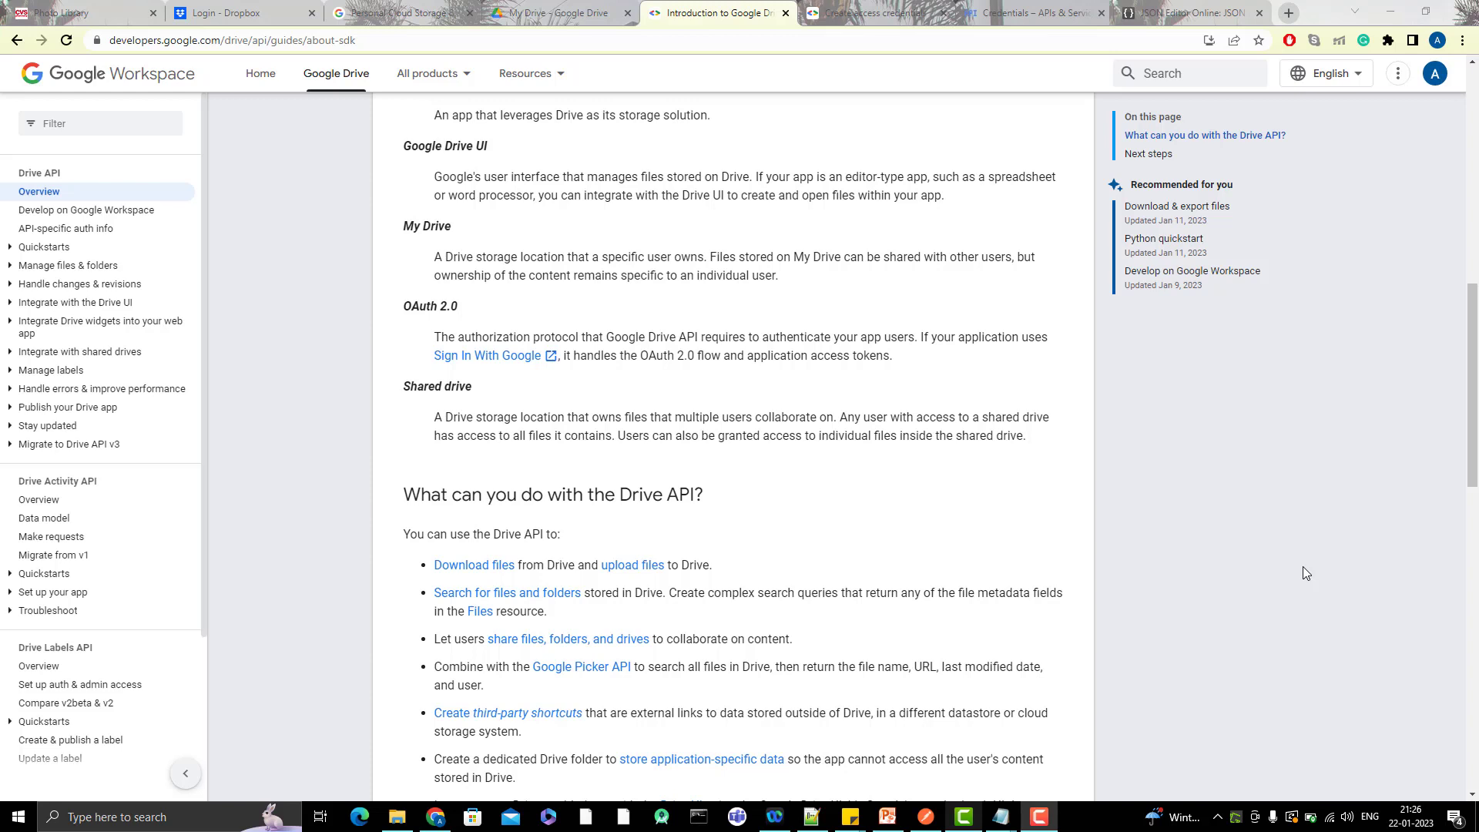
View the web client credentials JSON, then switch to the 'Using OAuth 2.0 to Access Google APIs' page
click(78, 684)
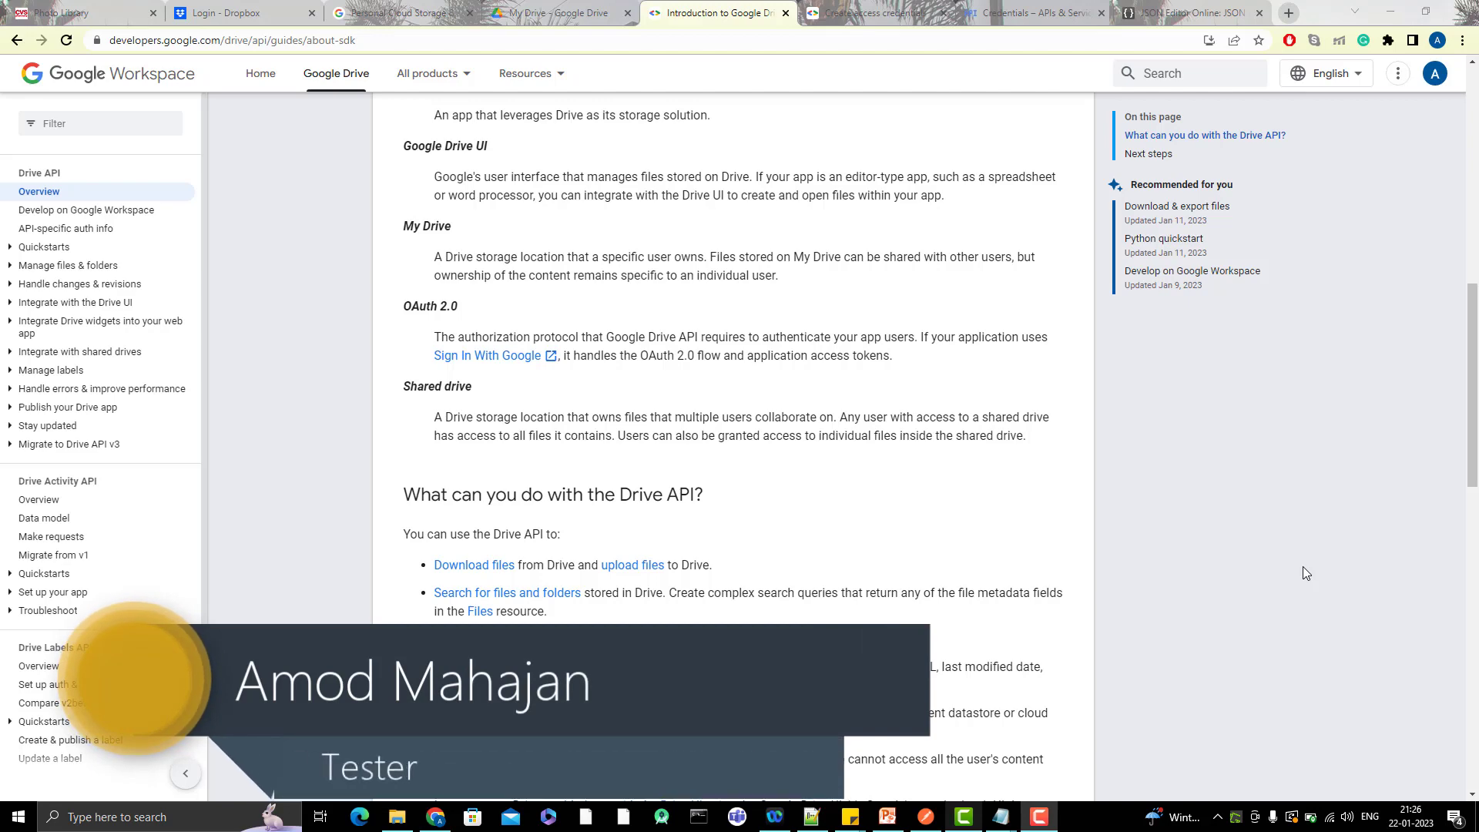
click(1188, 14)
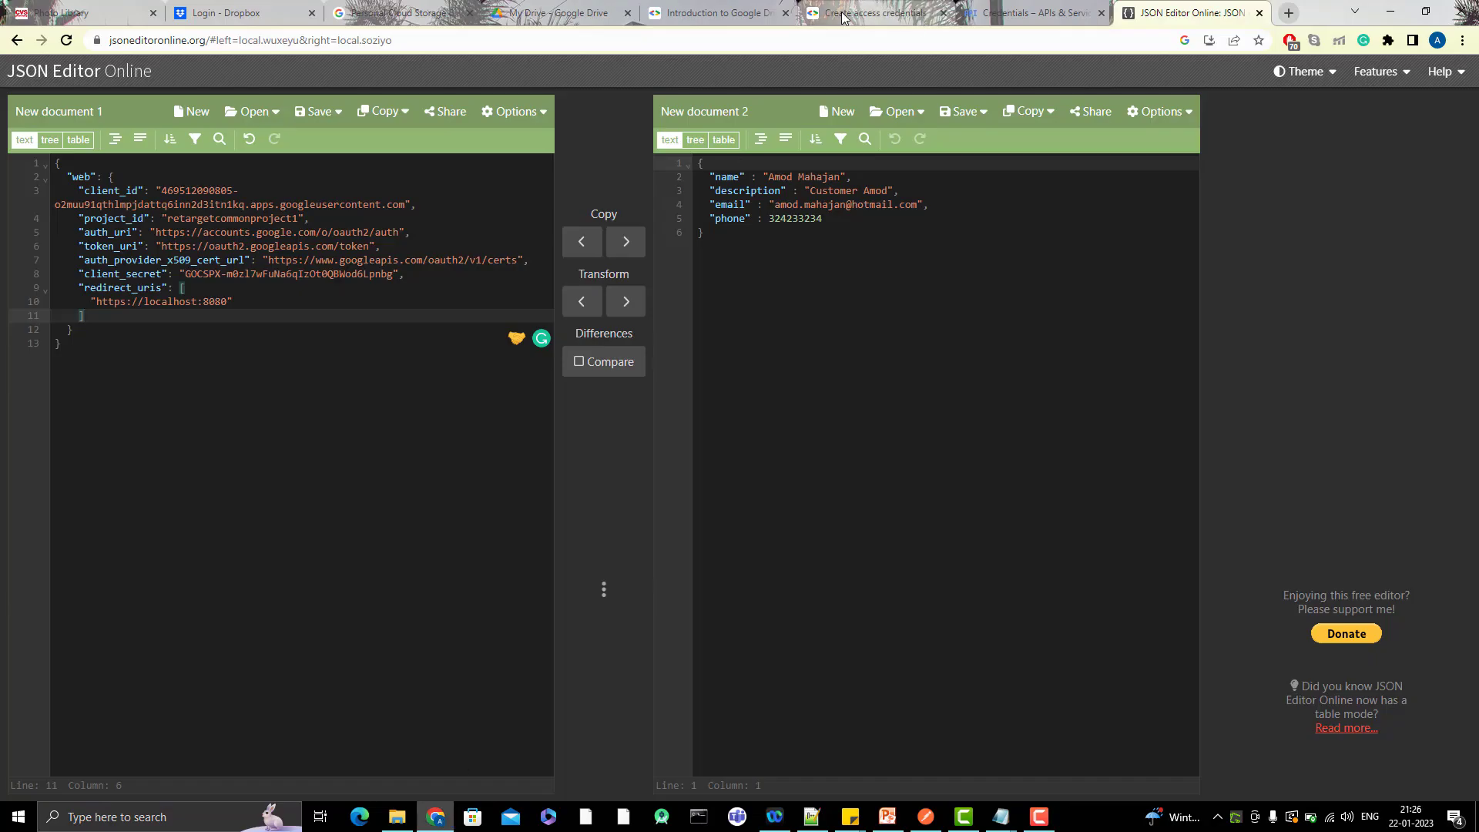
click(712, 13)
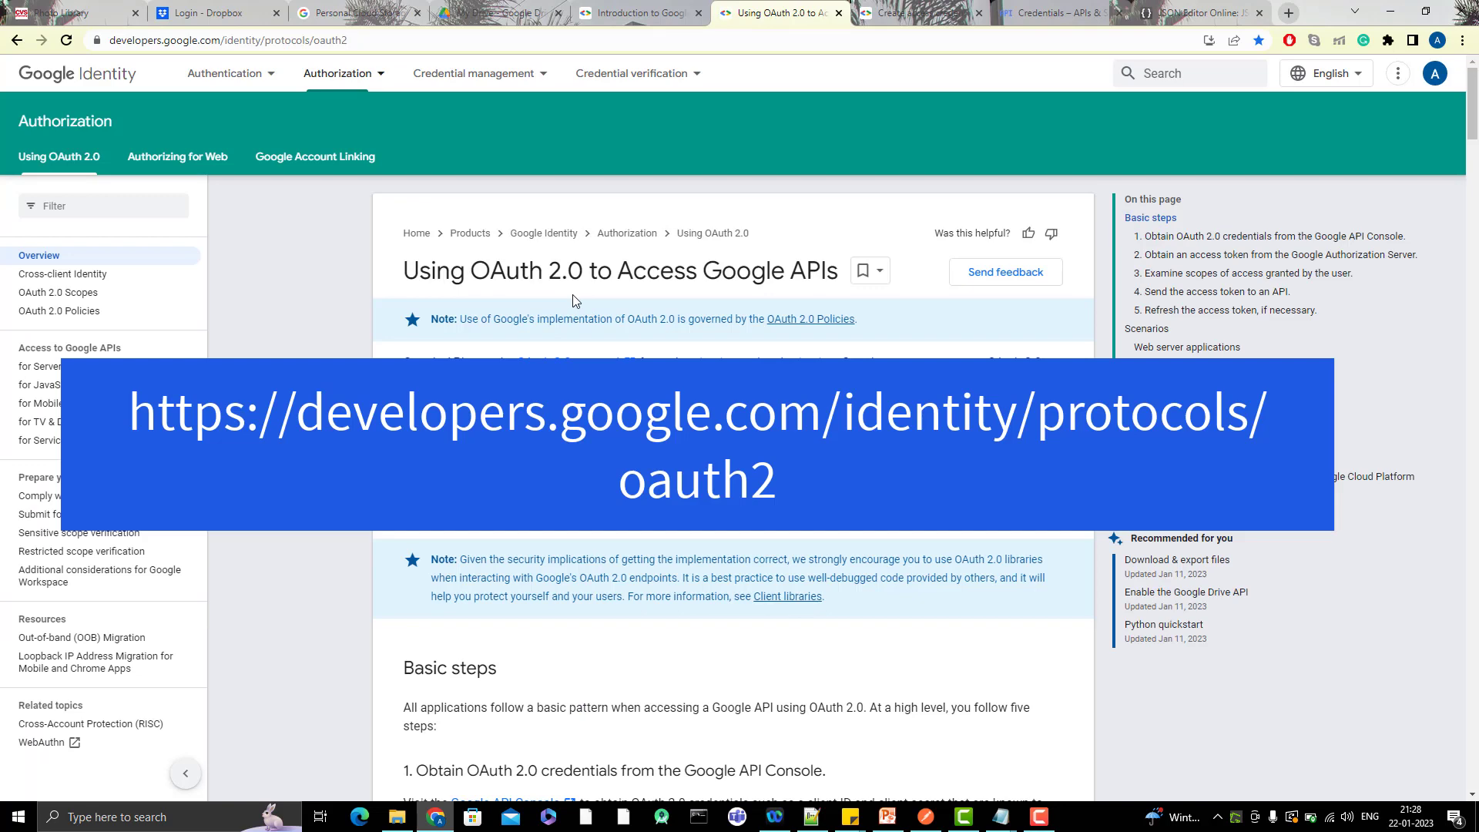
scroll(down, 3)
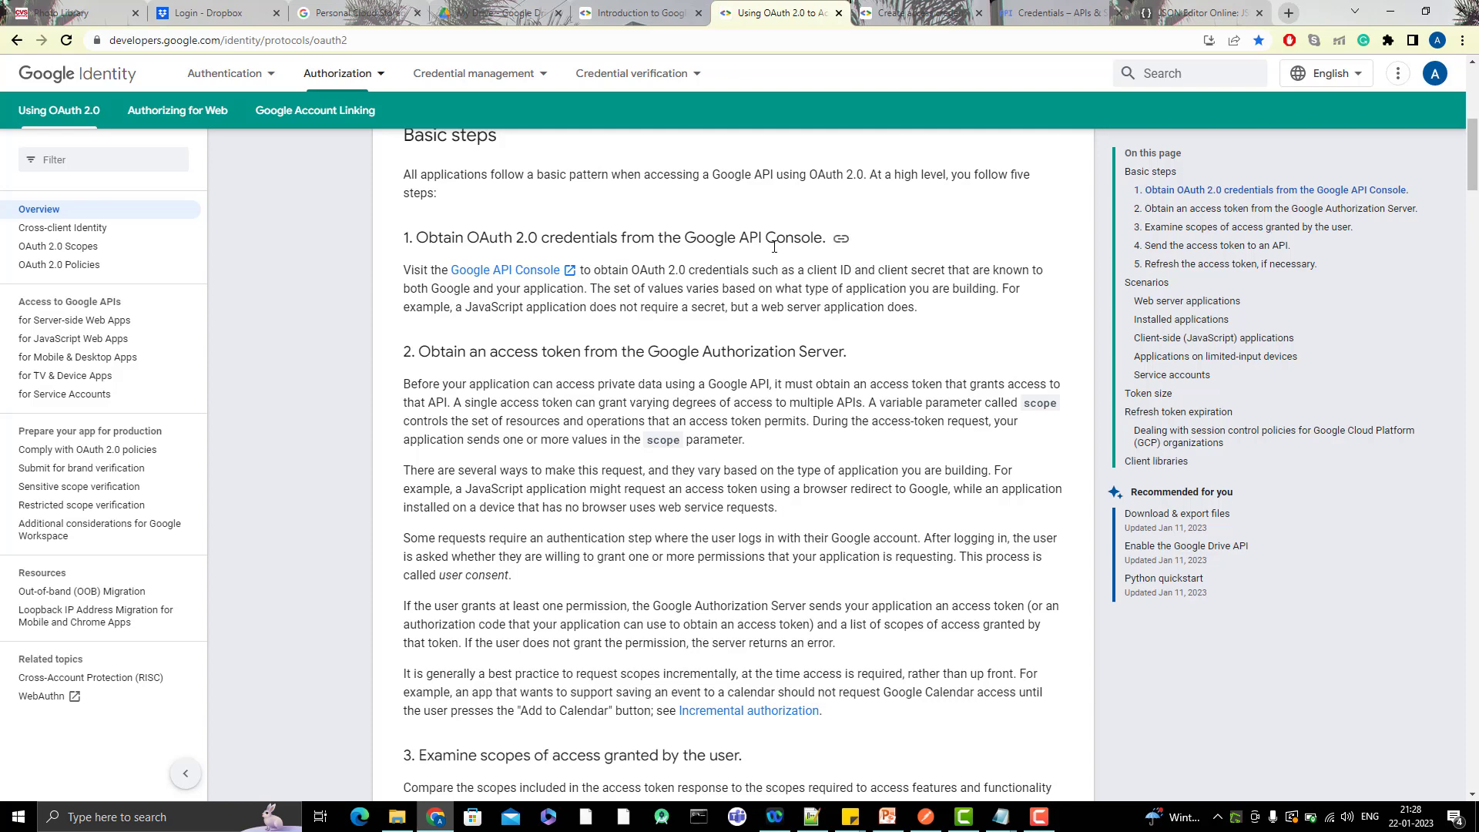
mouse_move(580, 342)
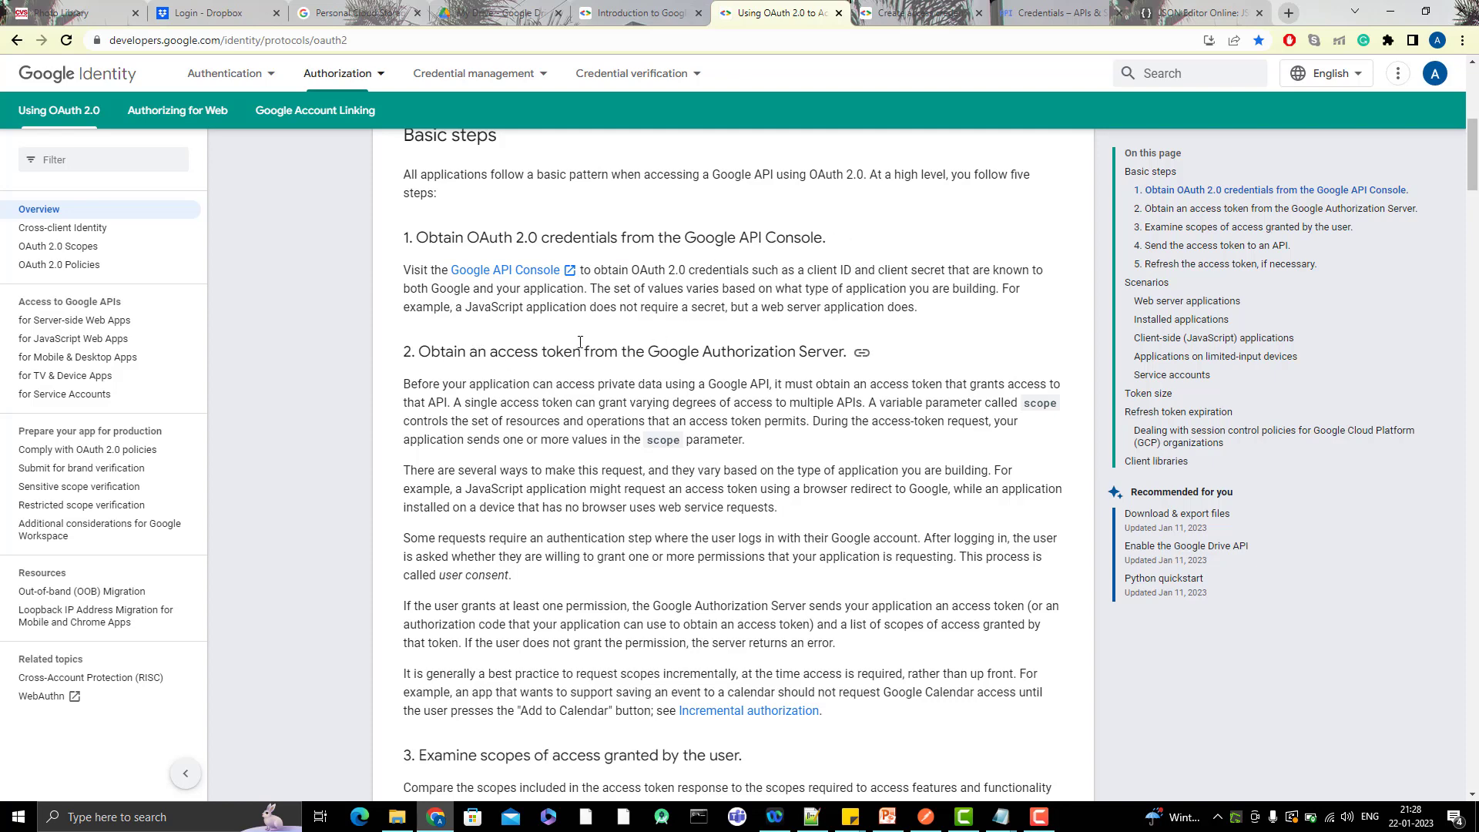
mouse_move(786, 368)
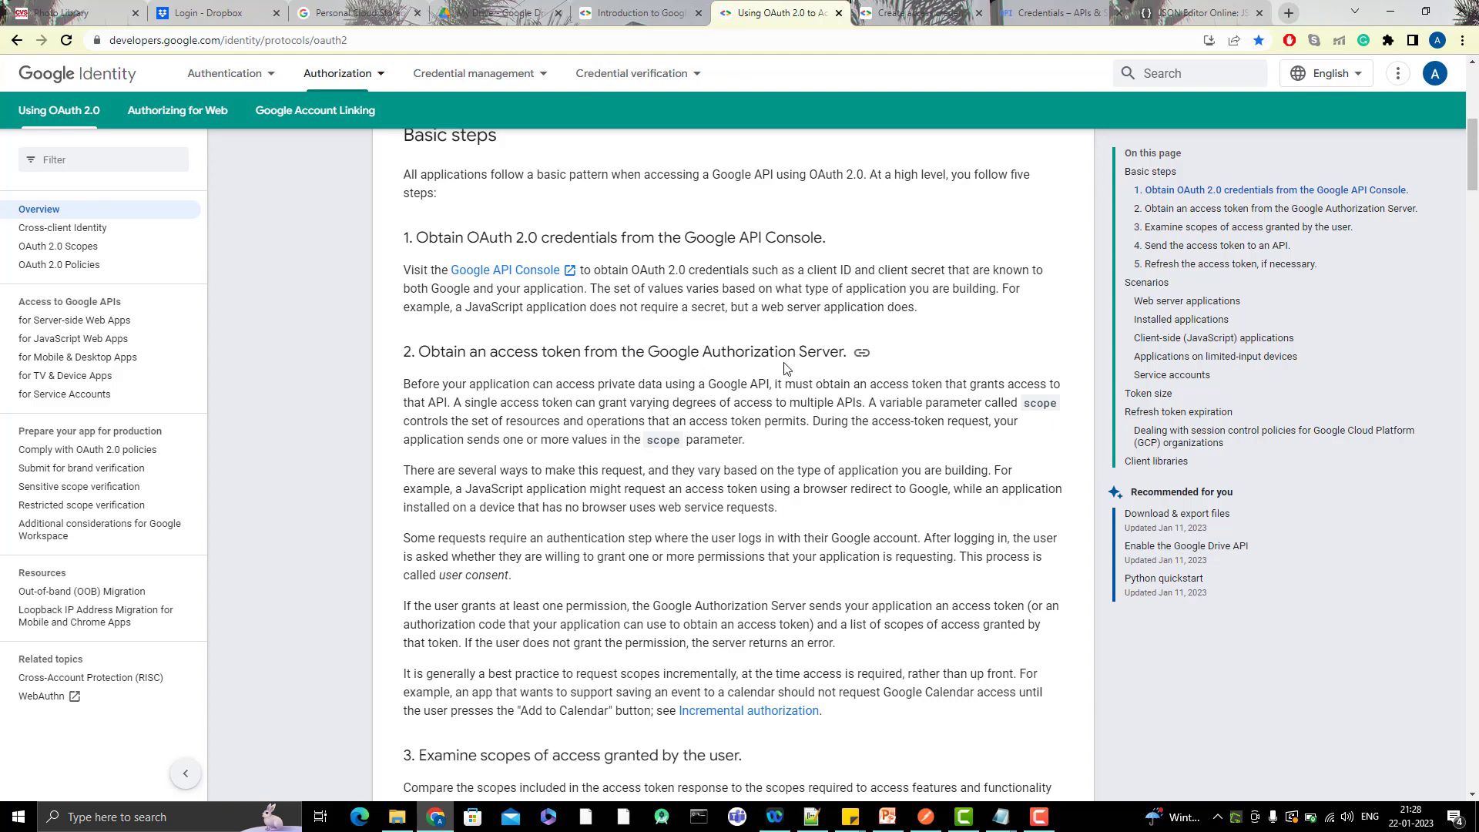
scroll(down, 3)
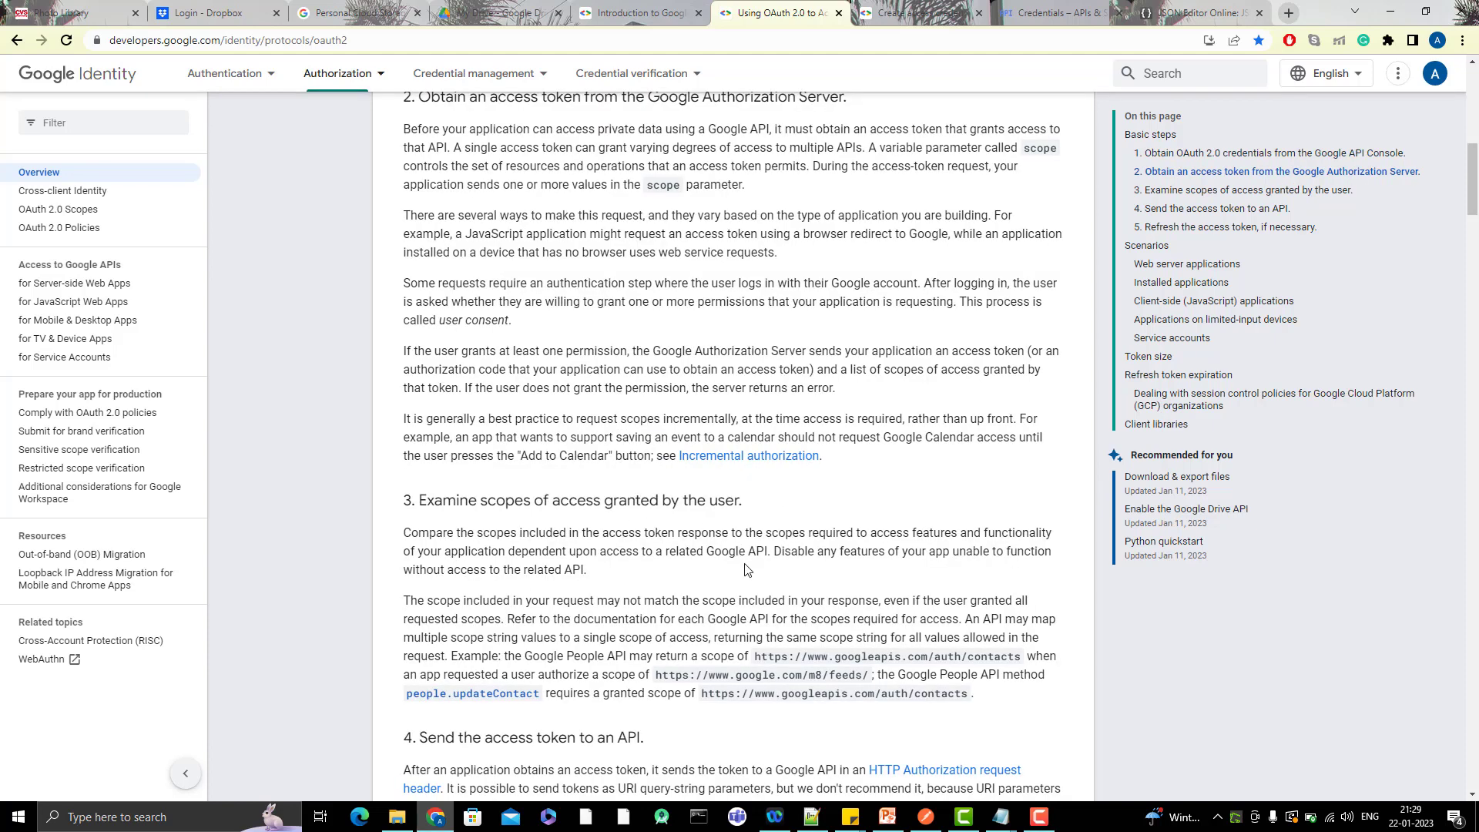
scroll(down, 3)
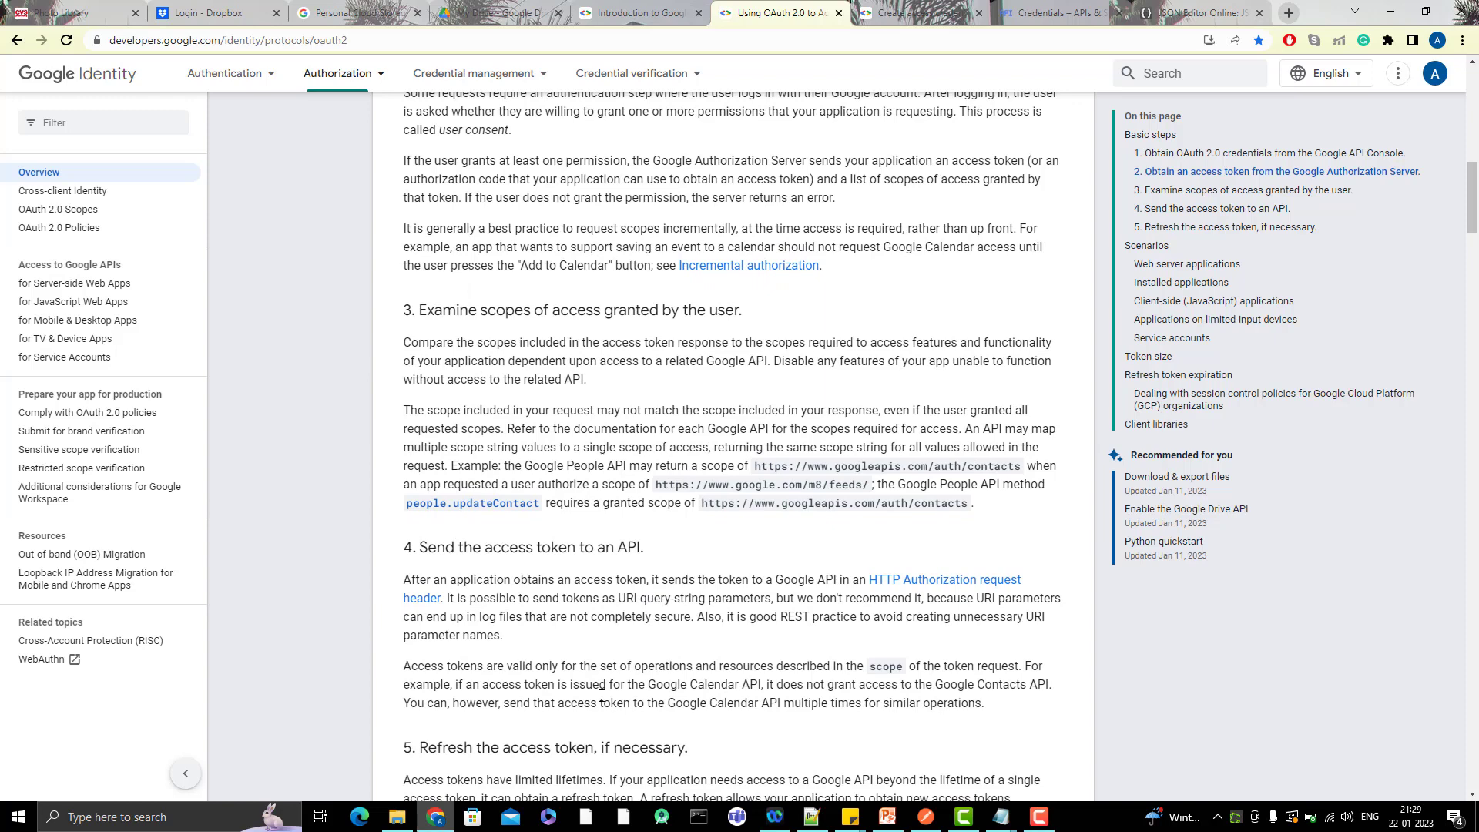
scroll(down, 3)
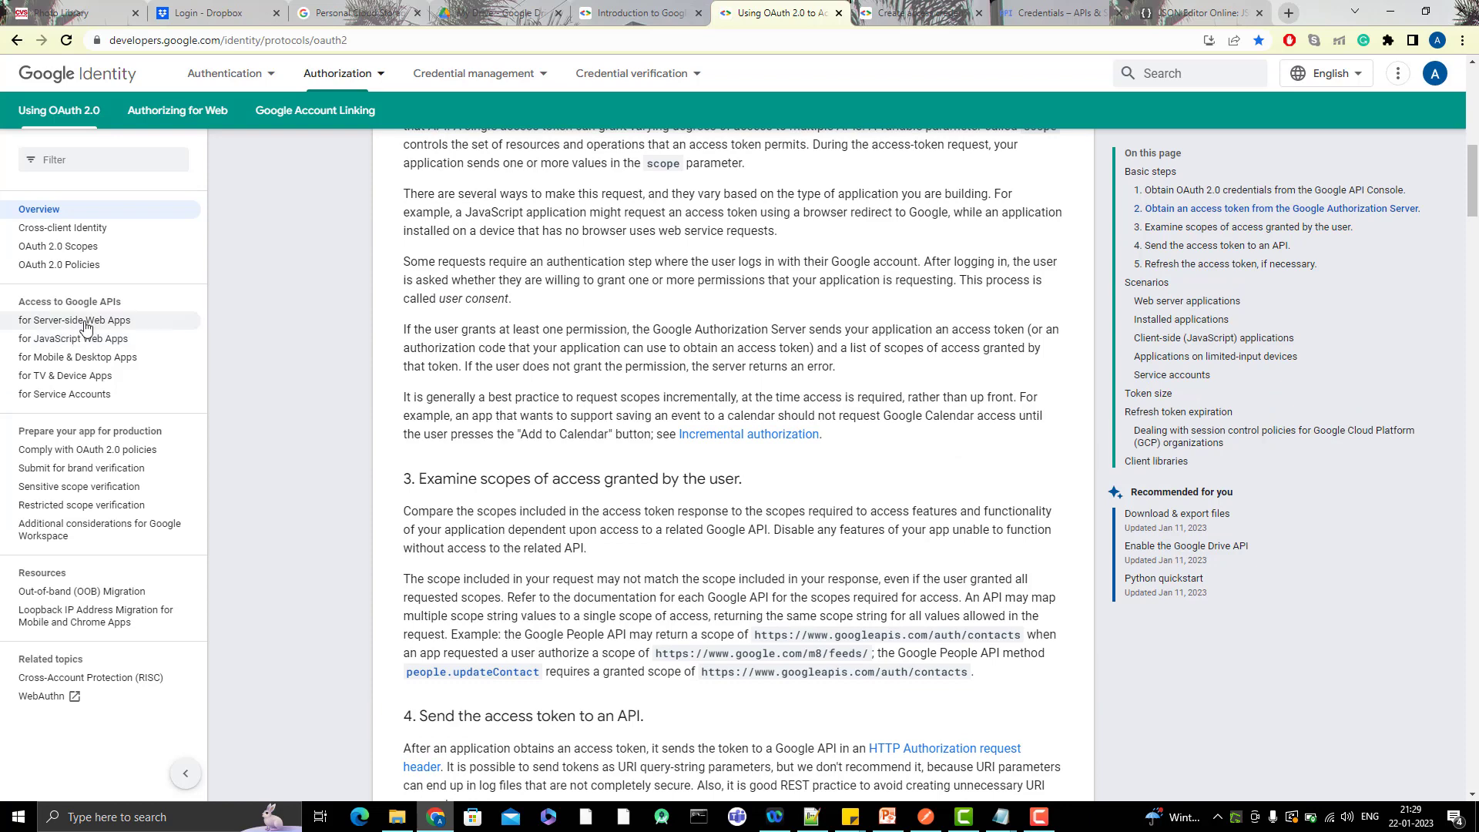
Read the server-side web apps OAuth guide down to 'Obtaining OAuth 2.0 access tokens'
click(74, 321)
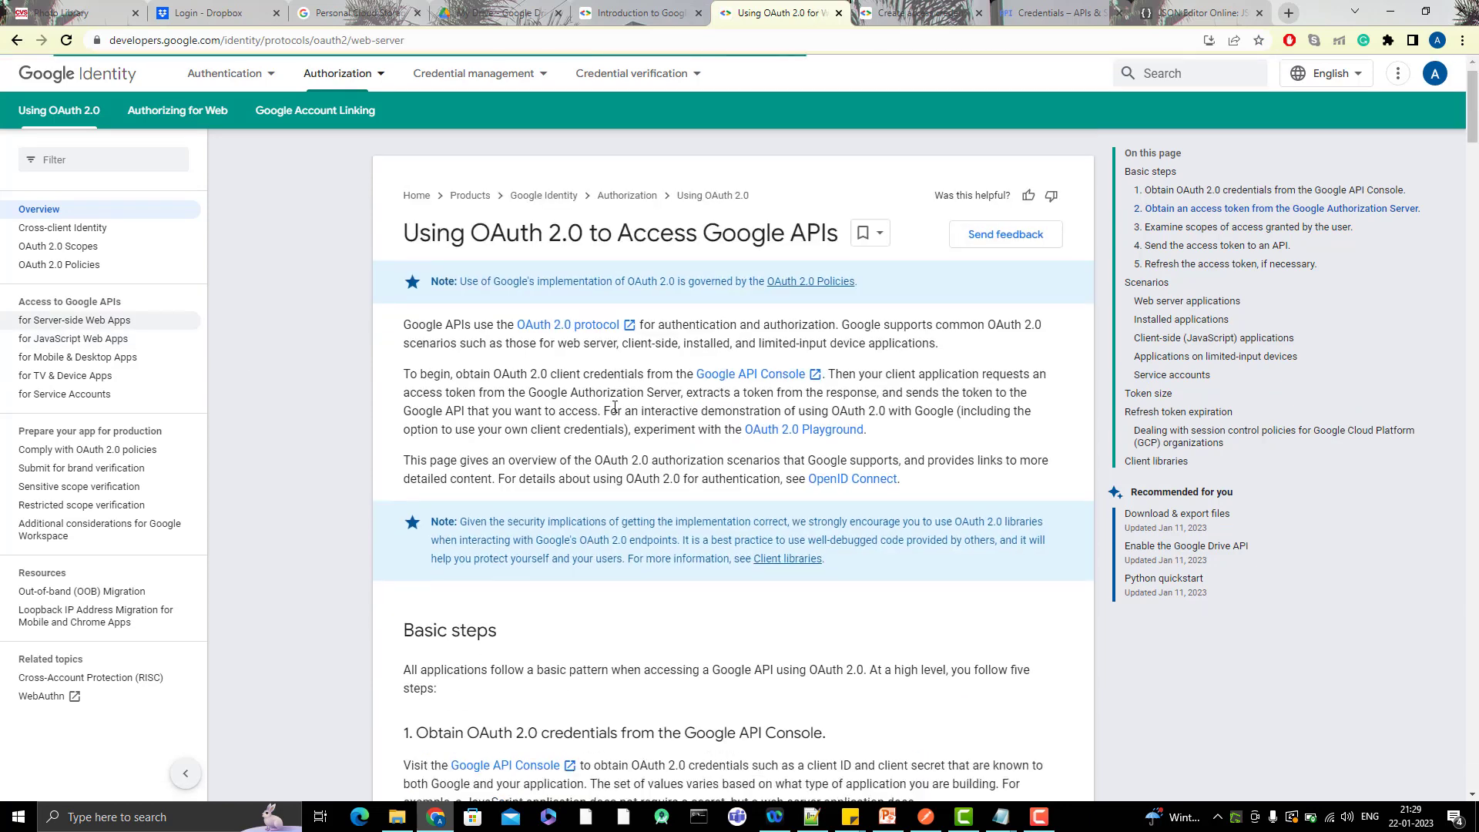
scroll(down, 3)
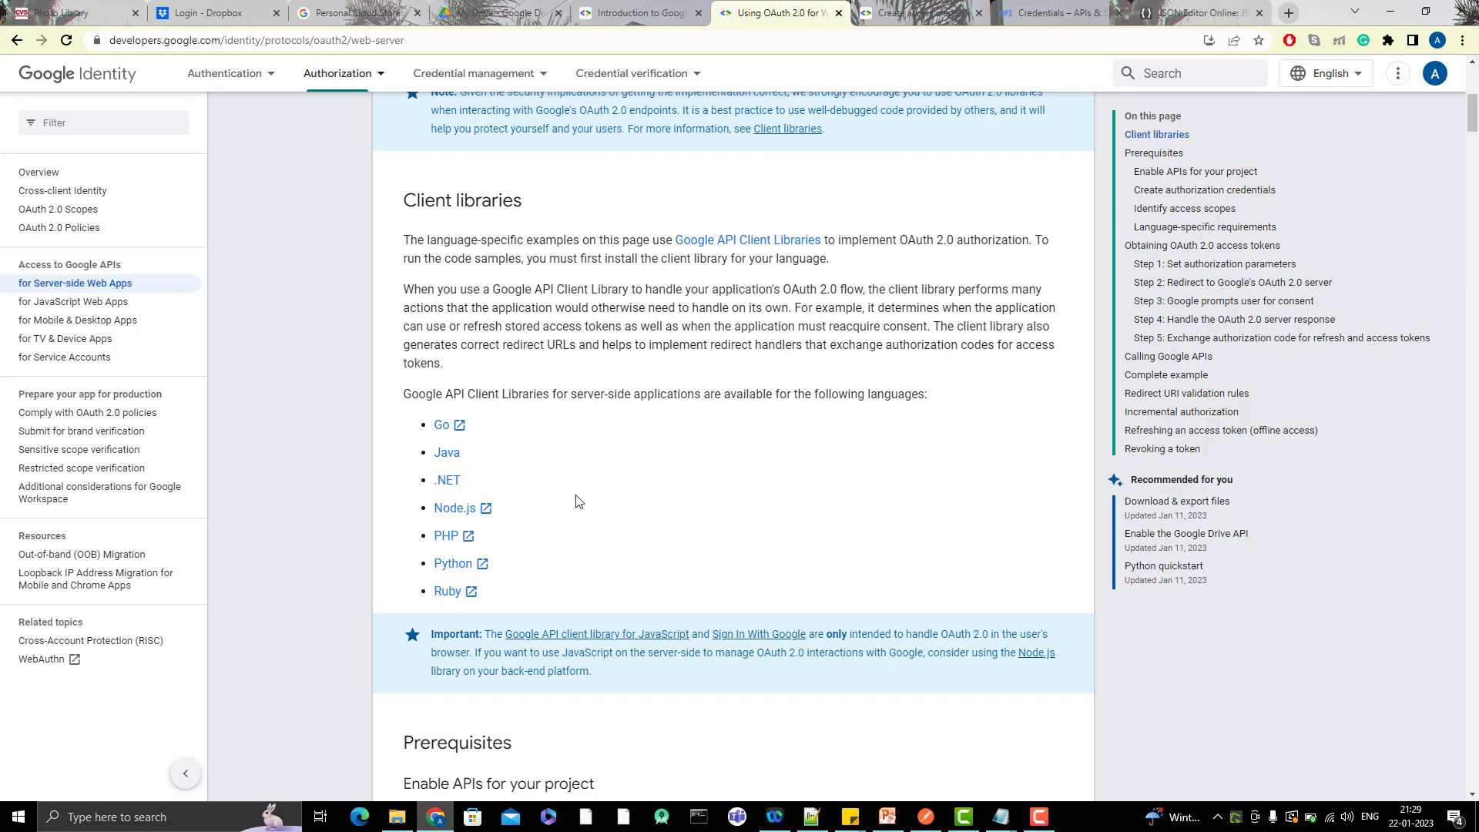
scroll(down, 3)
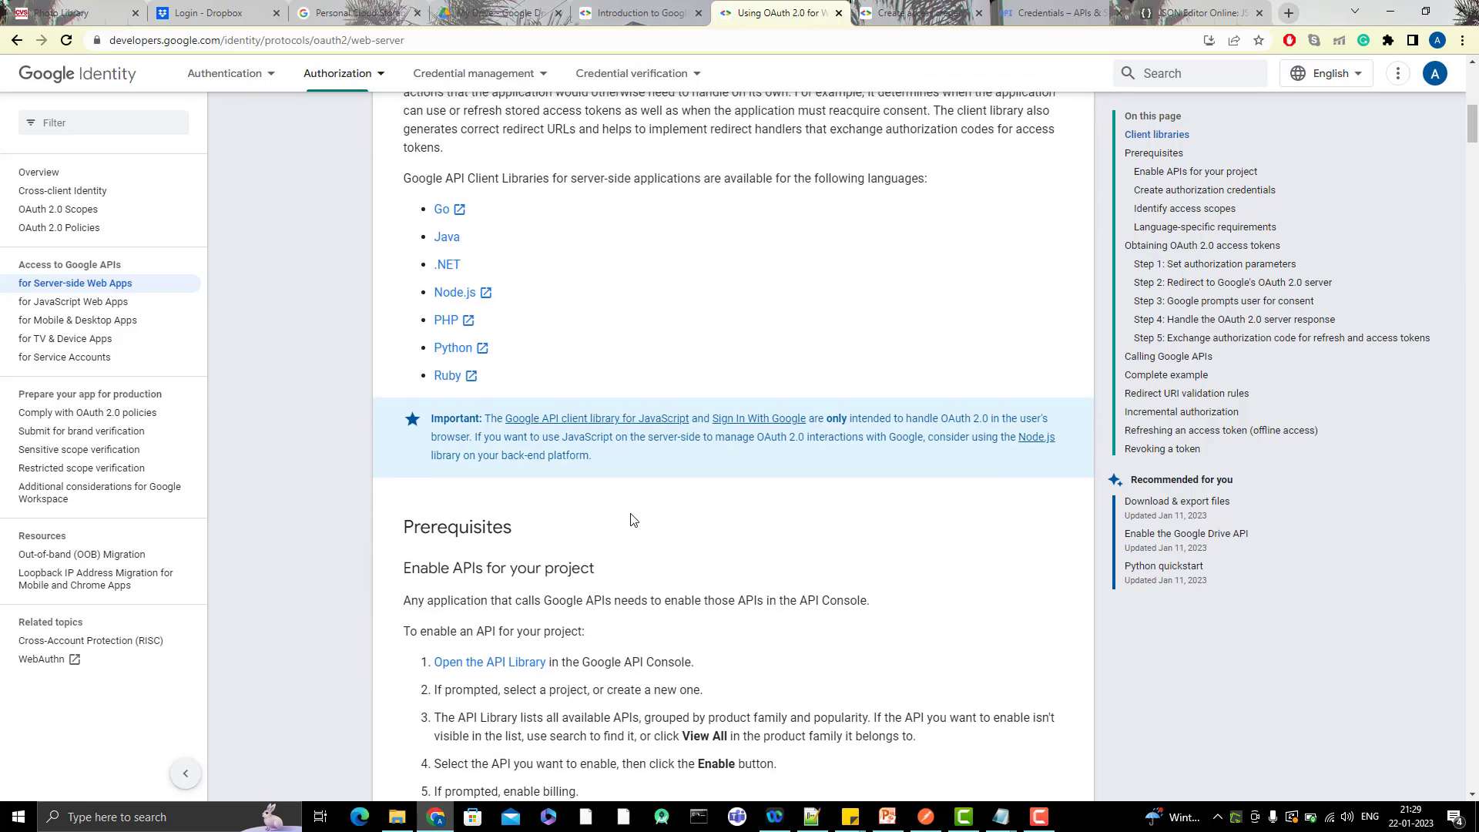
scroll(down, 3)
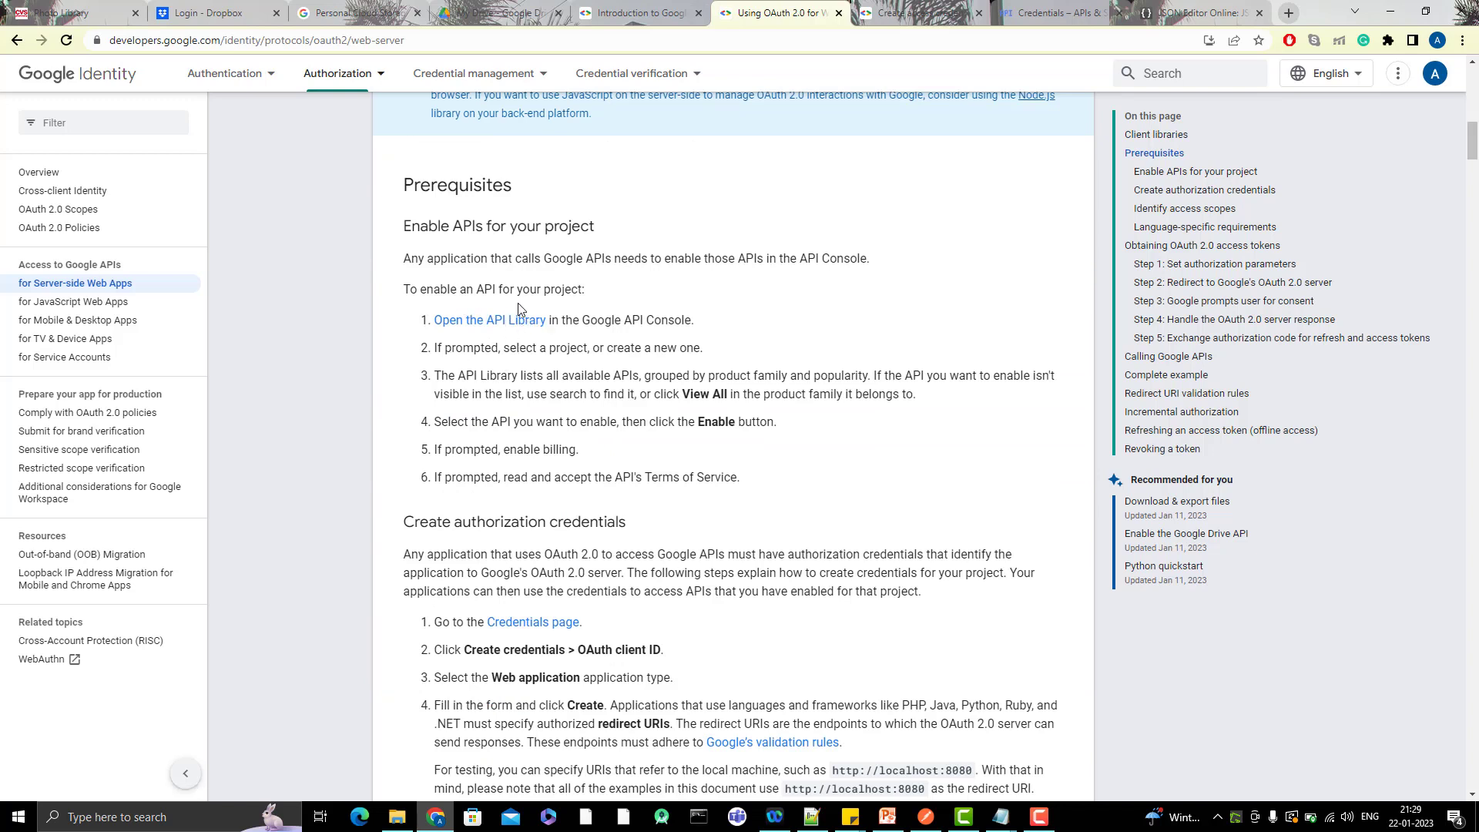
mouse_move(711, 396)
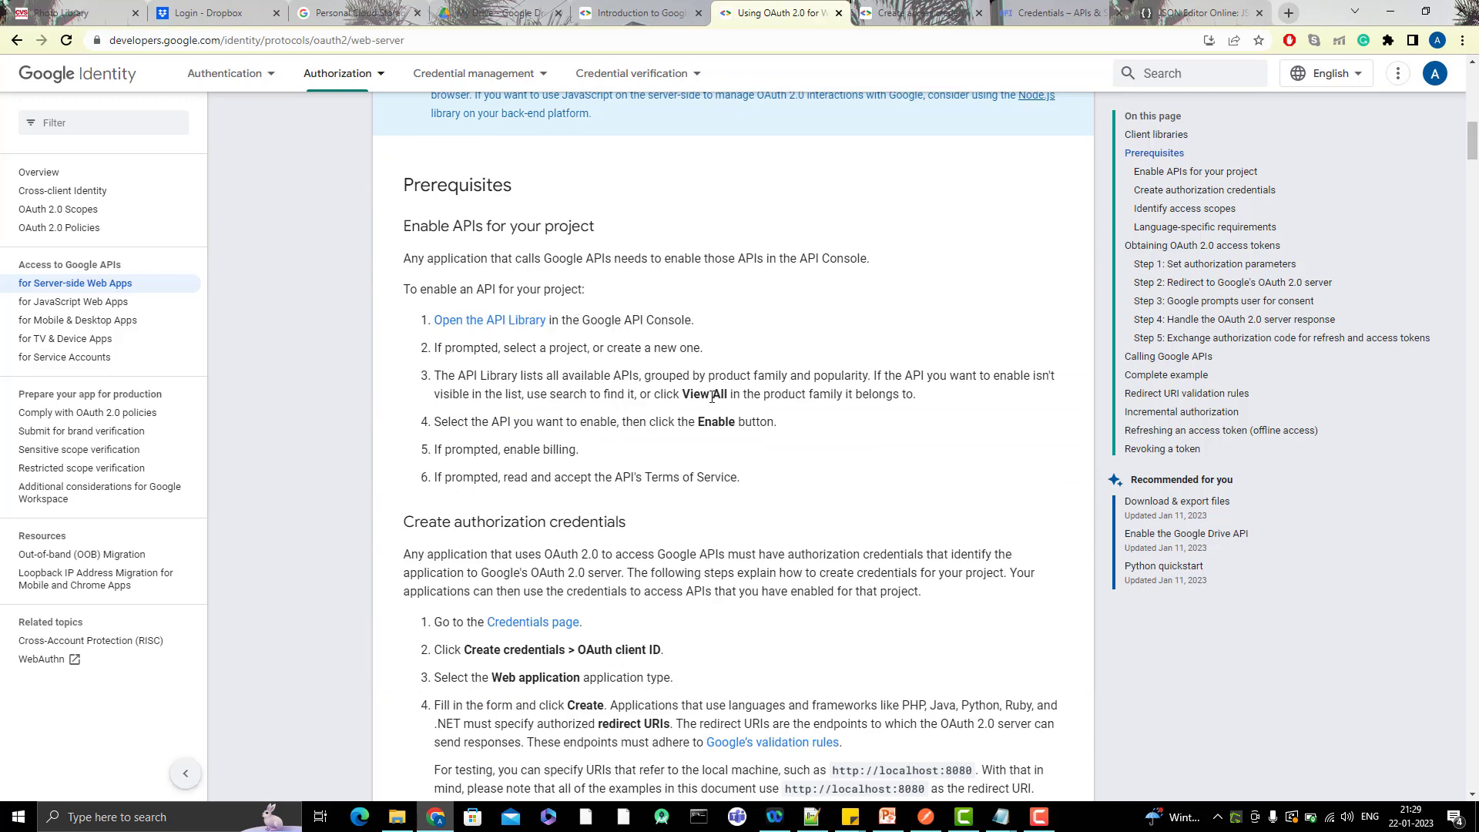
scroll(down, 3)
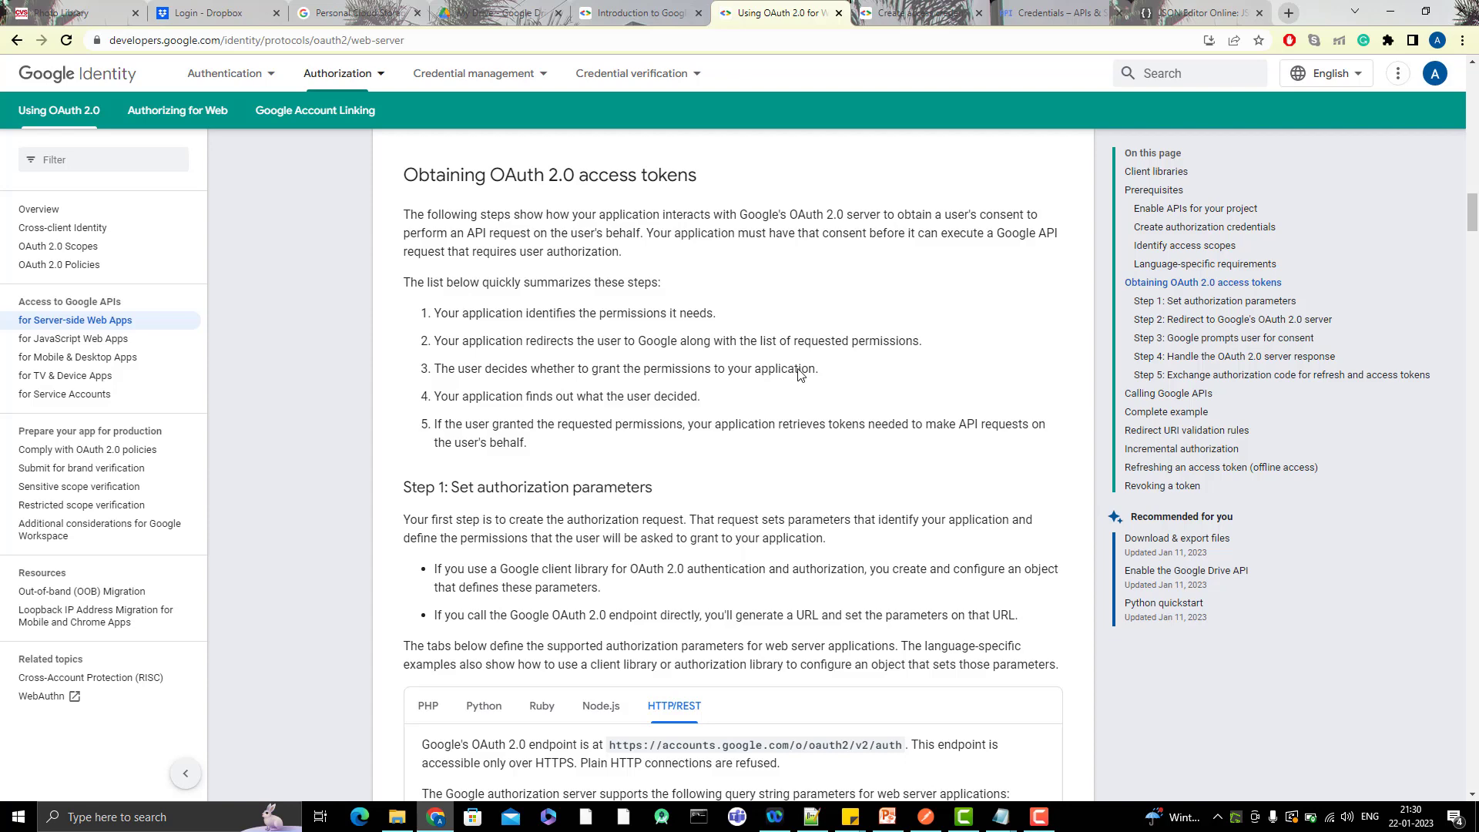
scroll(down, 3)
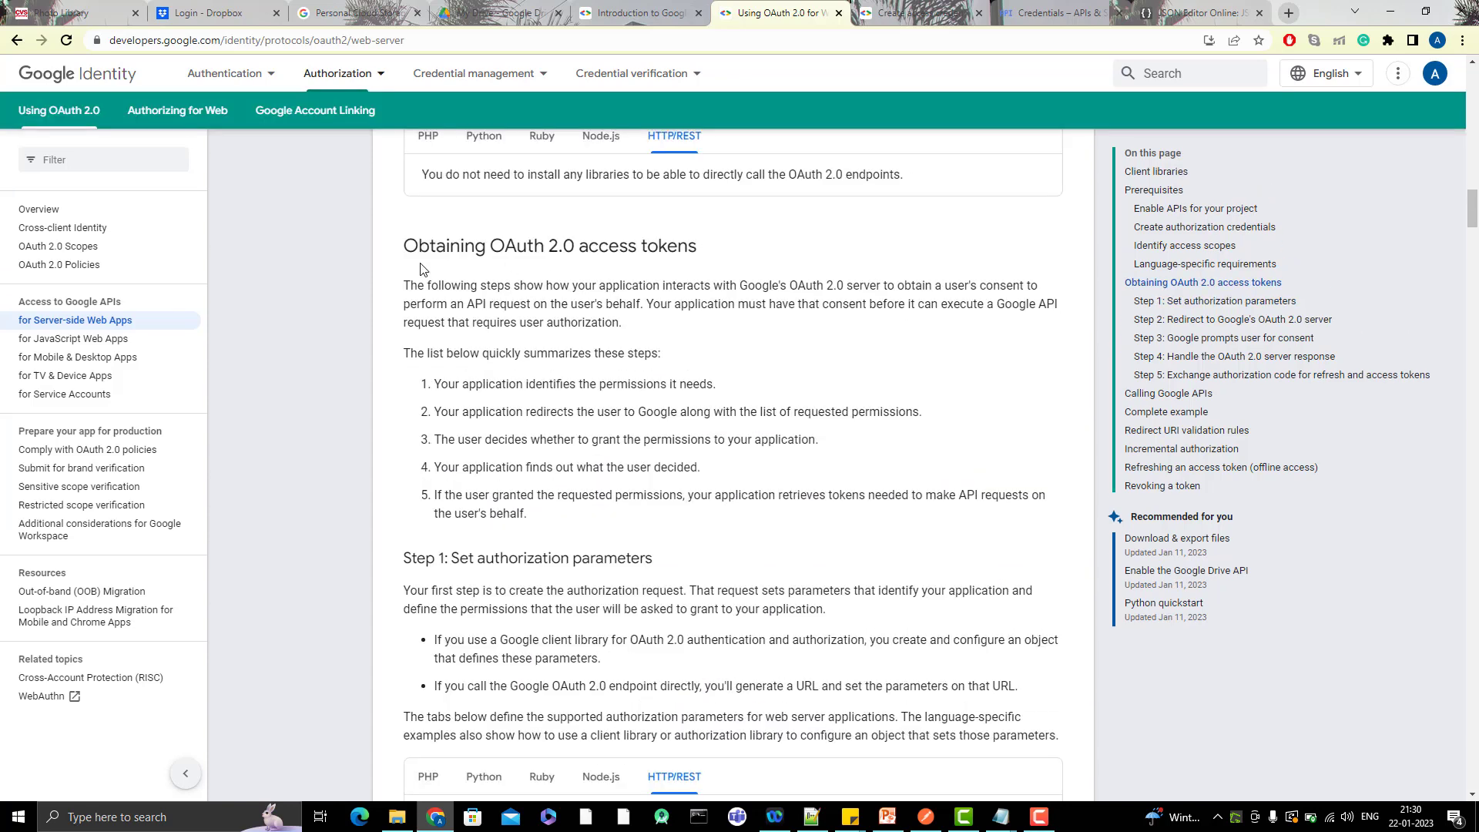
mouse_move(581, 251)
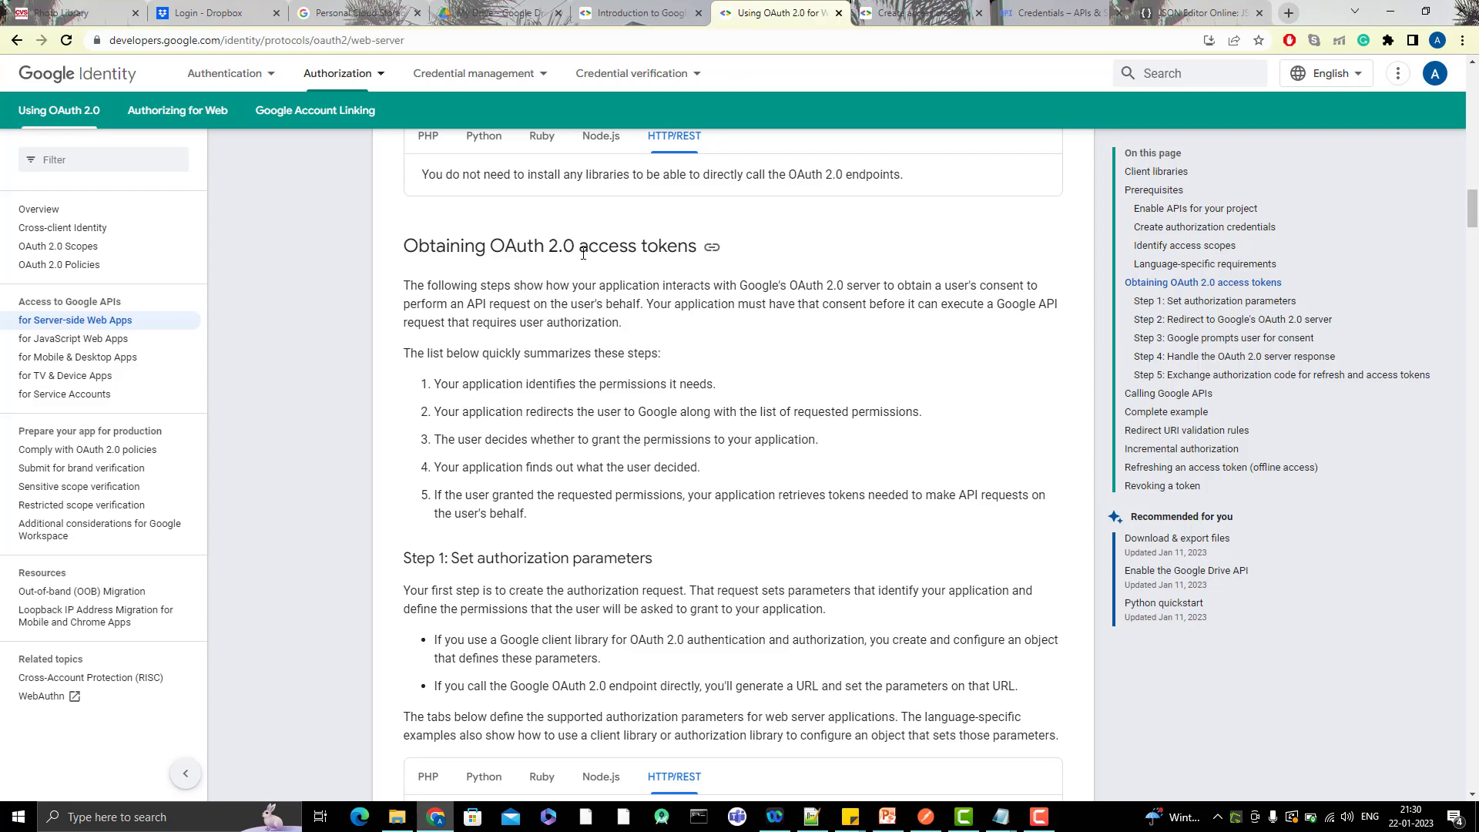
scroll(down, 3)
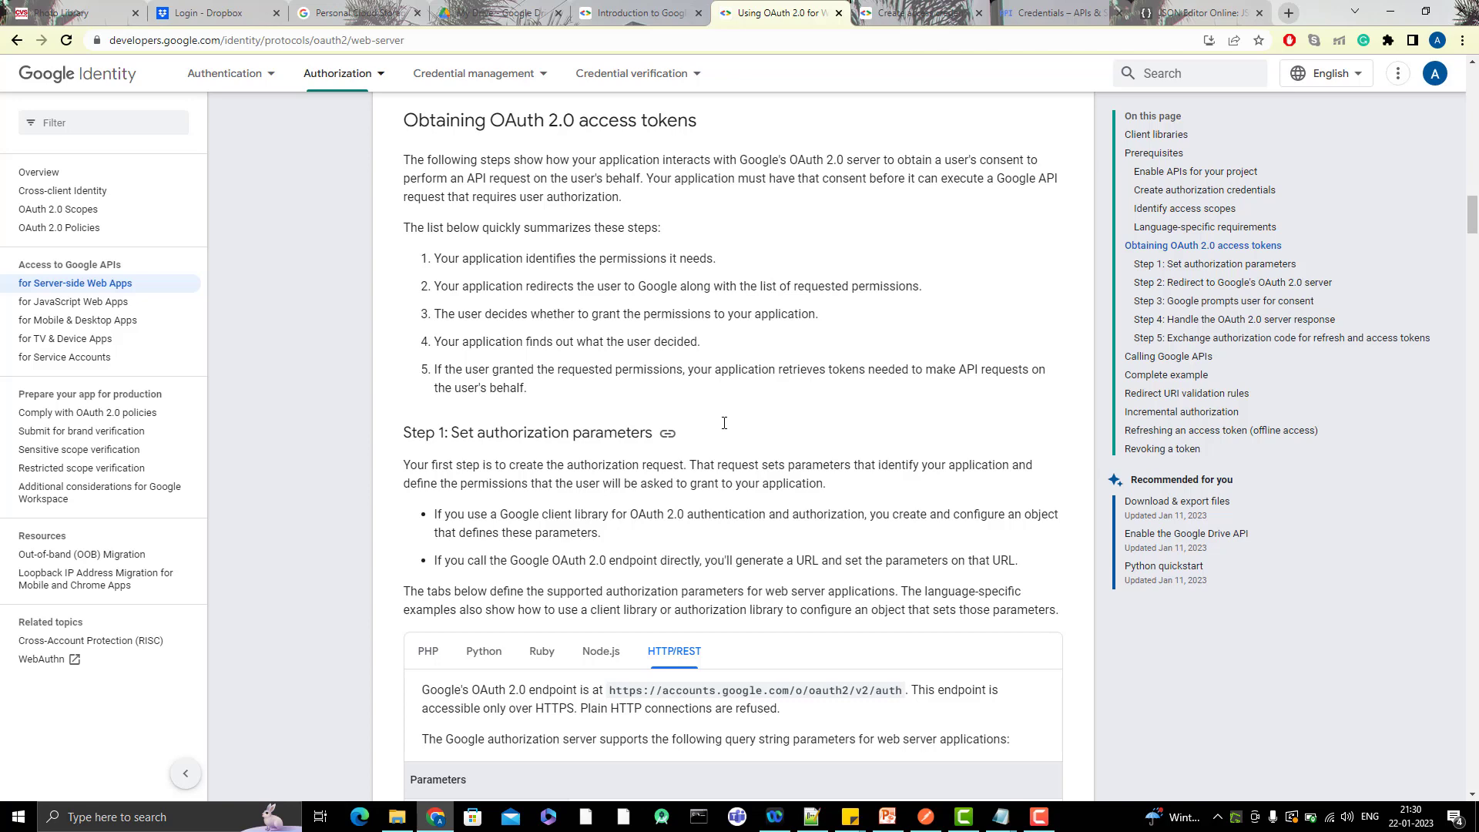
scroll(down, 3)
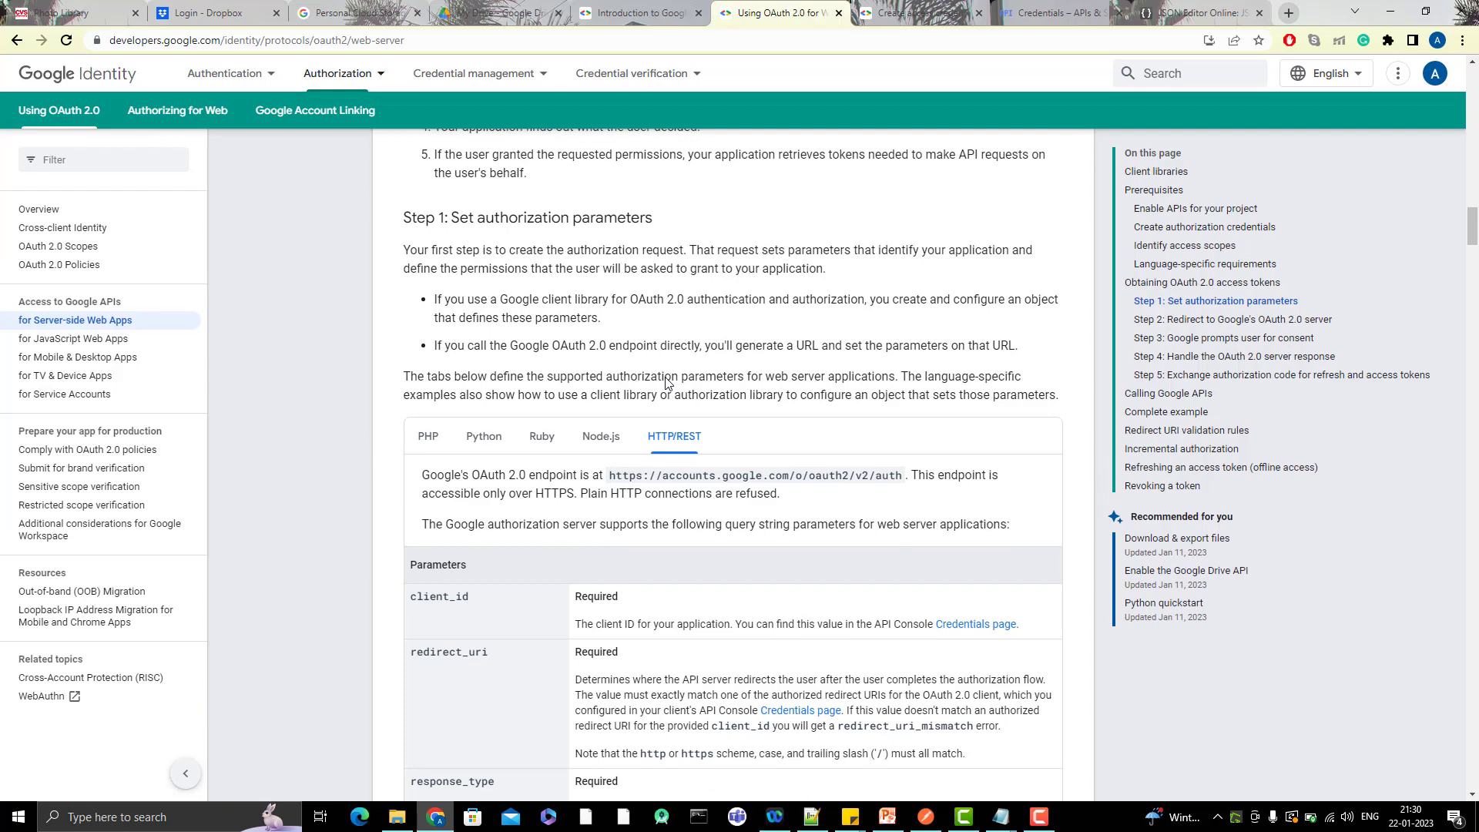
mouse_move(612, 476)
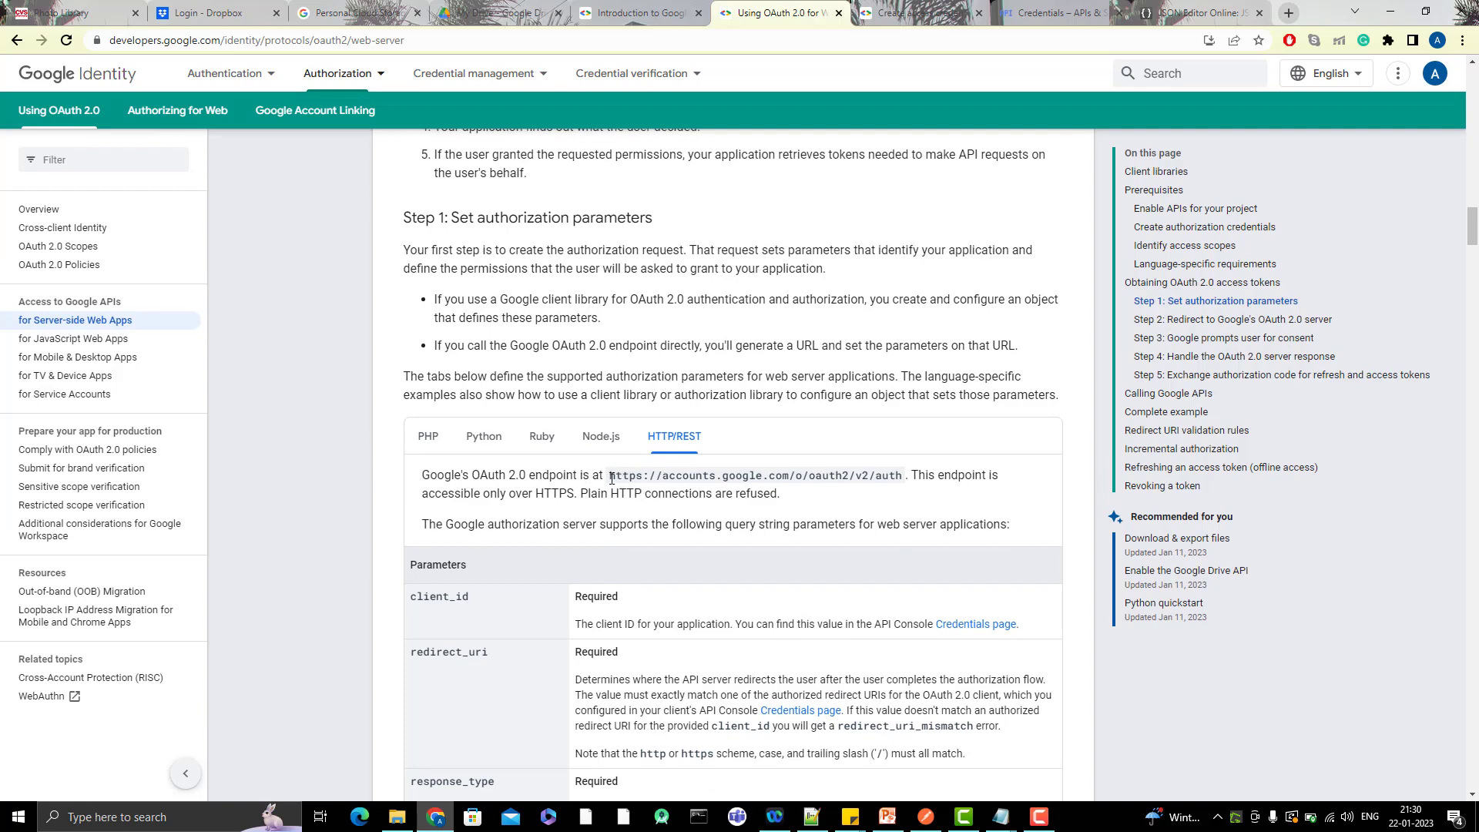
Select the OAuth 2.0 authorization endpoint URL and read past the parameters table to the Step 2 sample redirect
drag(610, 474, 860, 474)
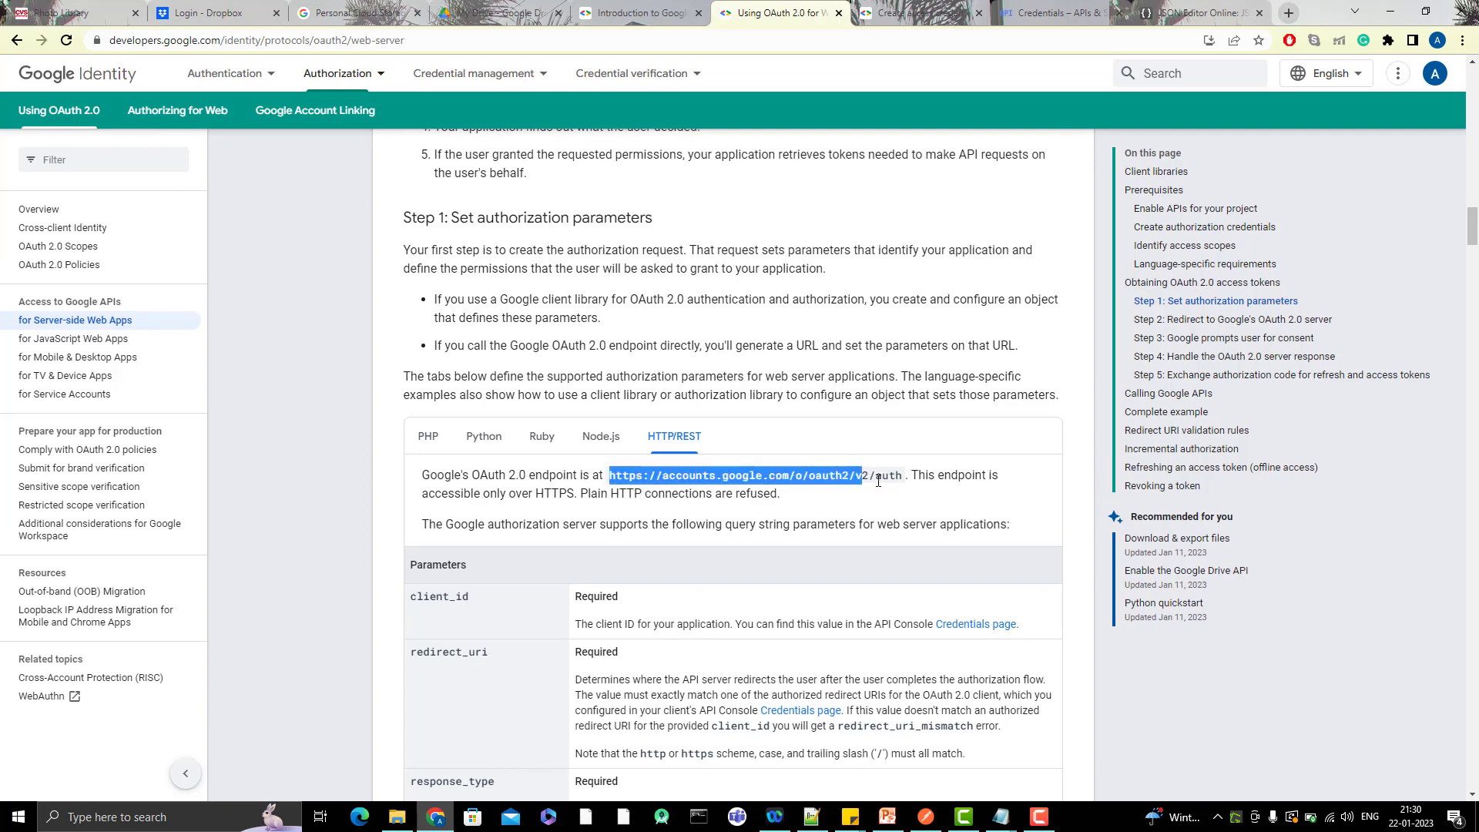
scroll(down, 3)
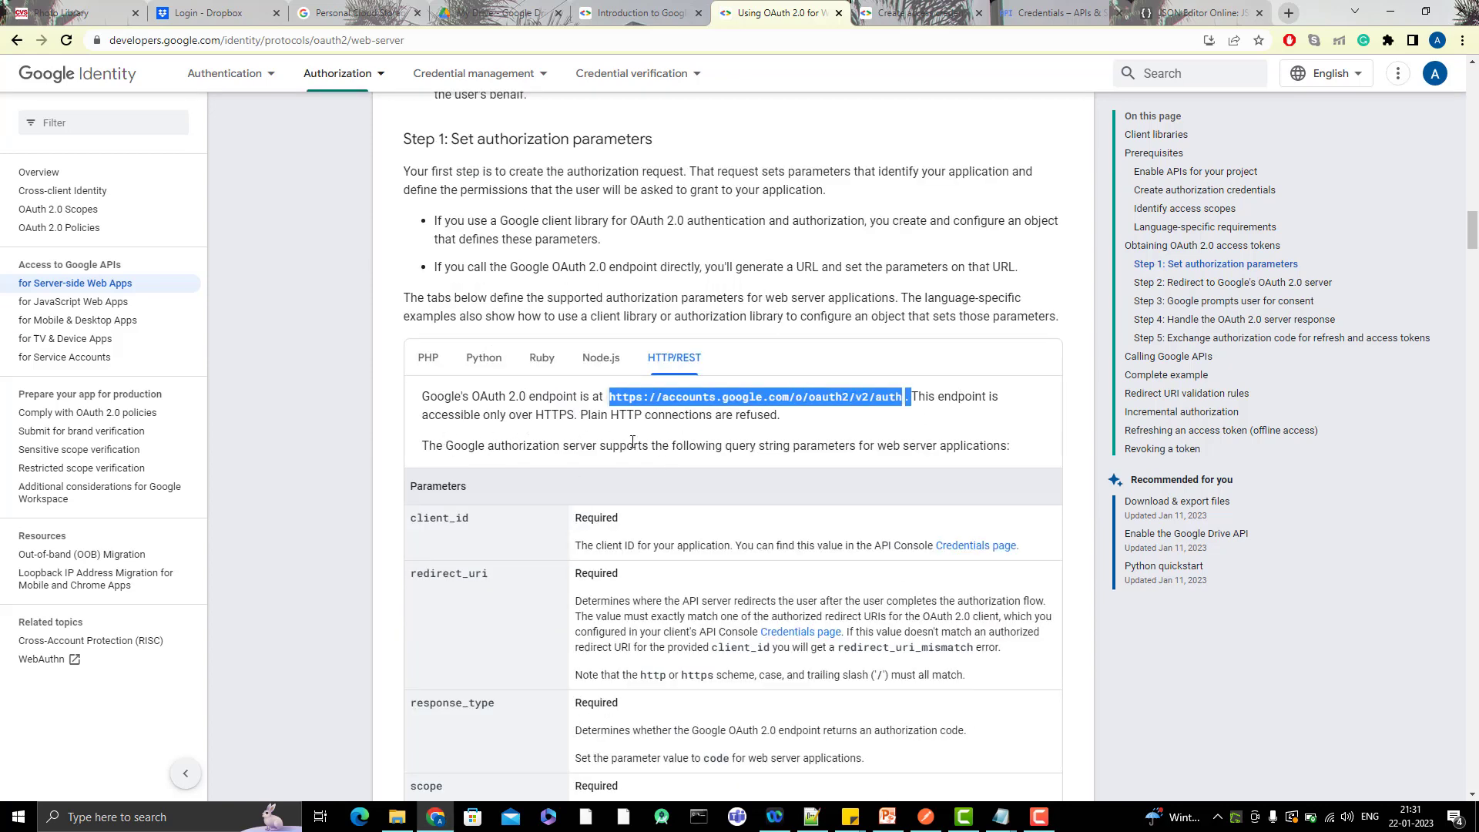
scroll(down, 3)
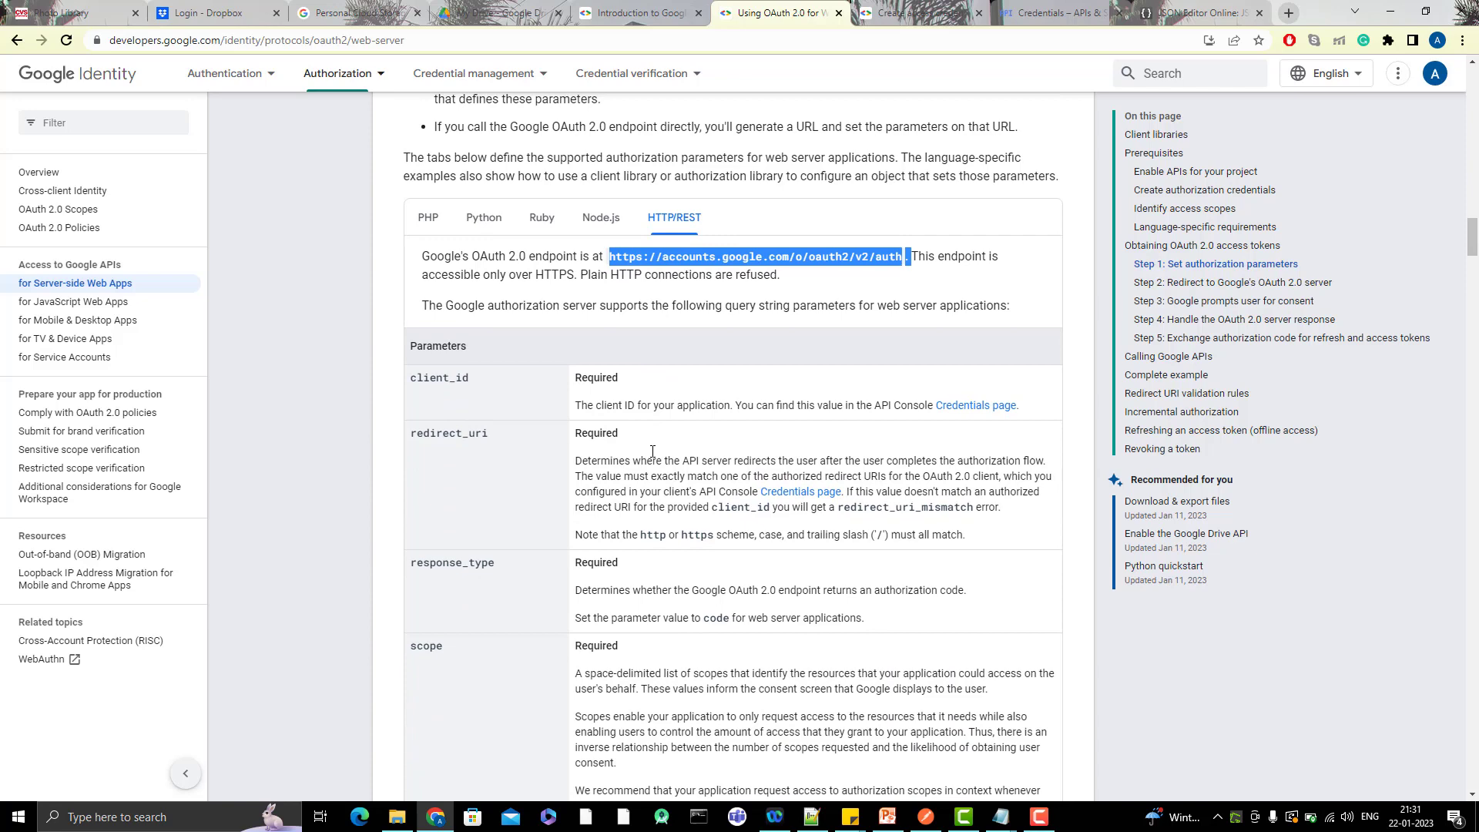
mouse_move(472, 448)
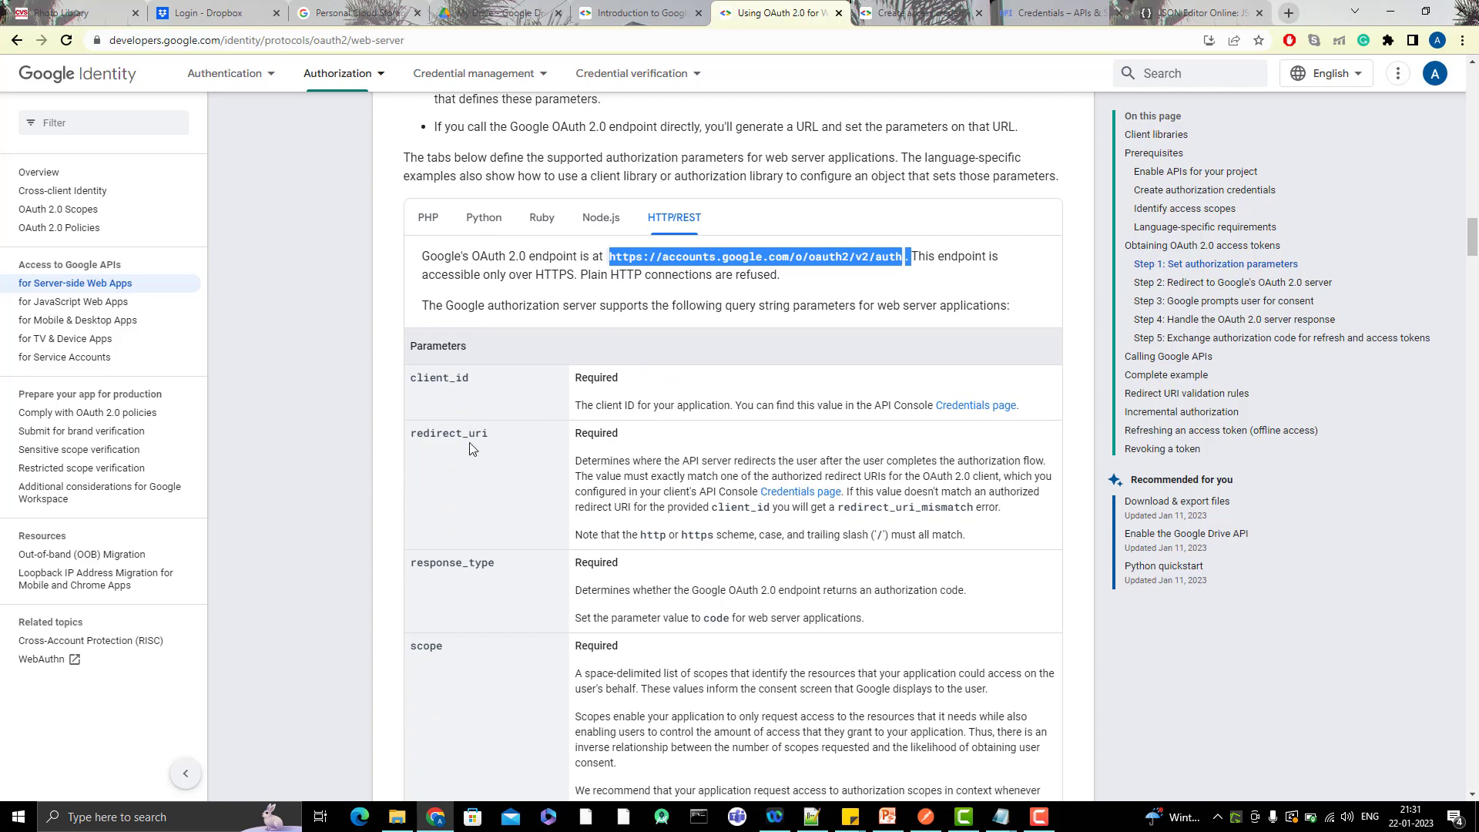
mouse_move(450, 660)
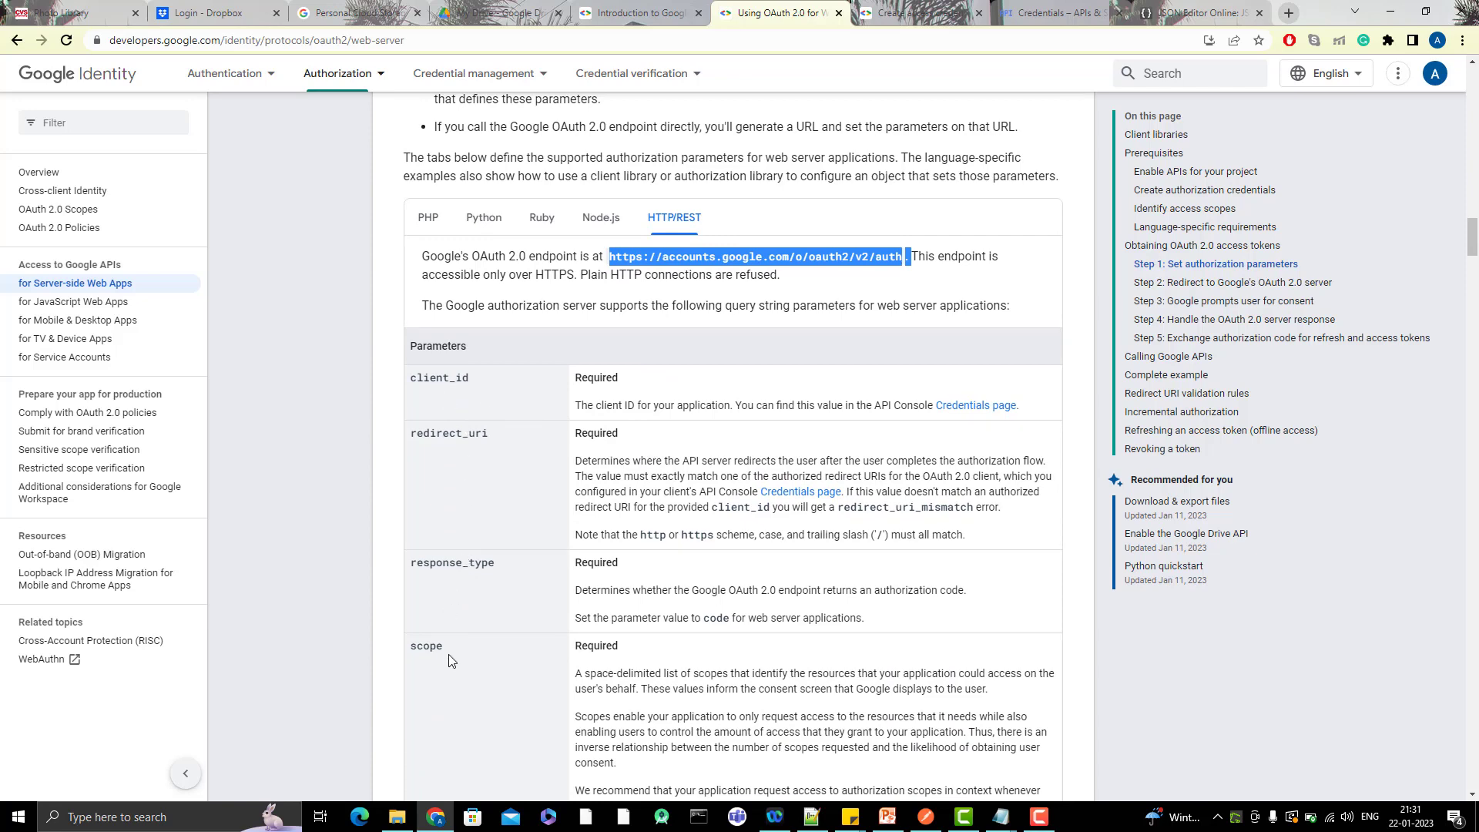
scroll(down, 3)
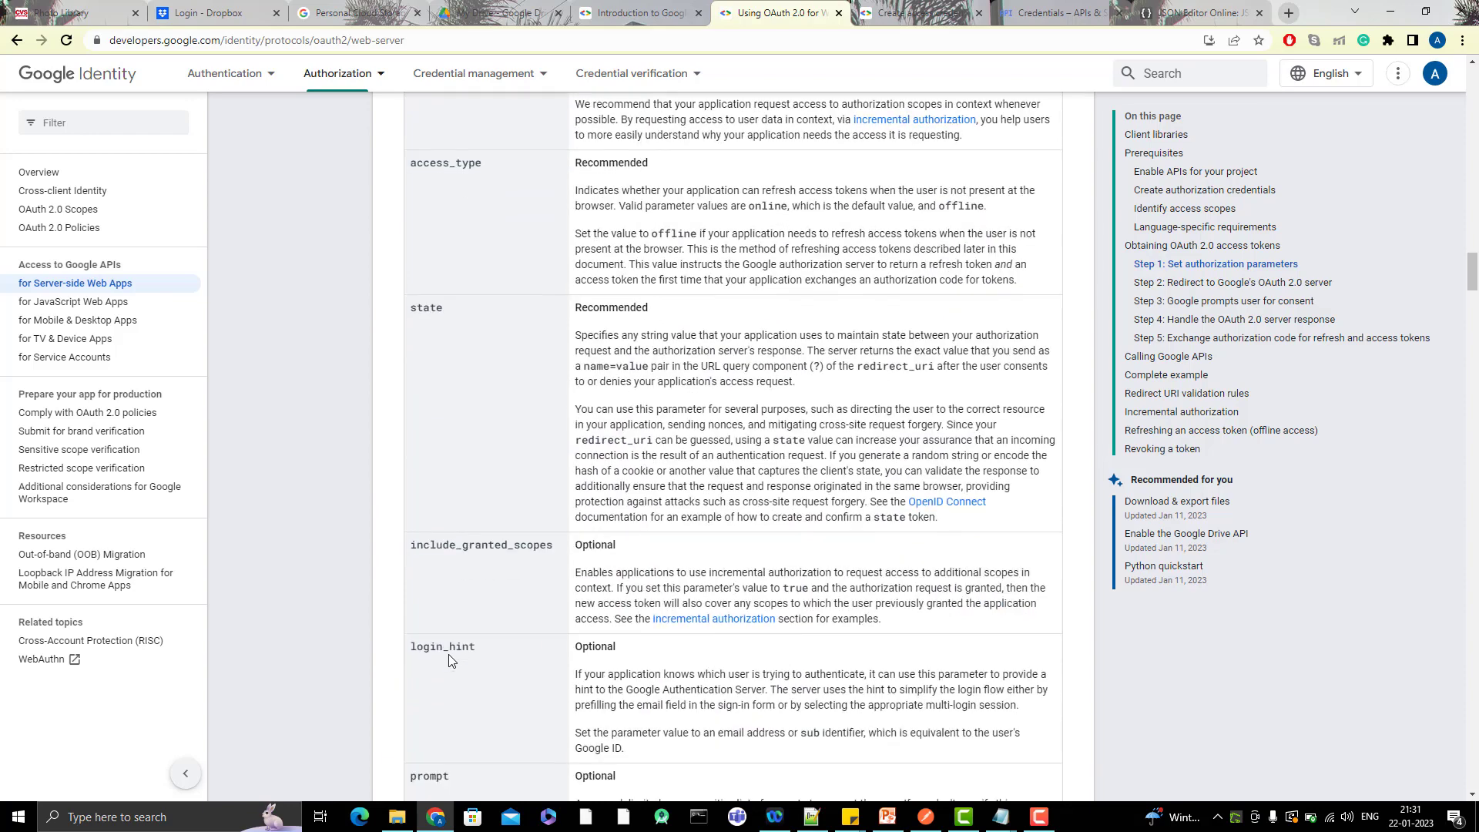
scroll(down, 3)
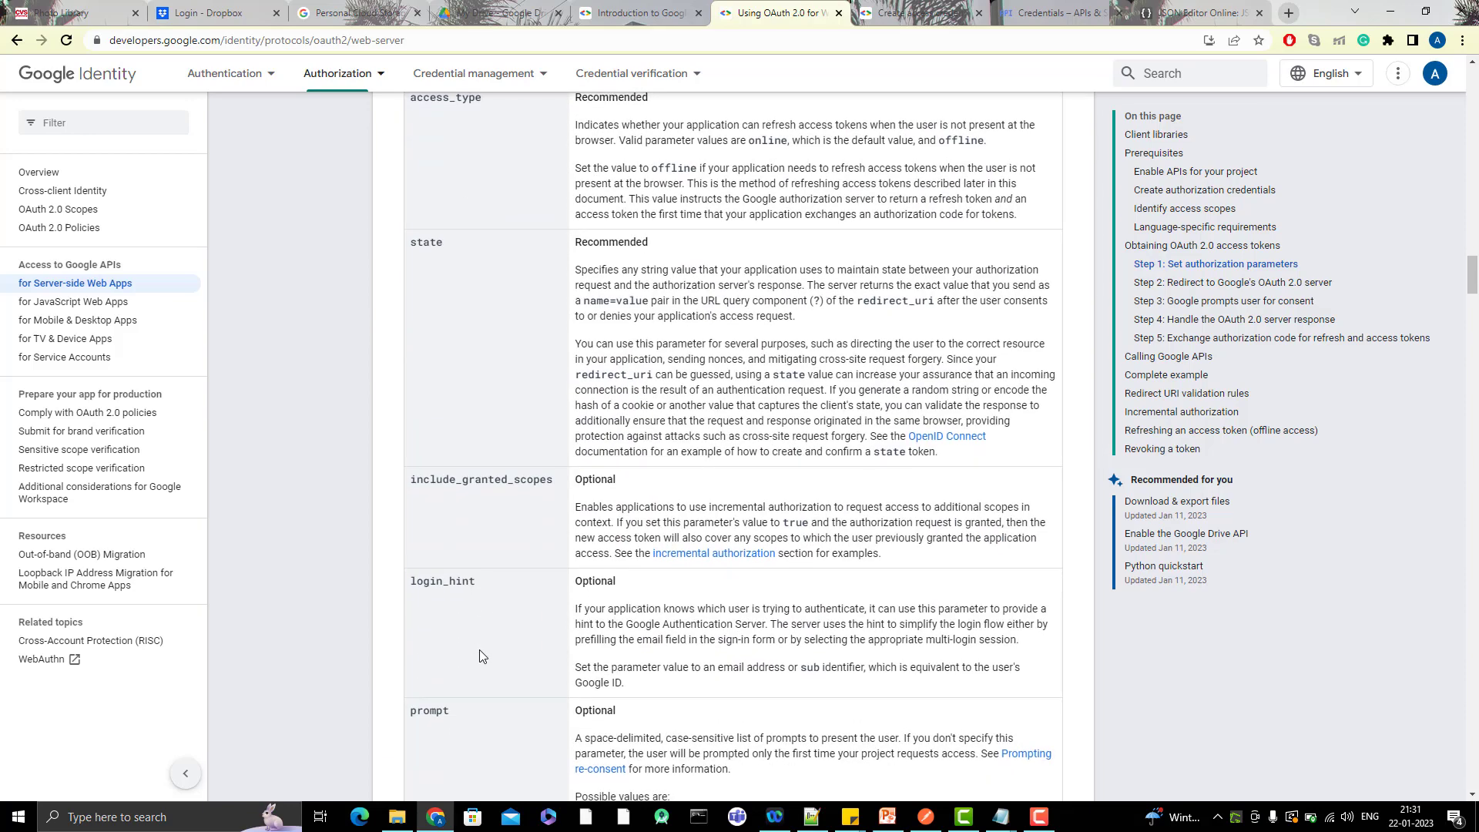
scroll(up, 3)
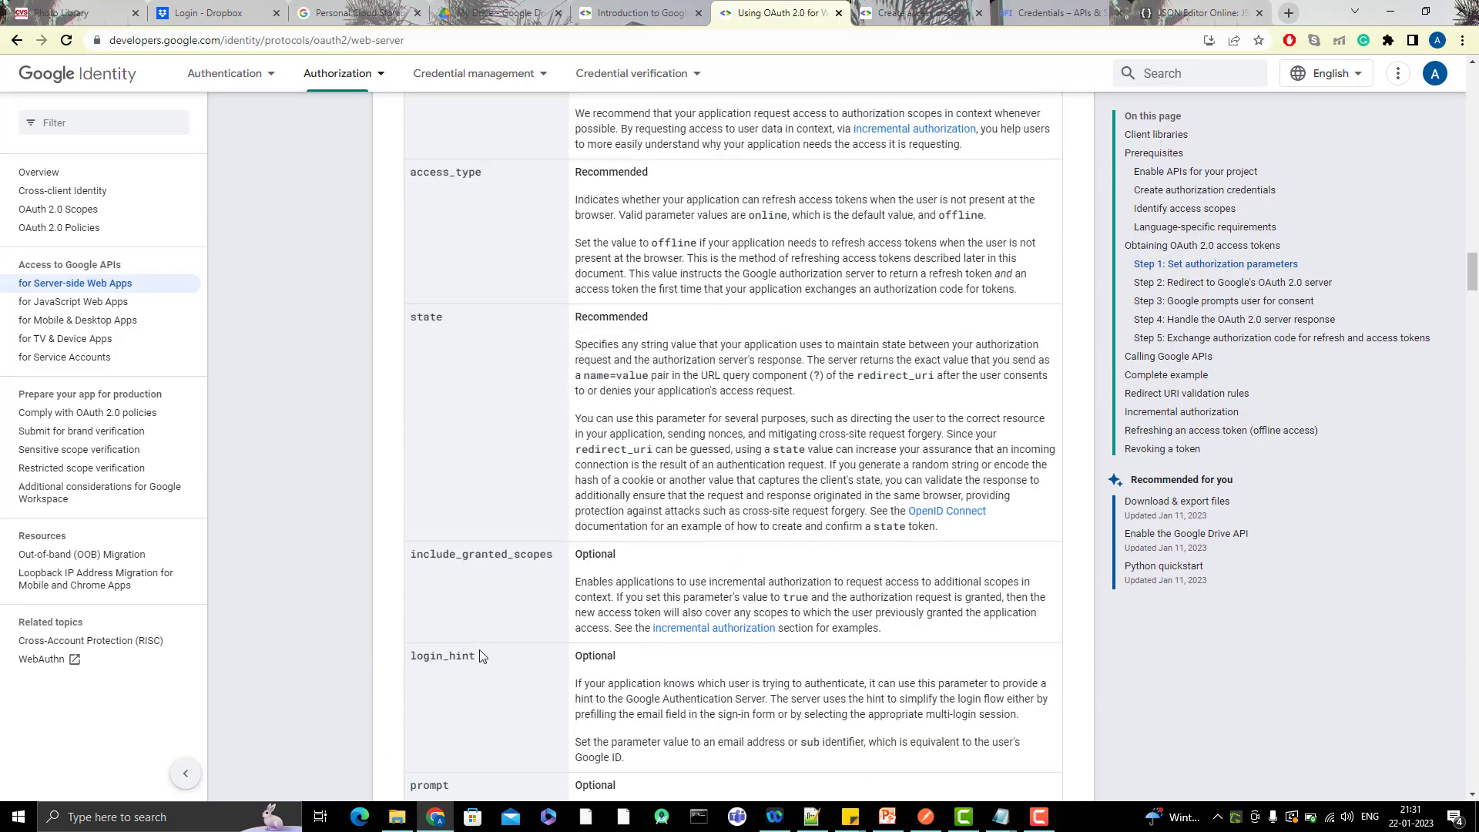
scroll(down, 3)
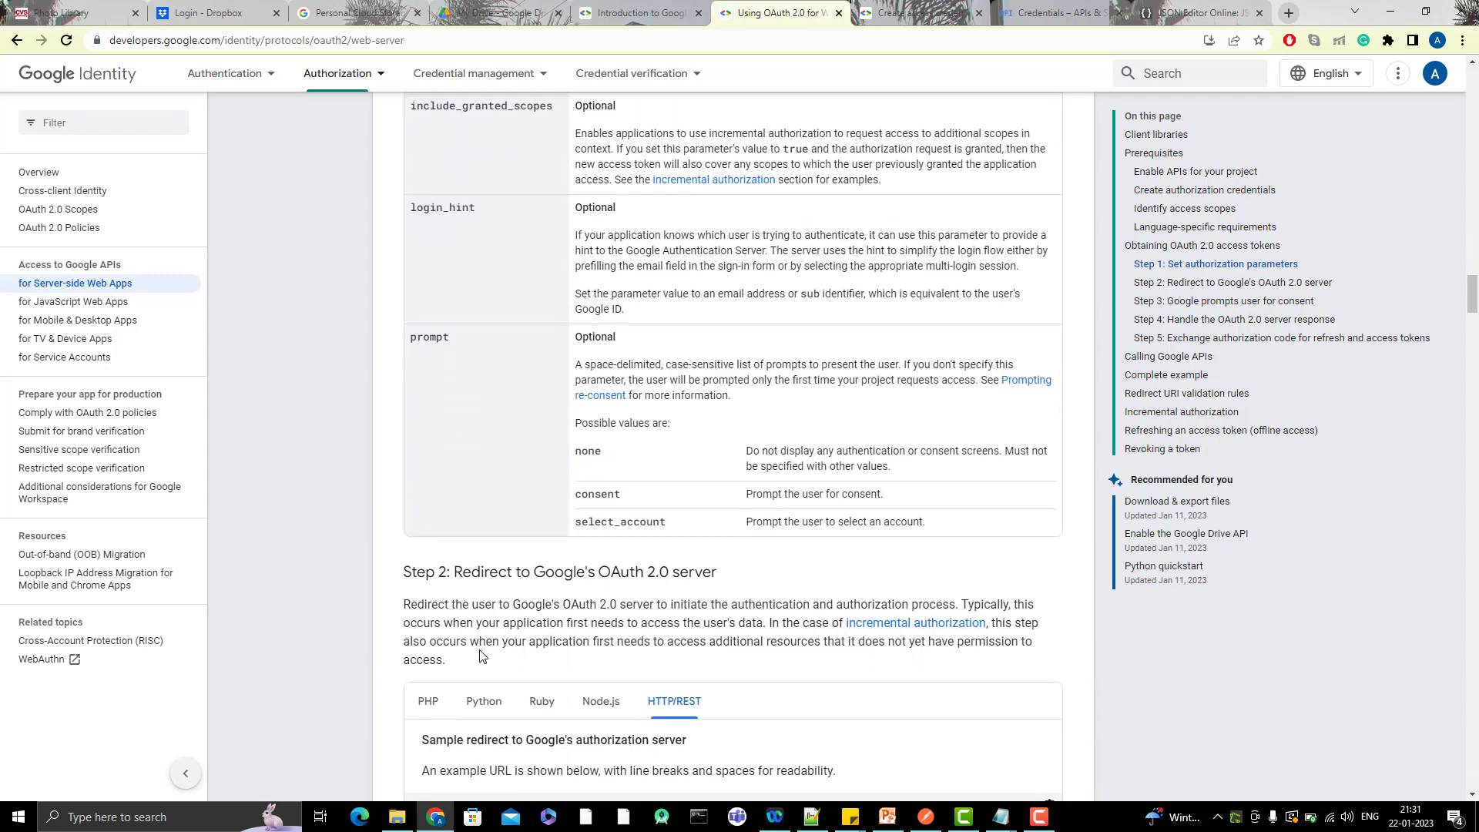
scroll(up, 3)
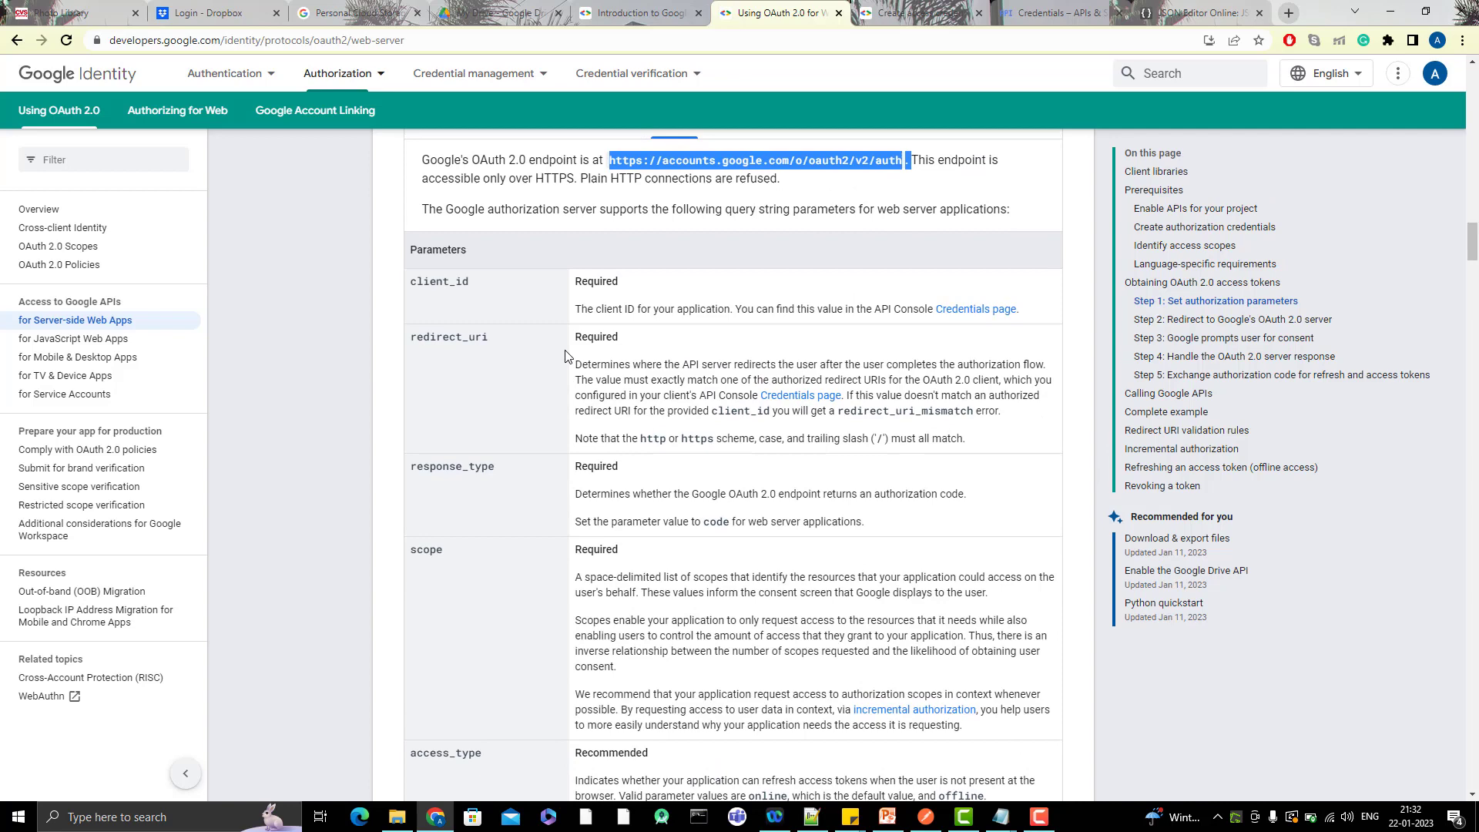
scroll(down, 3)
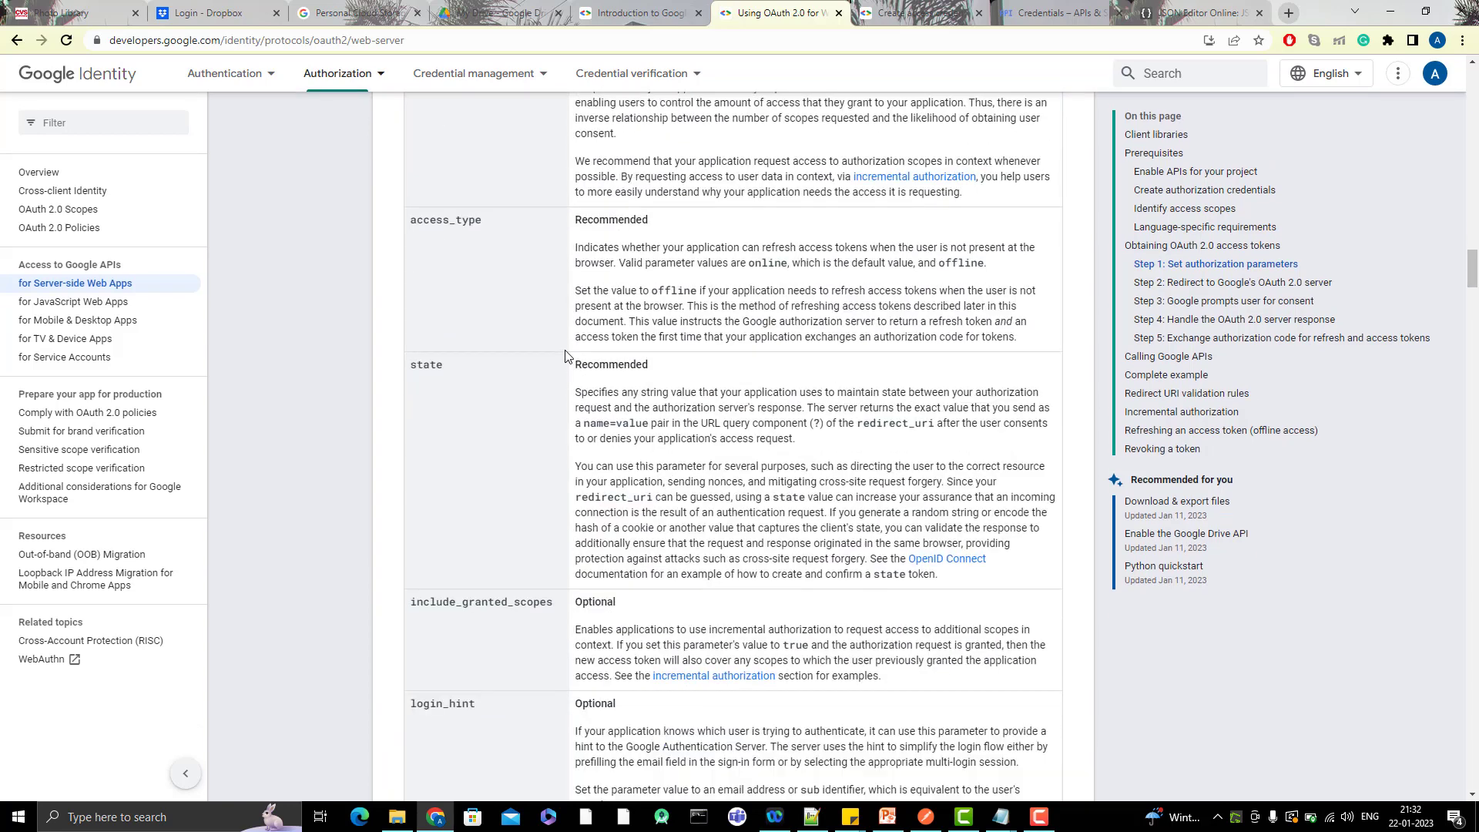
scroll(down, 3)
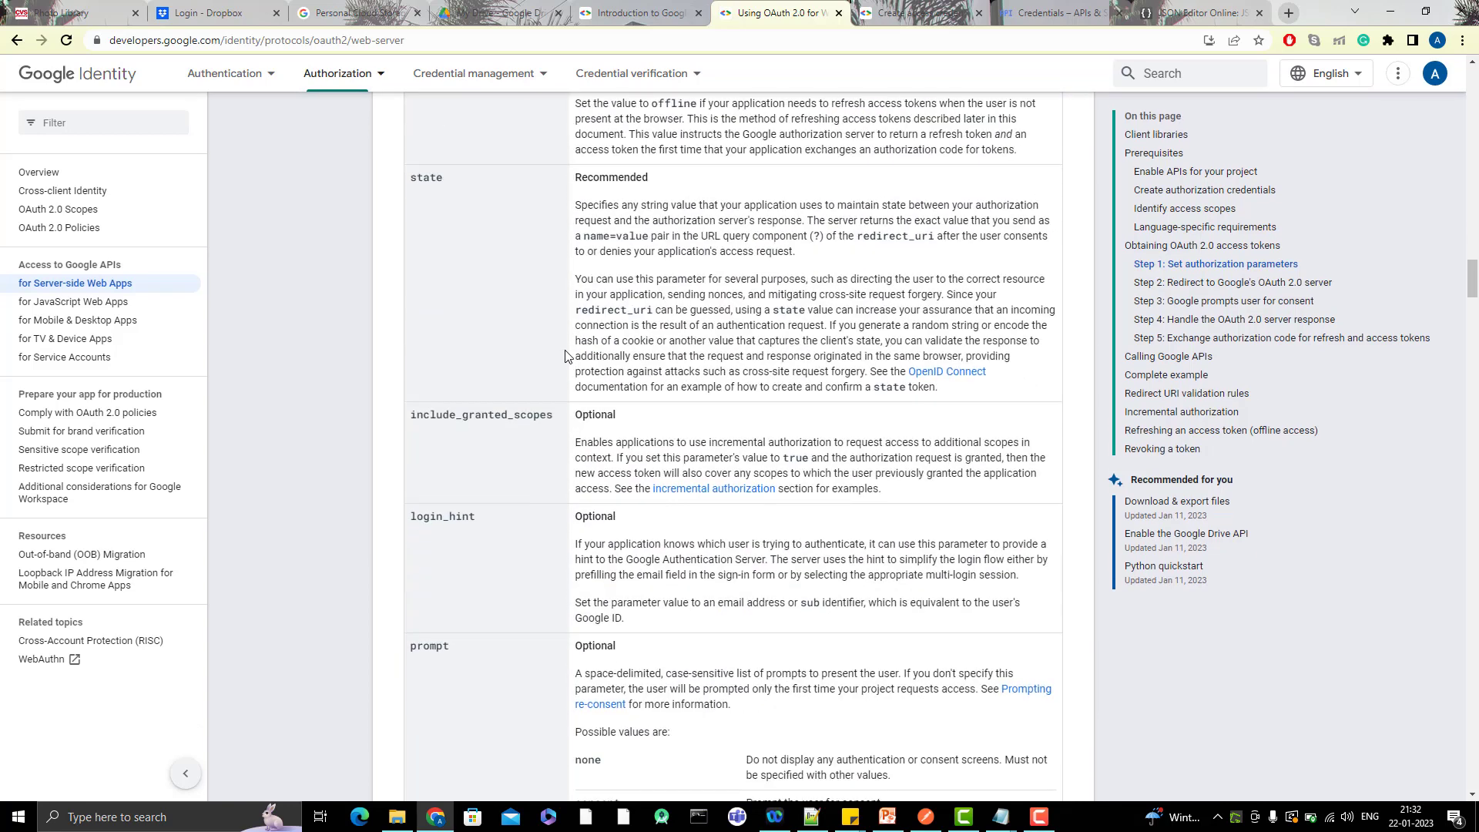
scroll(down, 3)
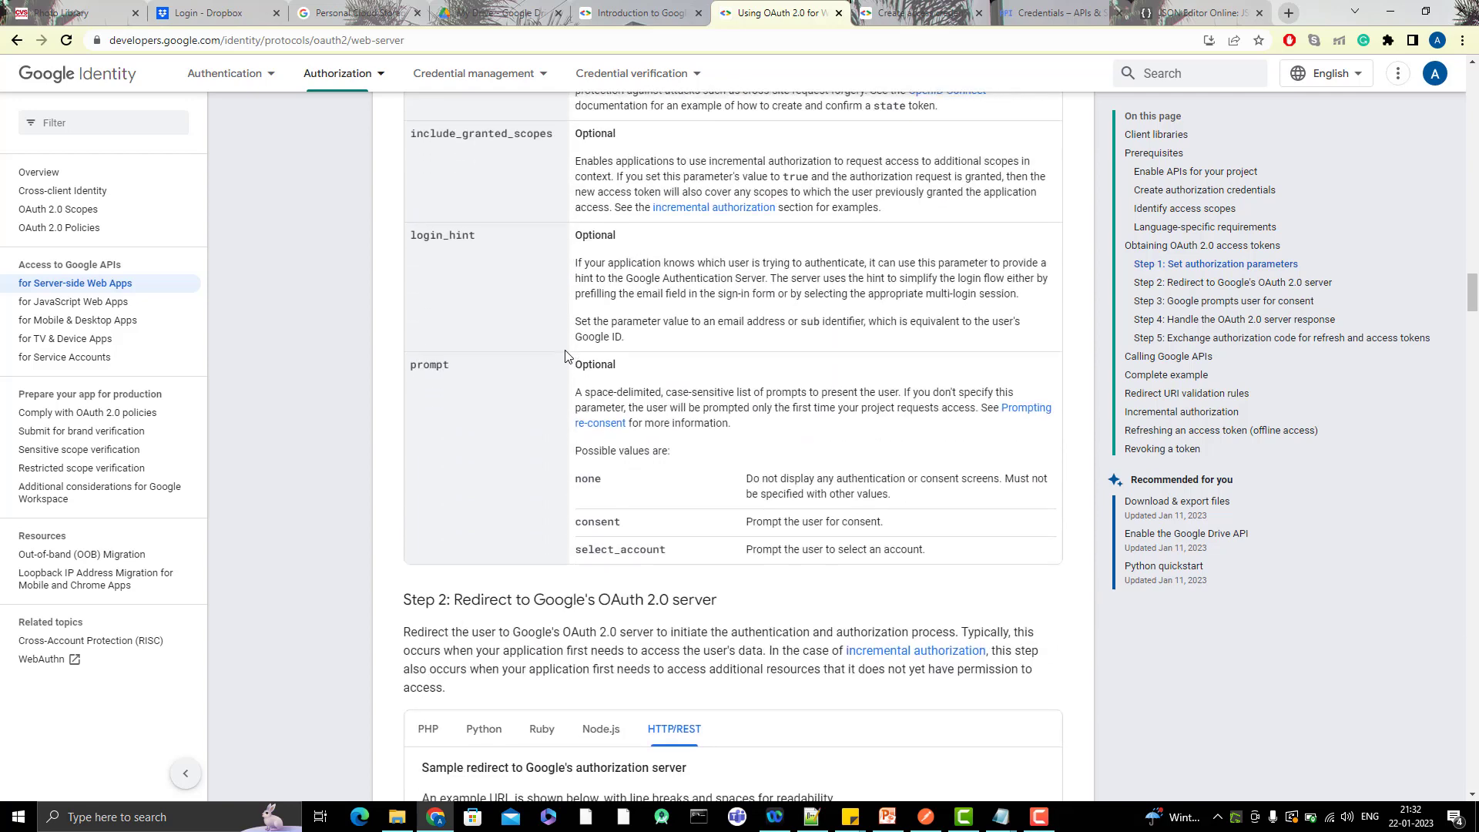
scroll(down, 3)
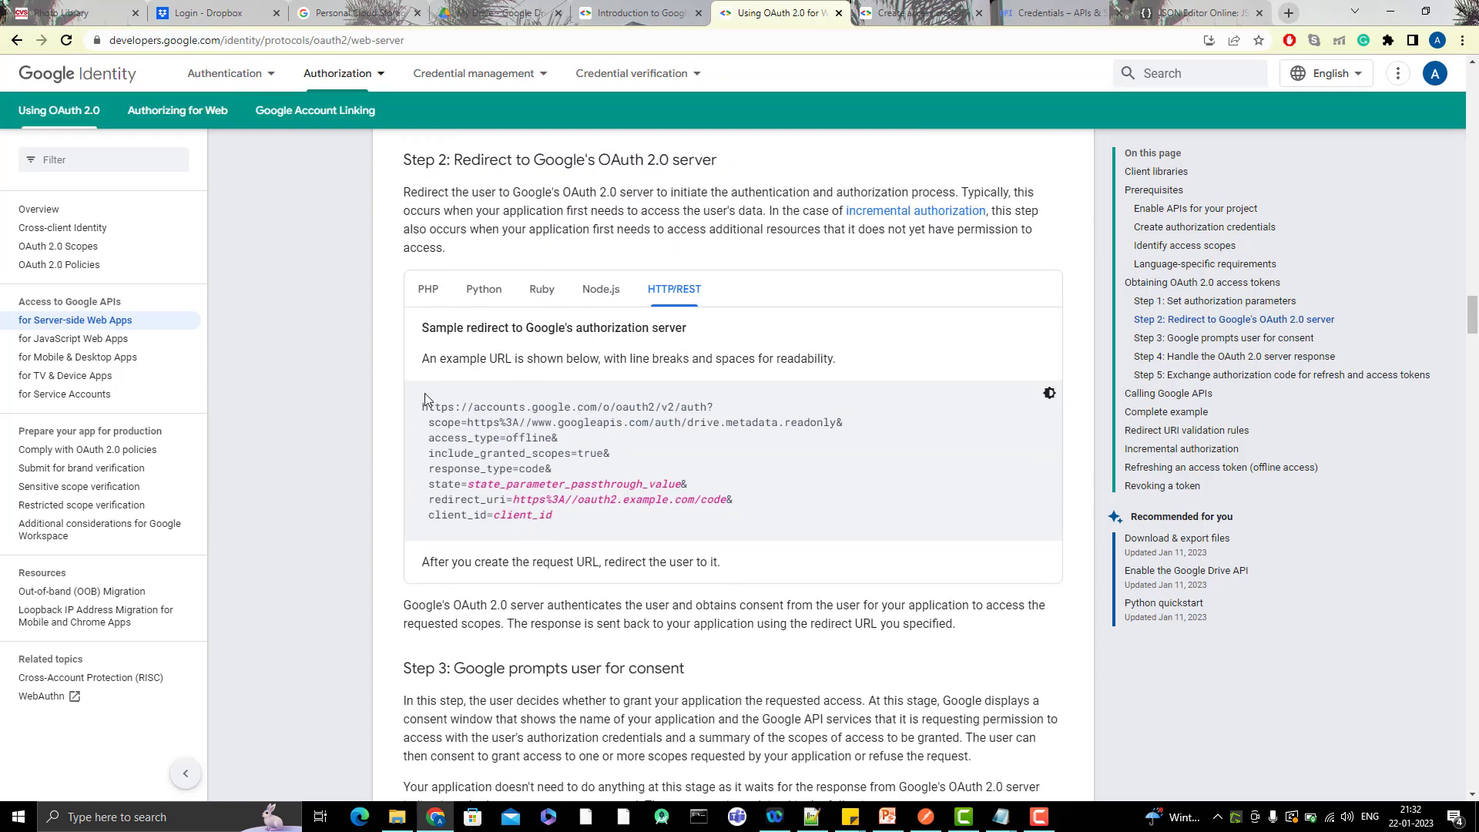
Select the full Step 4 sample authorization URL from the server response example
scroll(down, 3)
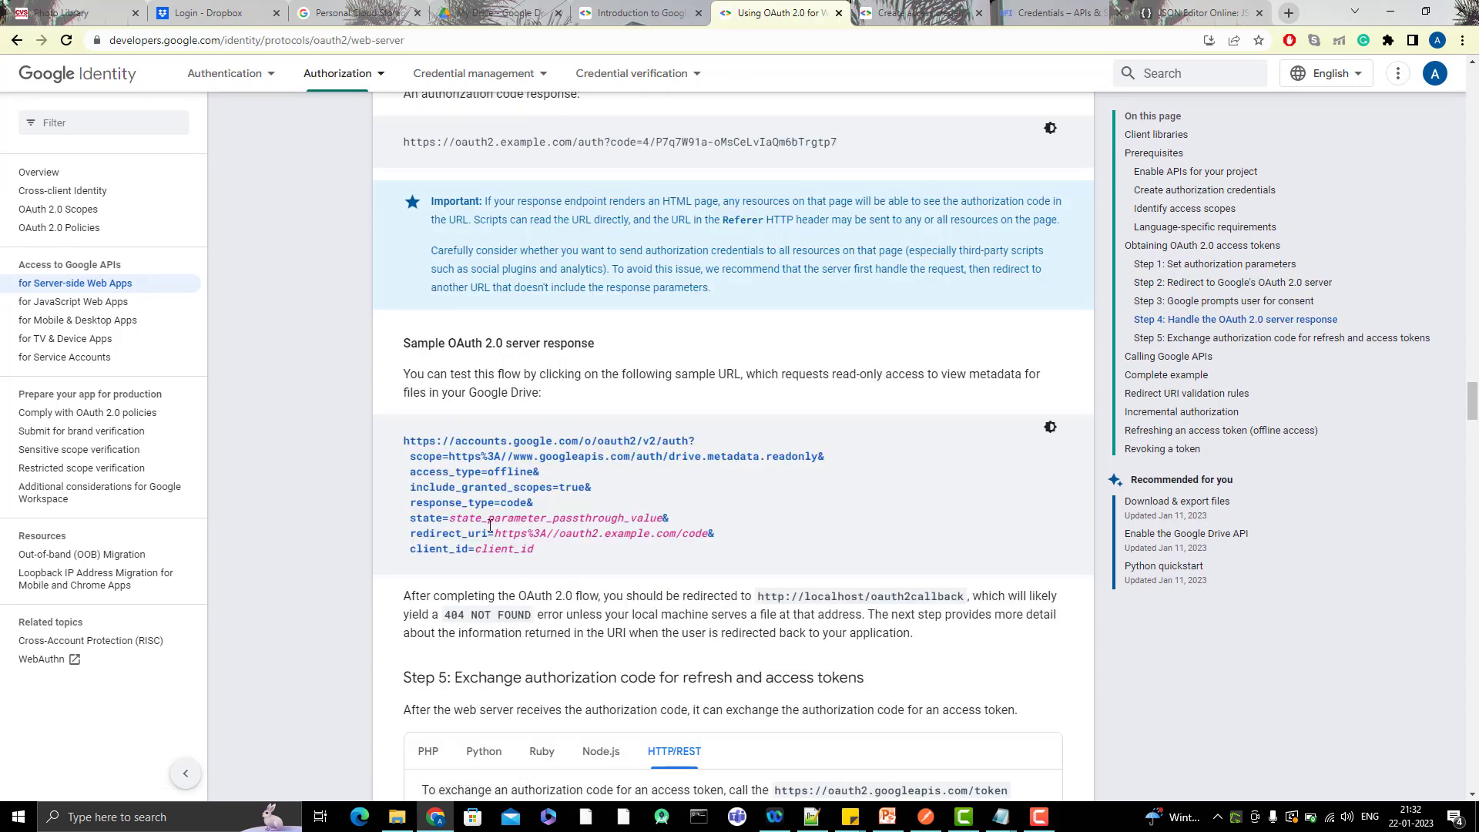
drag(410, 440, 533, 549)
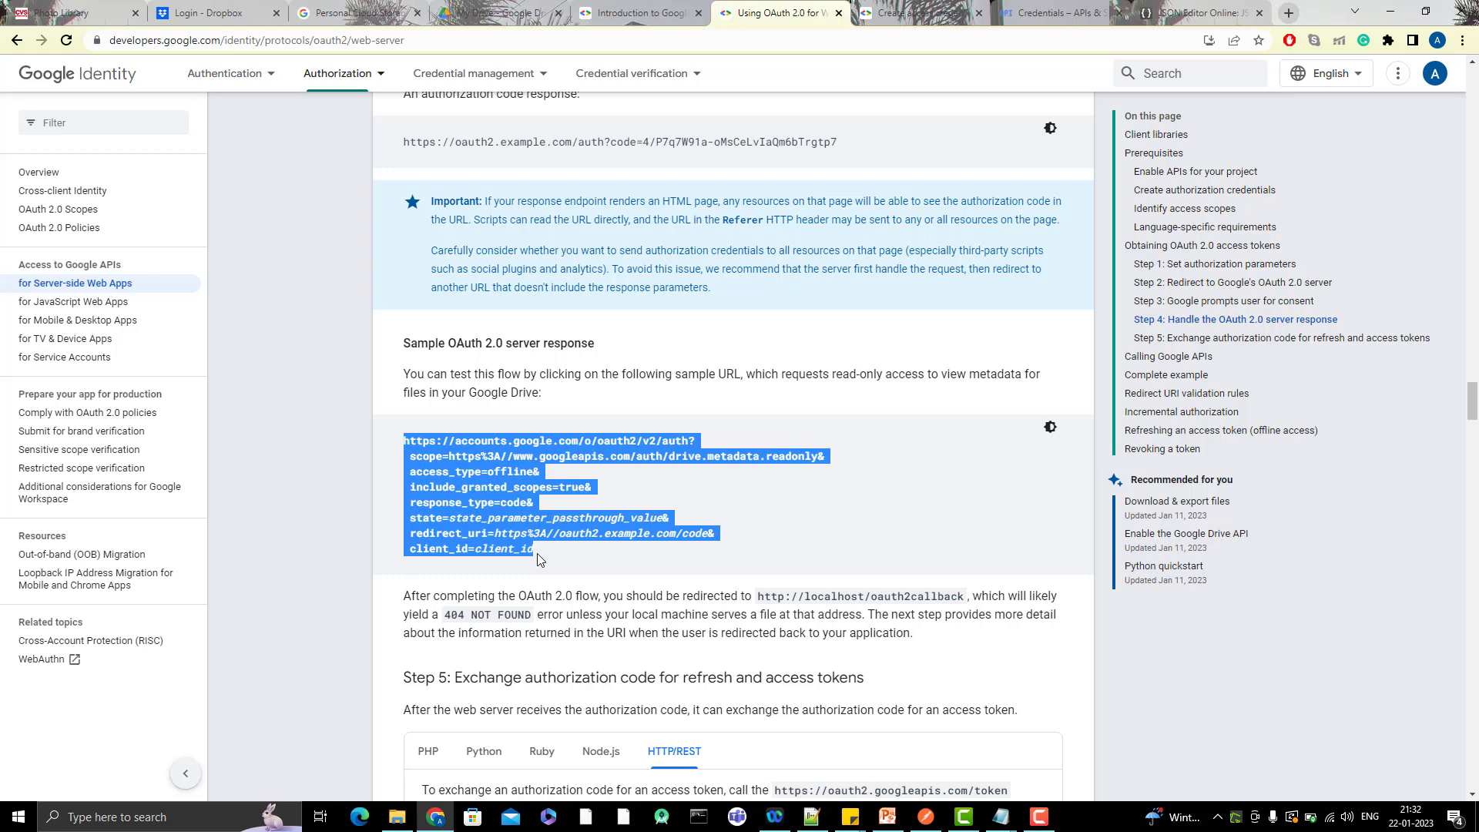
mouse_move(636, 599)
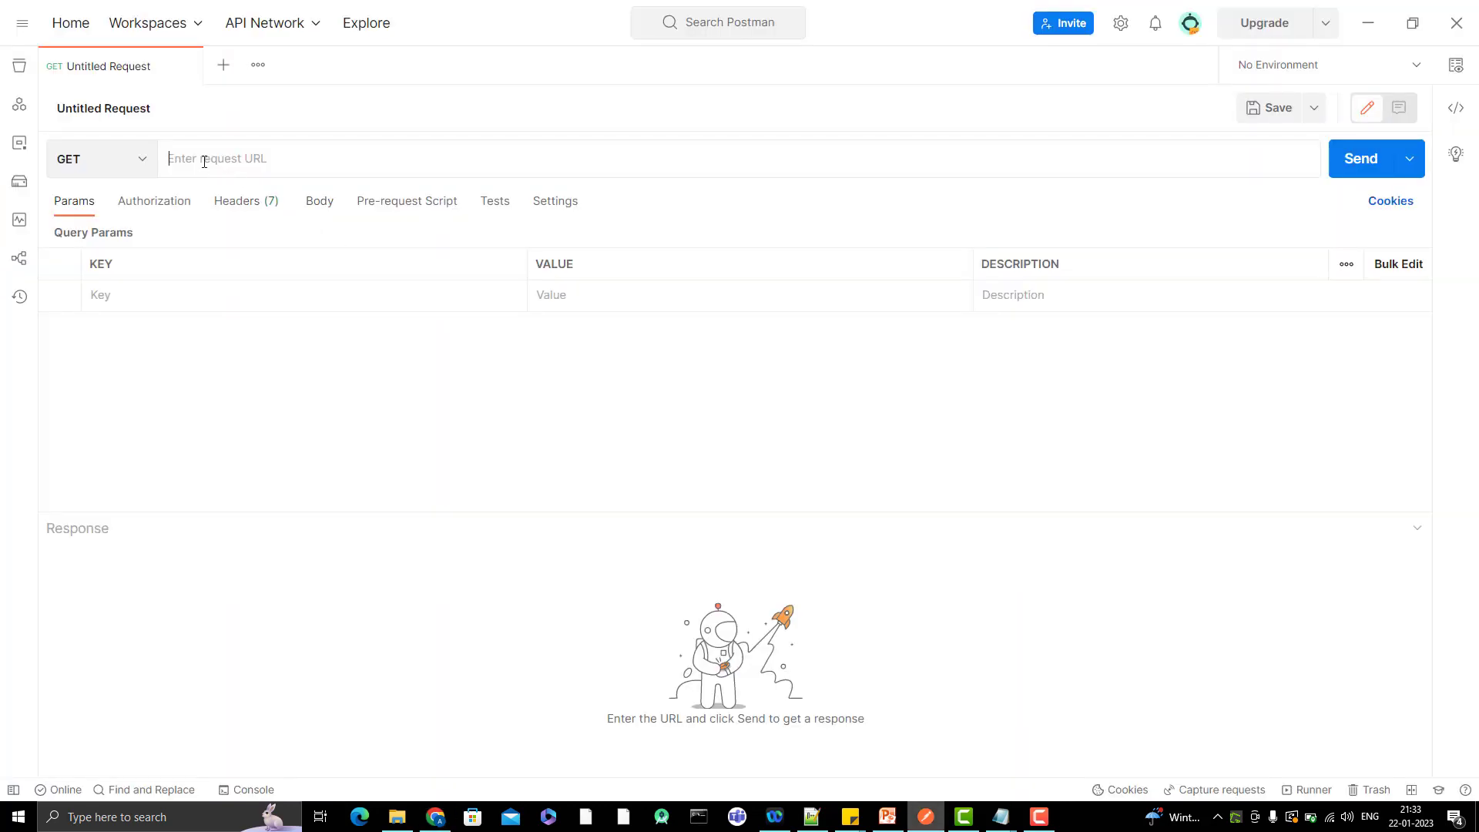
Paste the accounts.google.com/o/oauth2/v2/auth sample URL into a new request and tidy the scope parameter
text(https://accounts.google.com/o/oauth2/v2/auth?scope=https%3A//www.googleapis.com/auth/drive.metadata.readonly&access_type=offline&include_granted_scopes=true&response_type=code&state=state_parameter_passthrough_value&redirect_uri=https%3A)
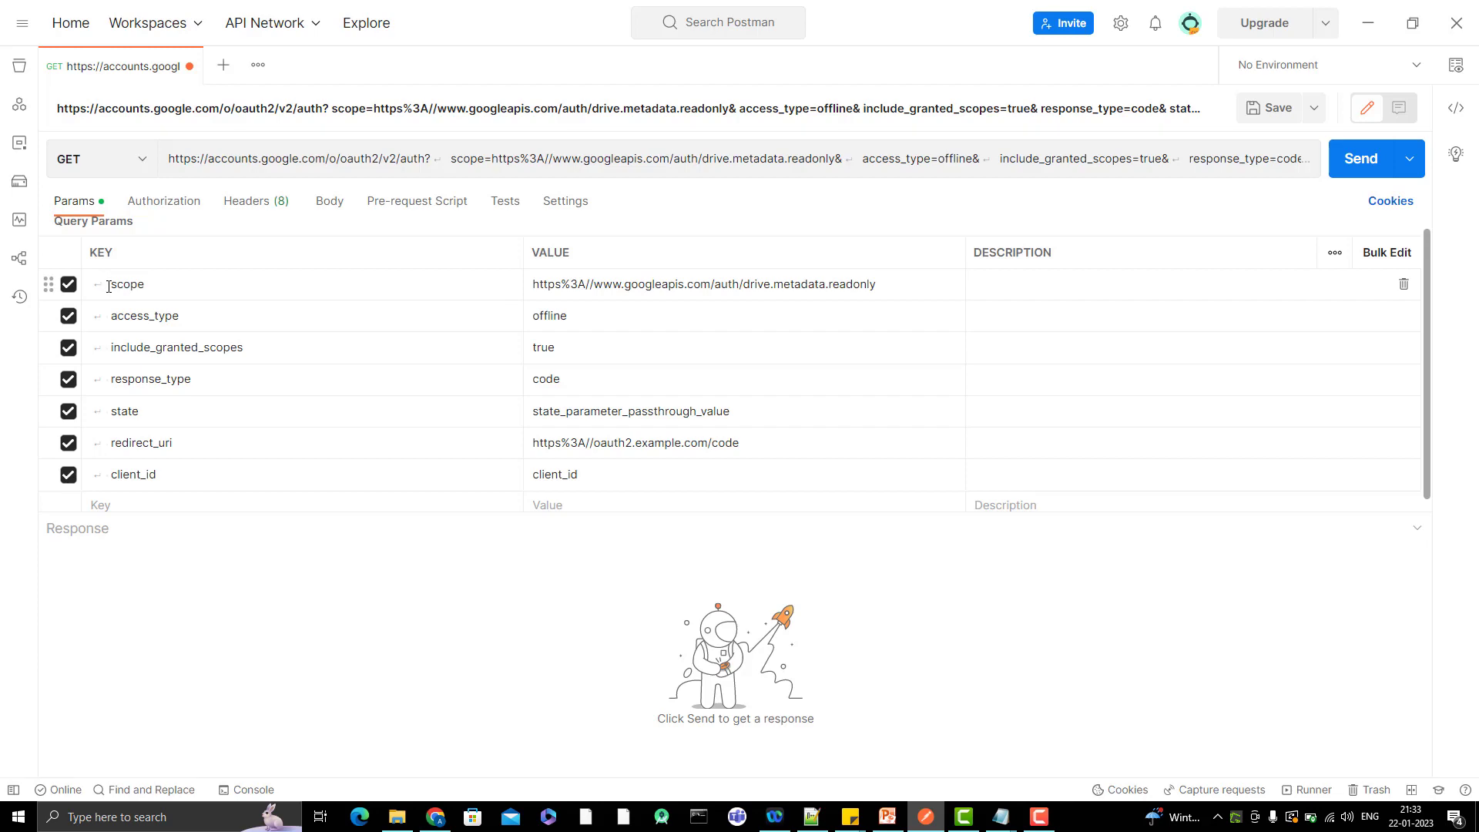
click(123, 284)
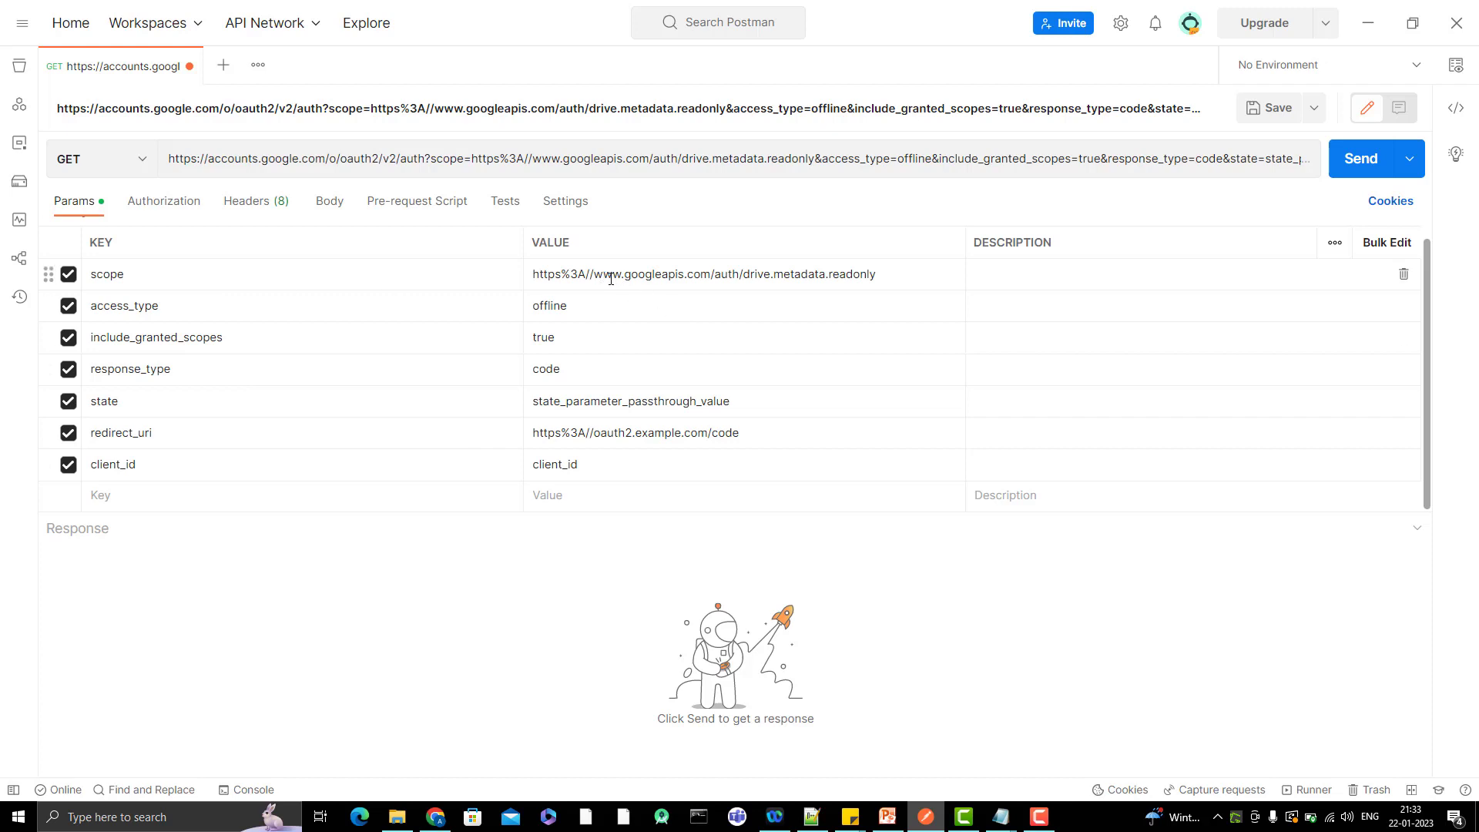
mouse_move(838, 282)
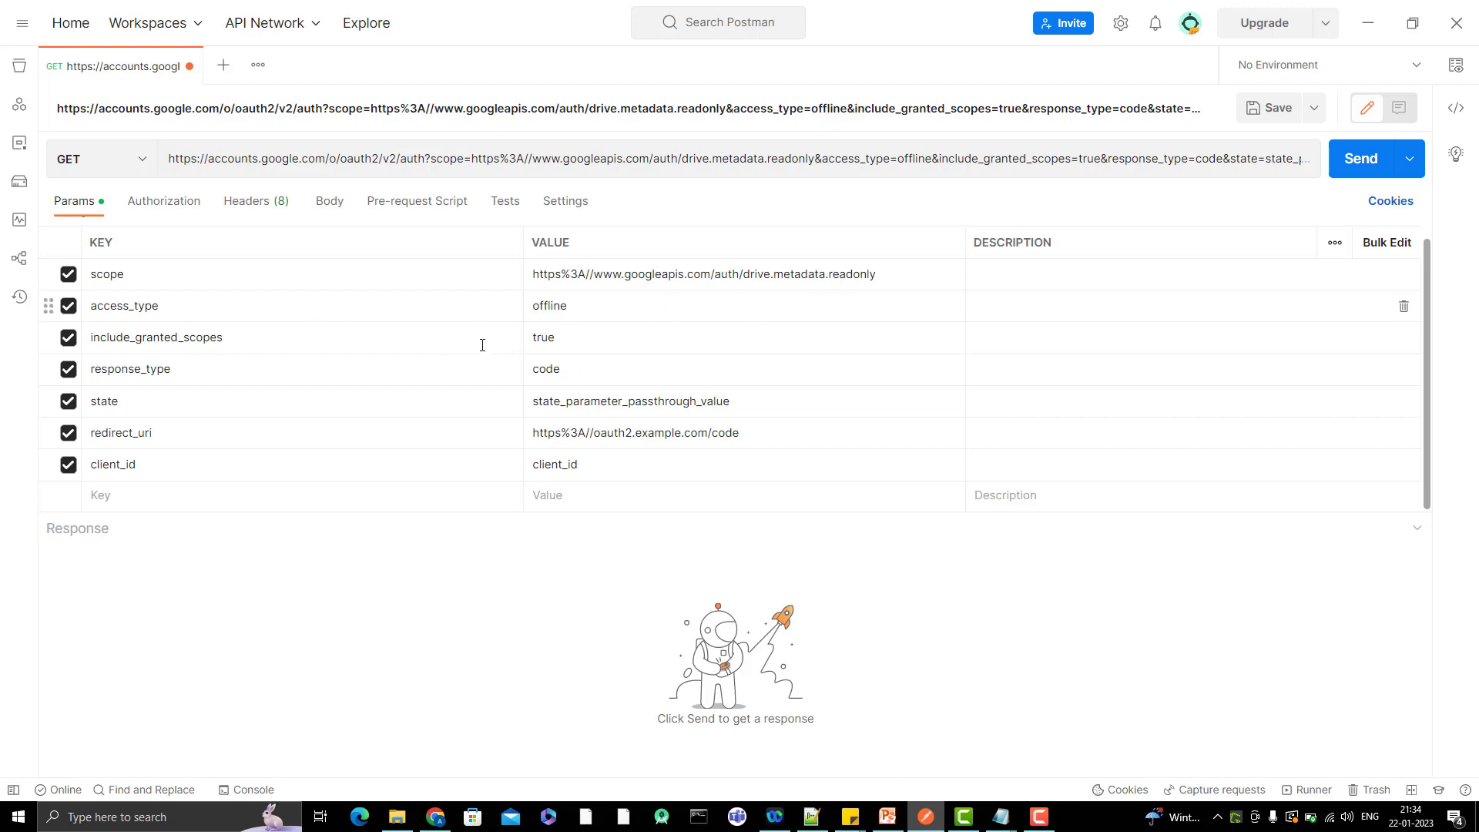
mouse_move(400, 382)
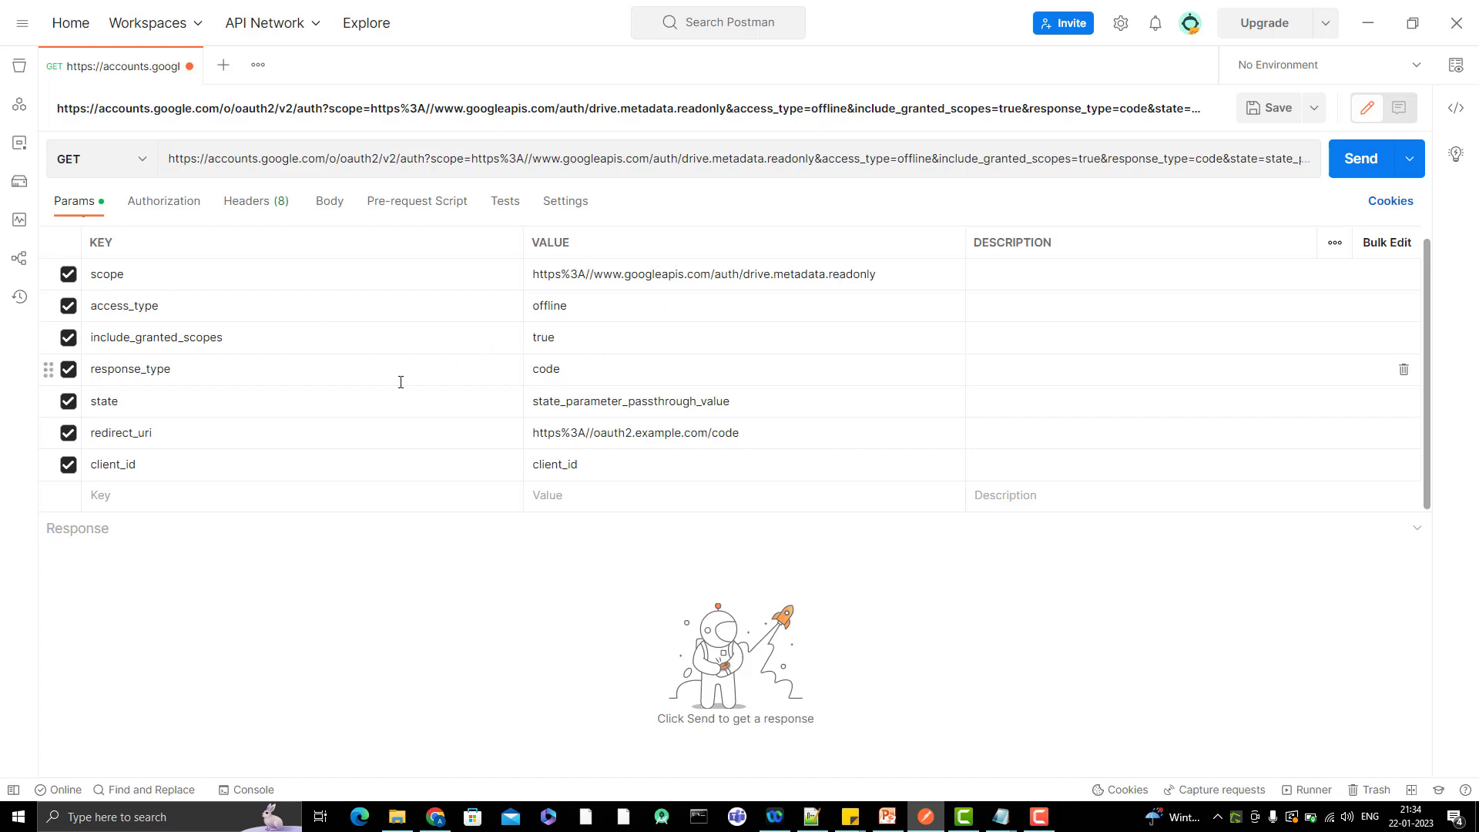
double_click(546, 368)
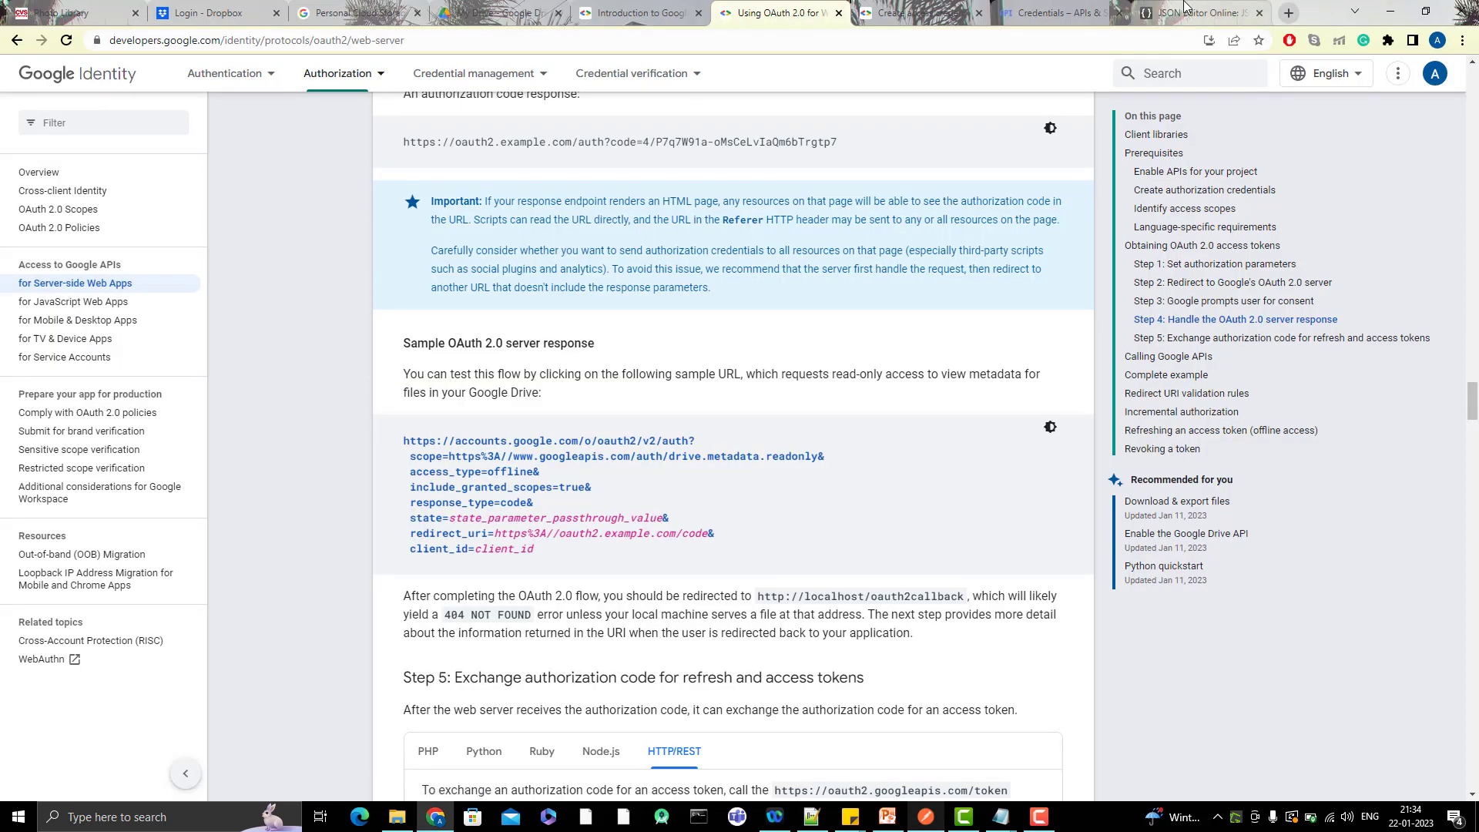
click(1192, 12)
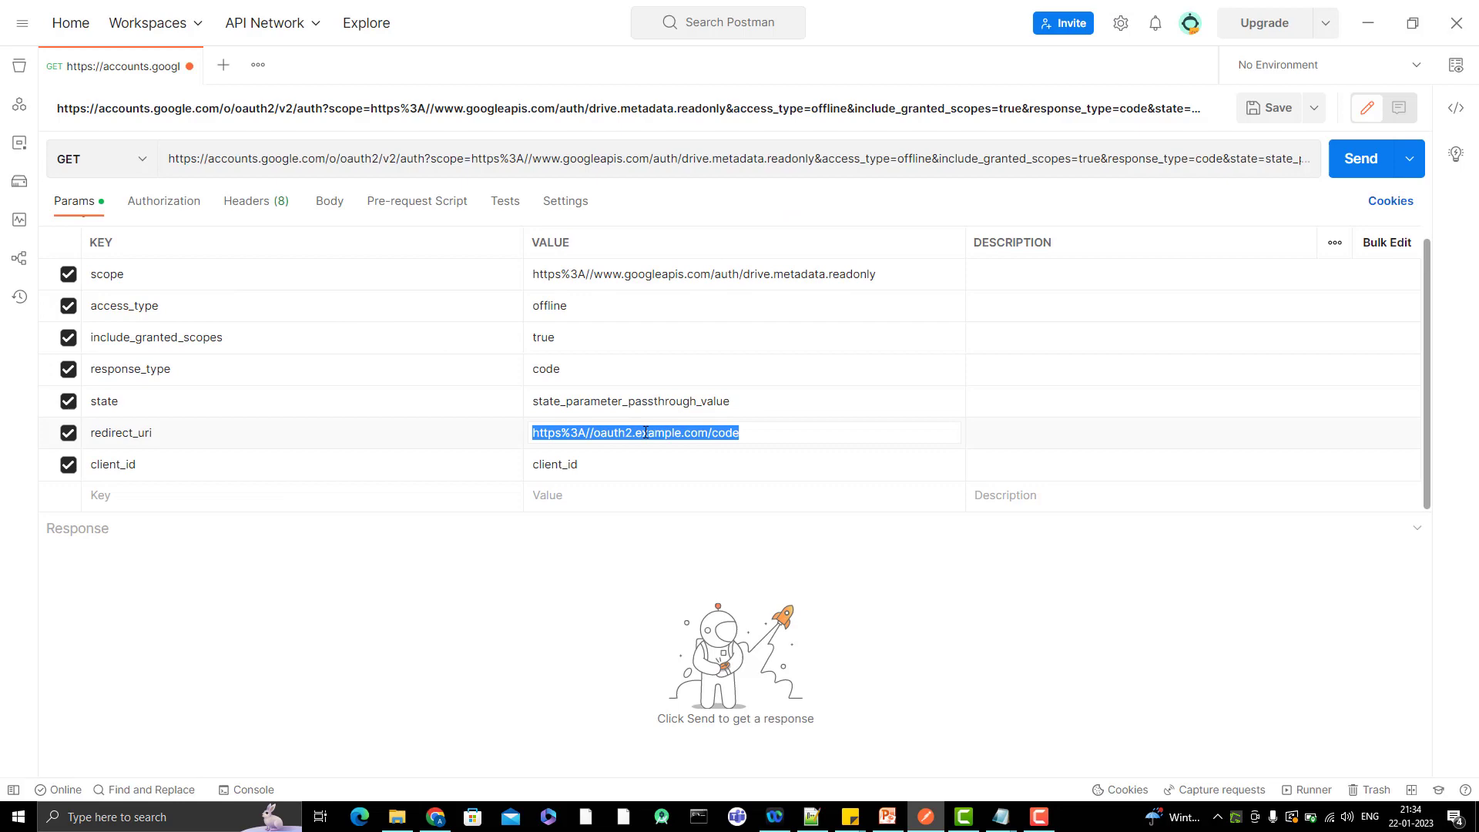
text(https://localhost:8080)
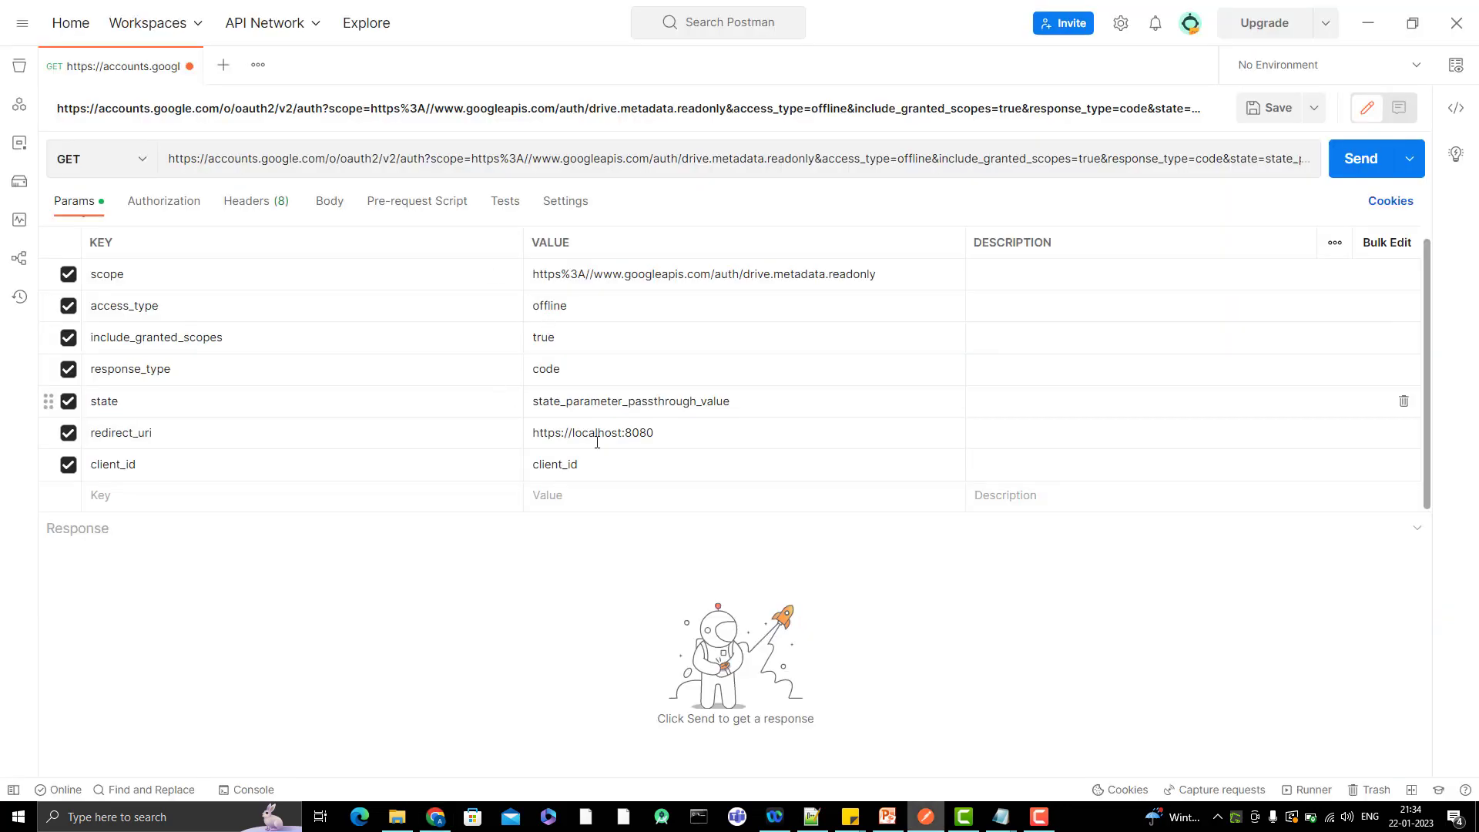
double_click(555, 464)
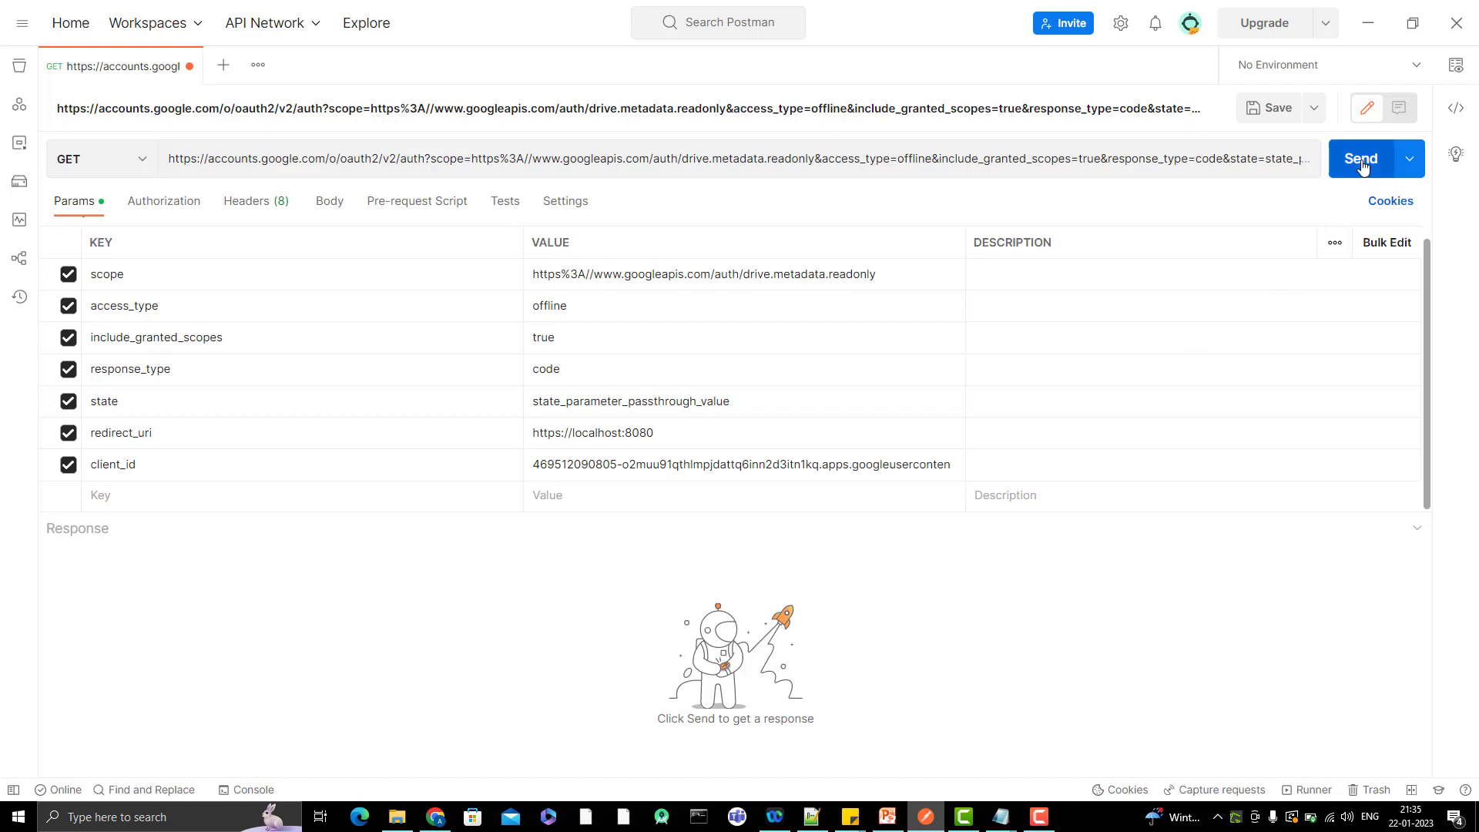
click(1358, 158)
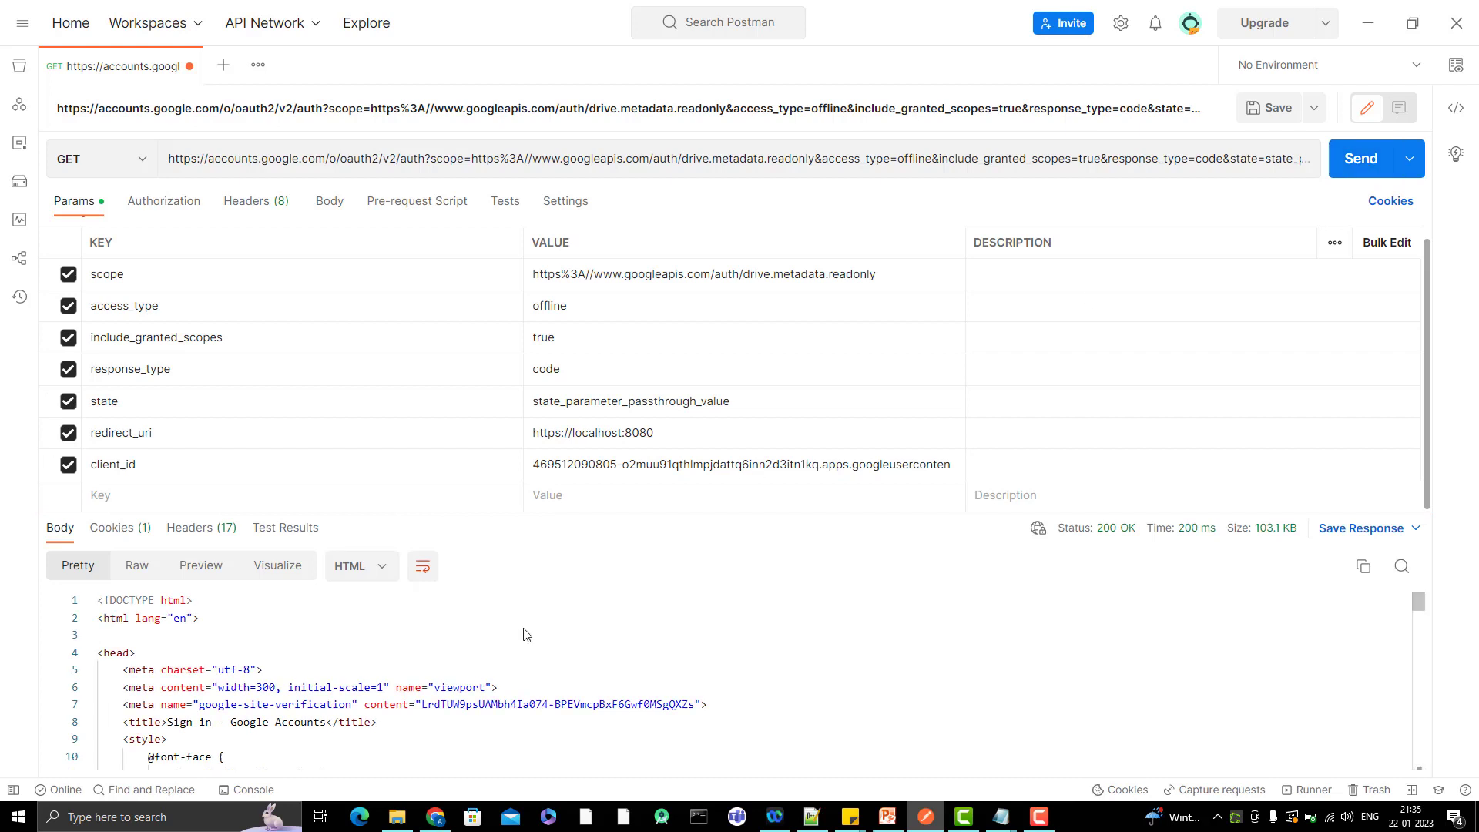
scroll(down, 3)
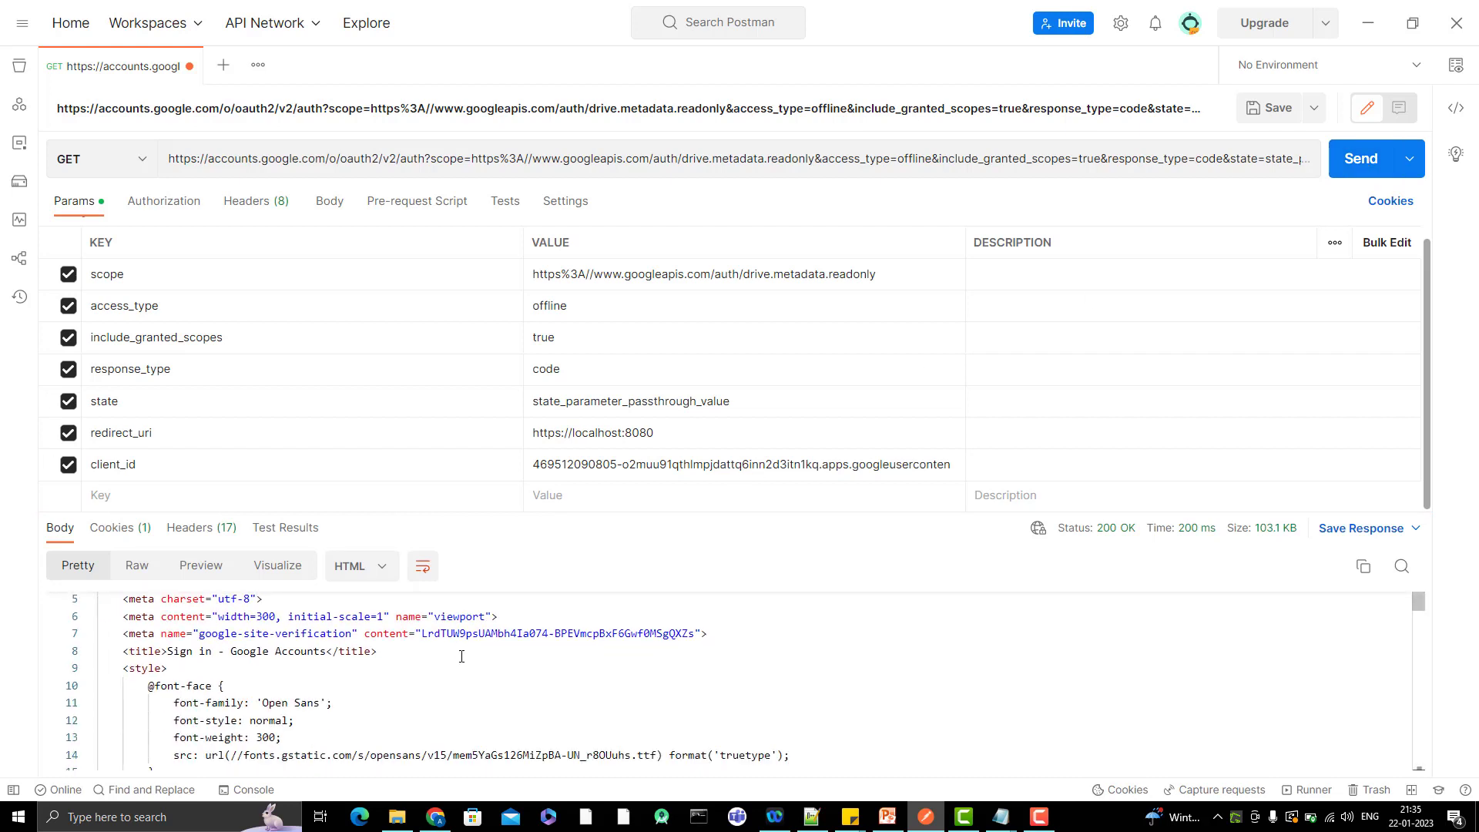
scroll(down, 3)
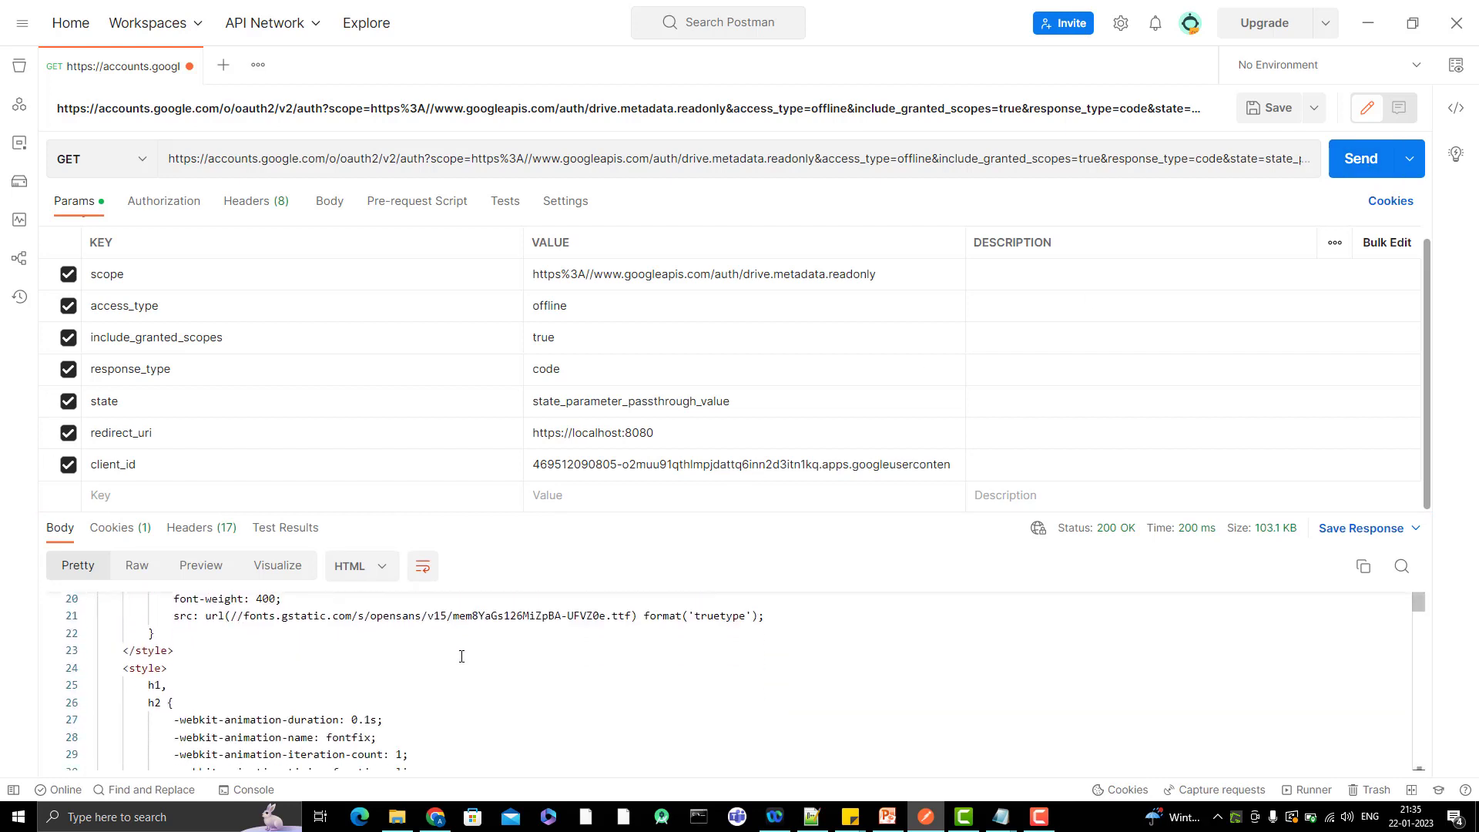
mouse_move(510, 706)
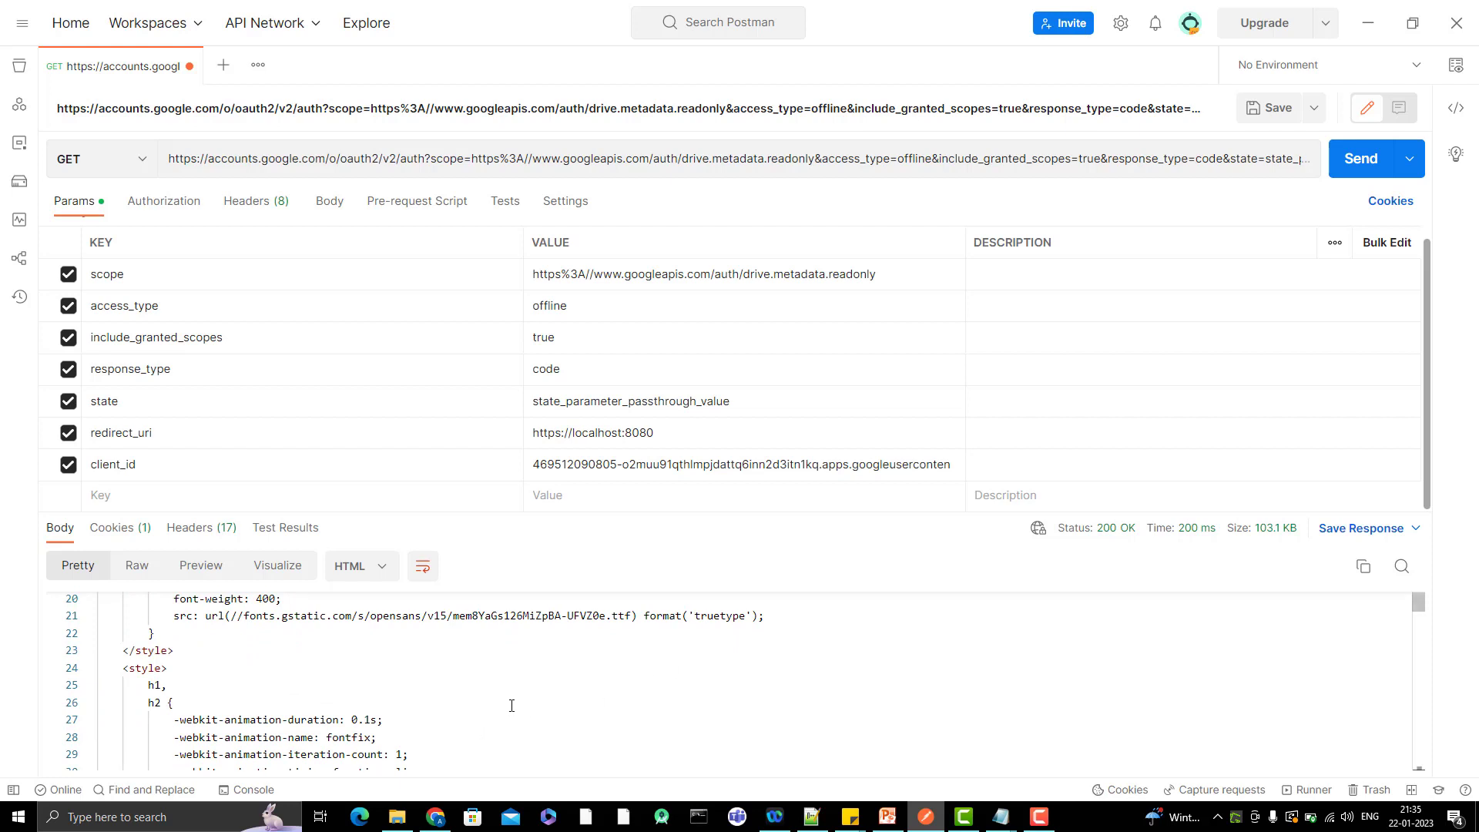
mouse_move(661, 612)
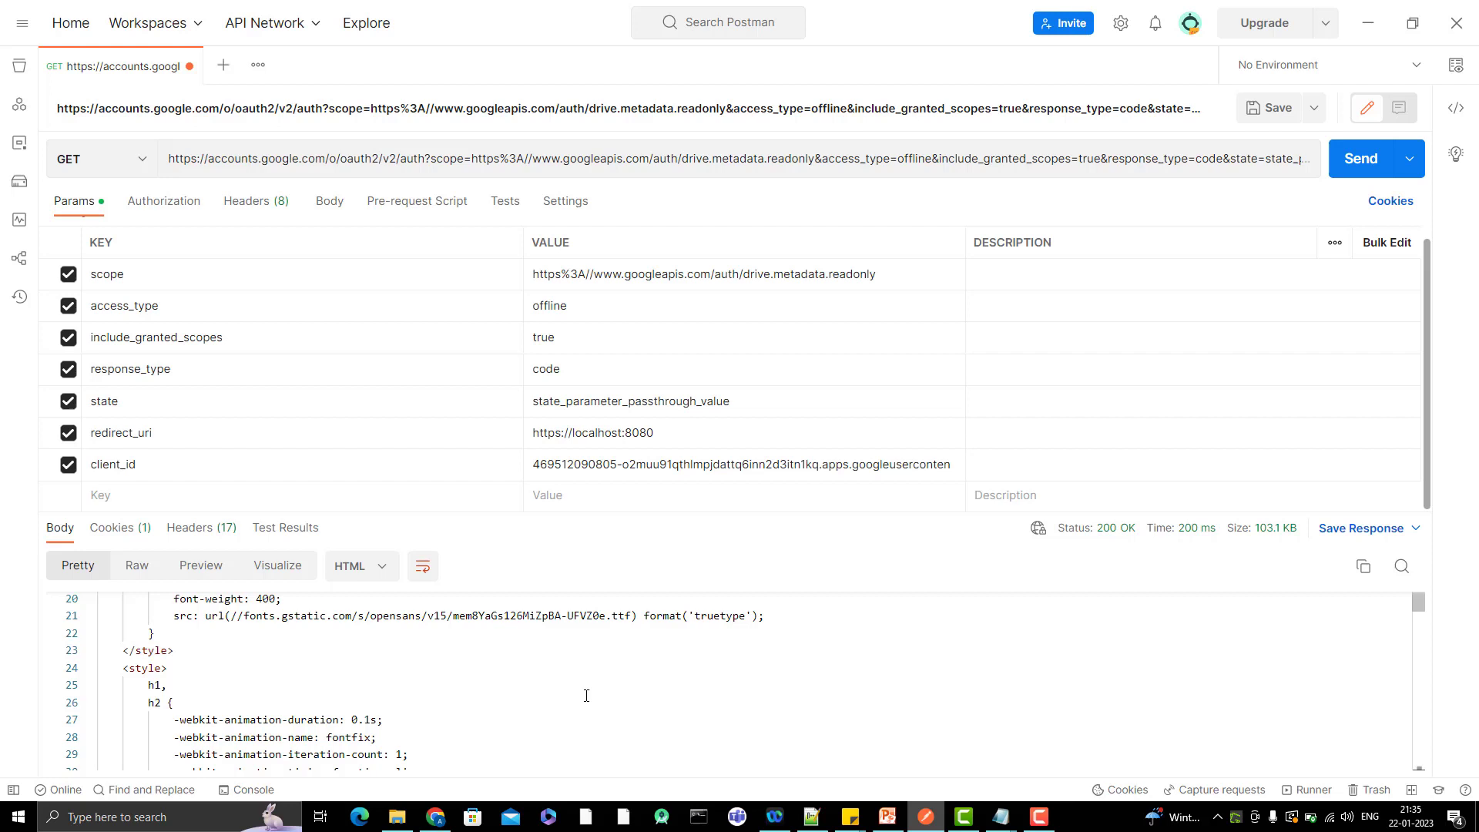
mouse_move(439, 697)
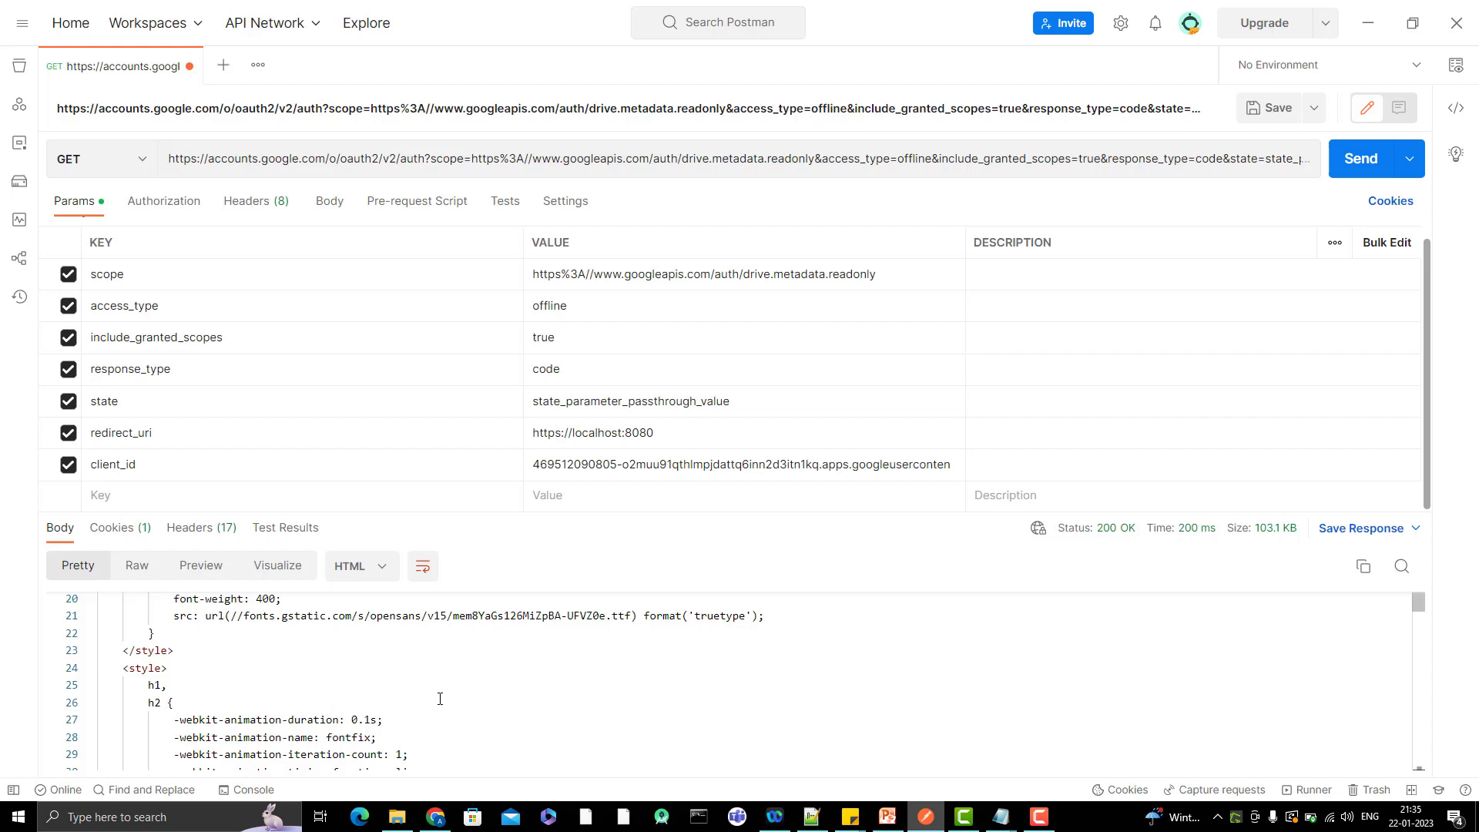
mouse_move(444, 698)
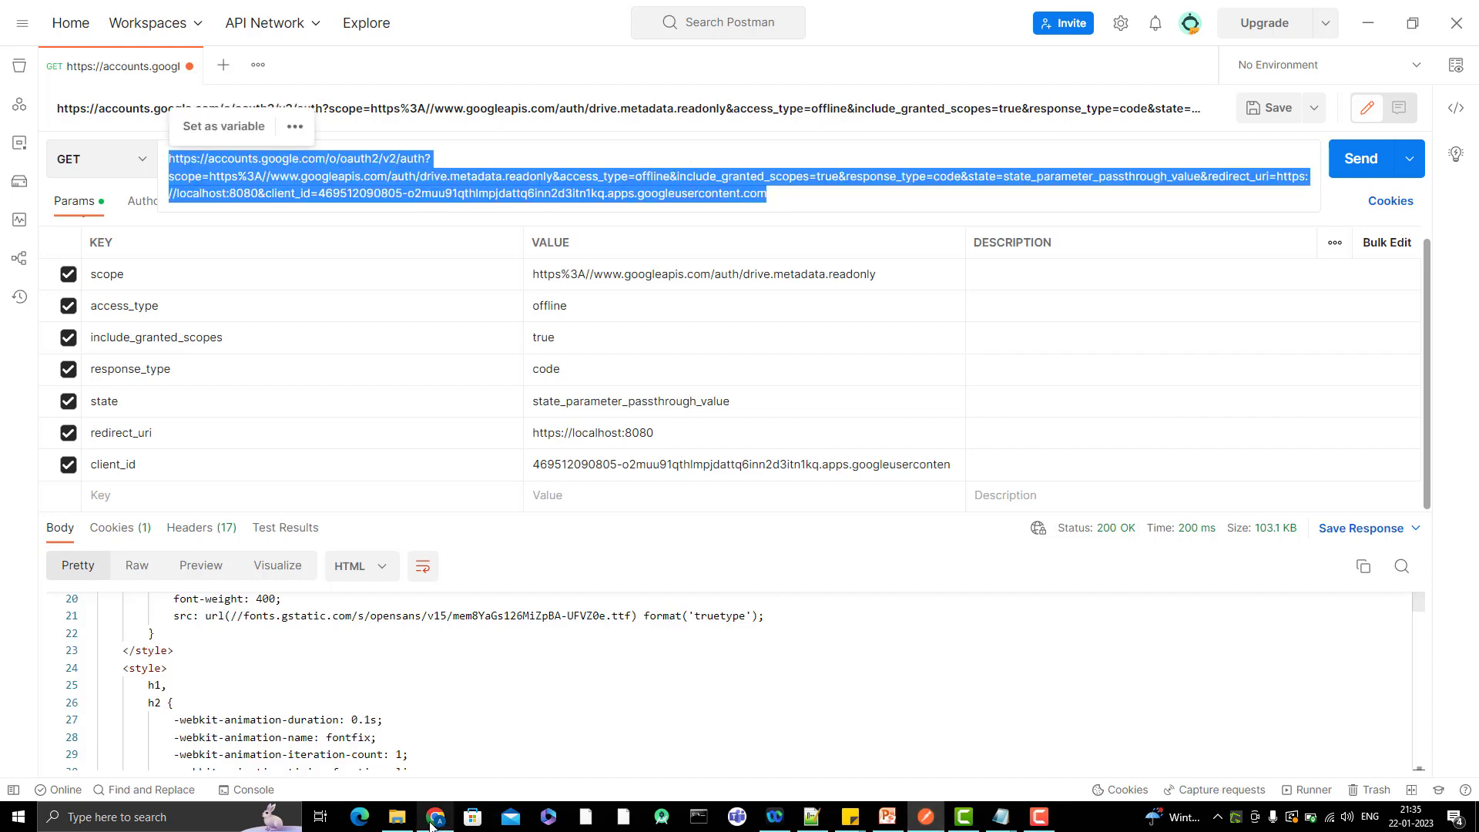
Load the built authorization URL in Chrome and sign in with the chosen Google account
click(435, 816)
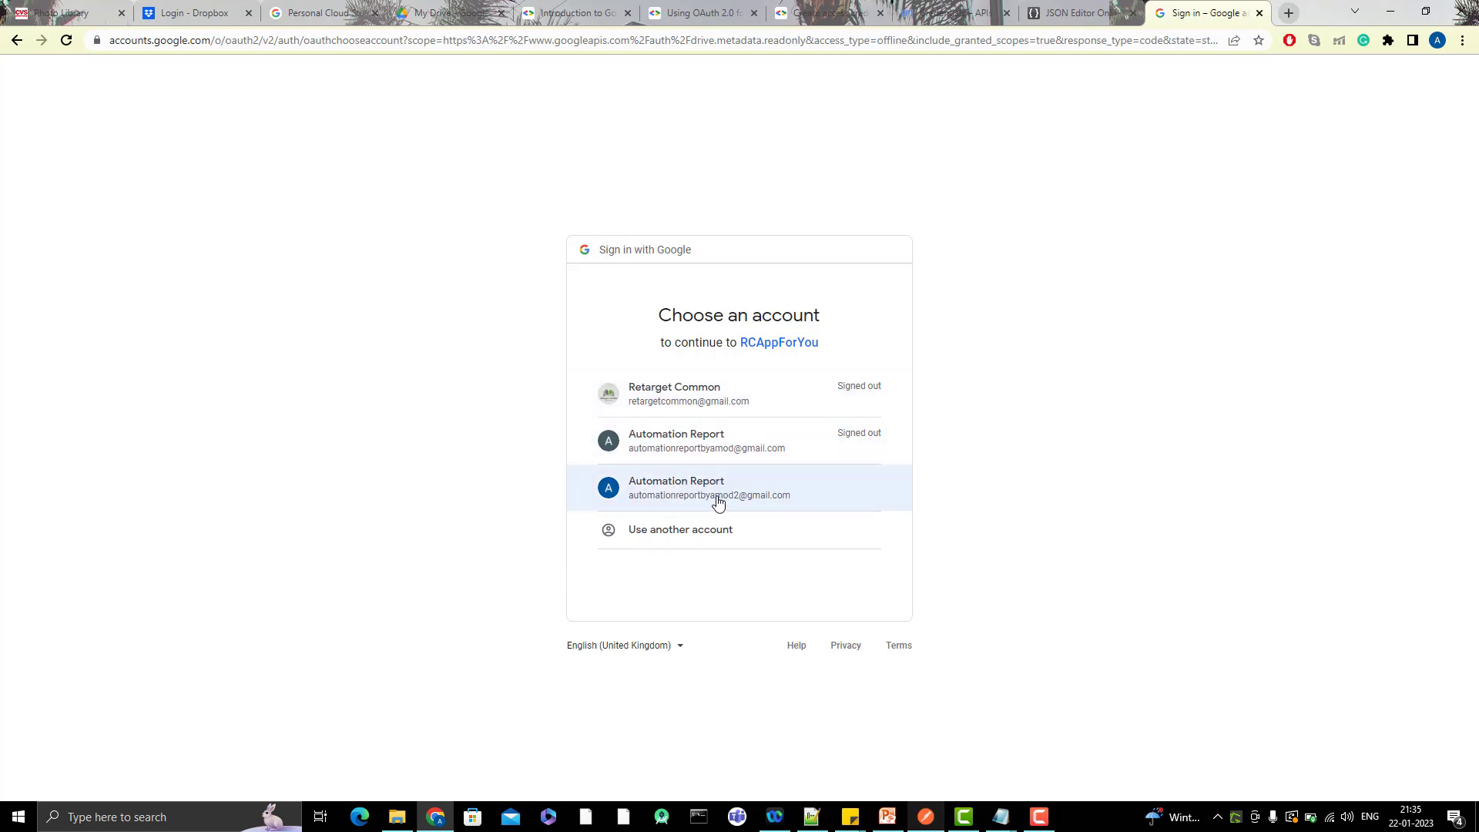
click(709, 489)
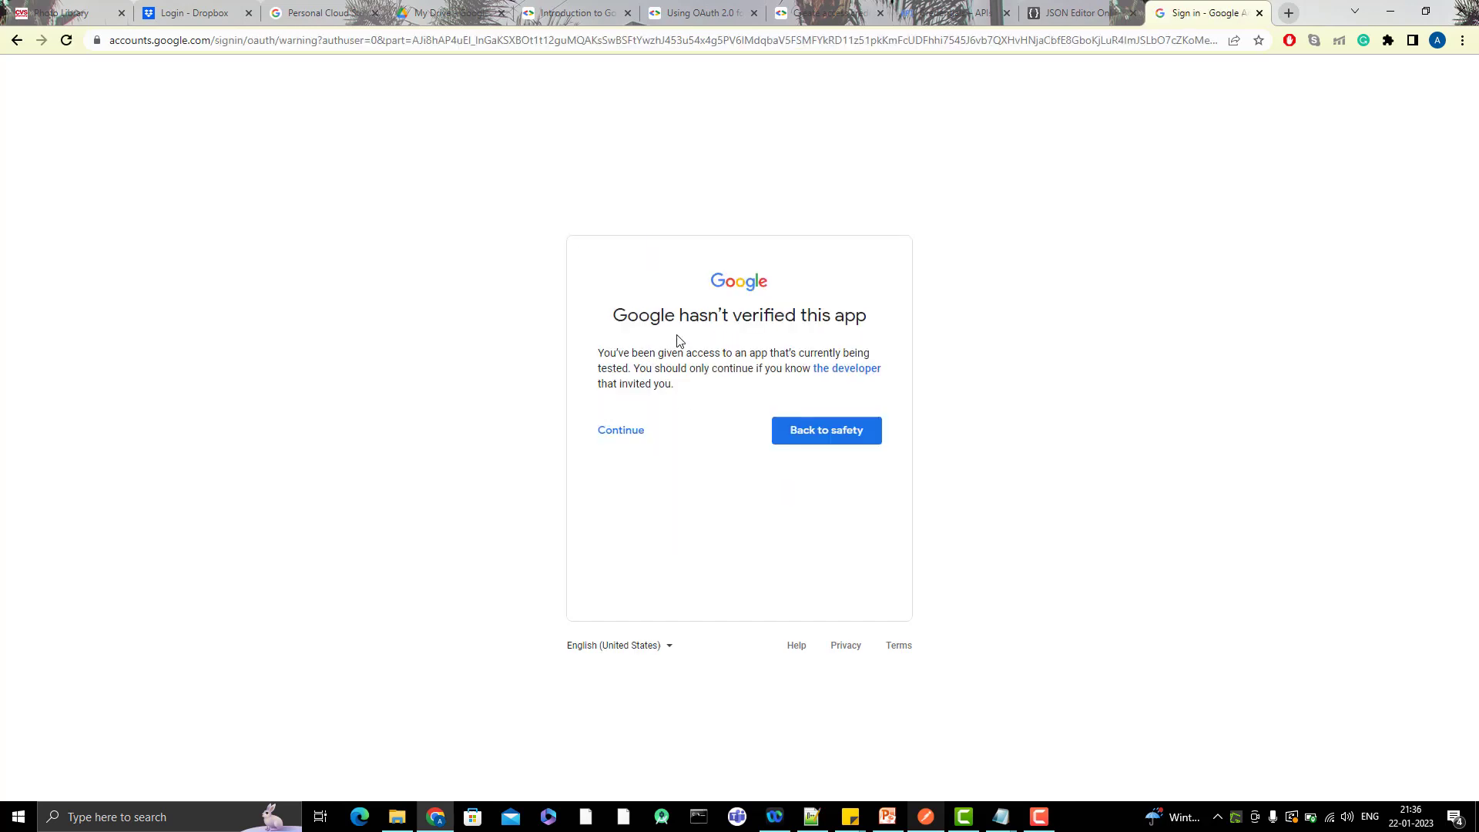
mouse_move(838, 322)
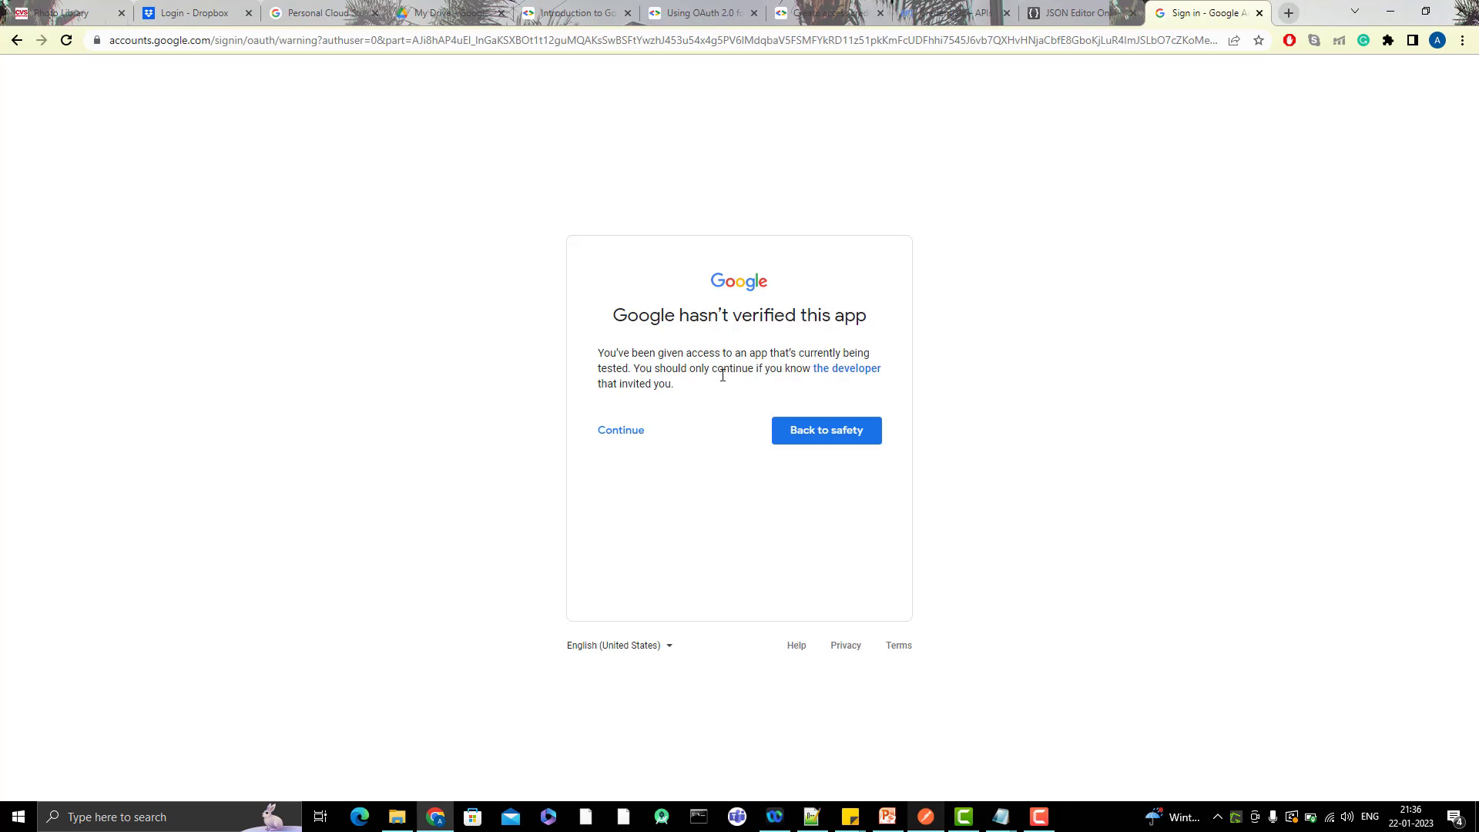
Continue past the unverified-app warning and grant RCAppForYou access, redirecting to localhost:8080
click(621, 429)
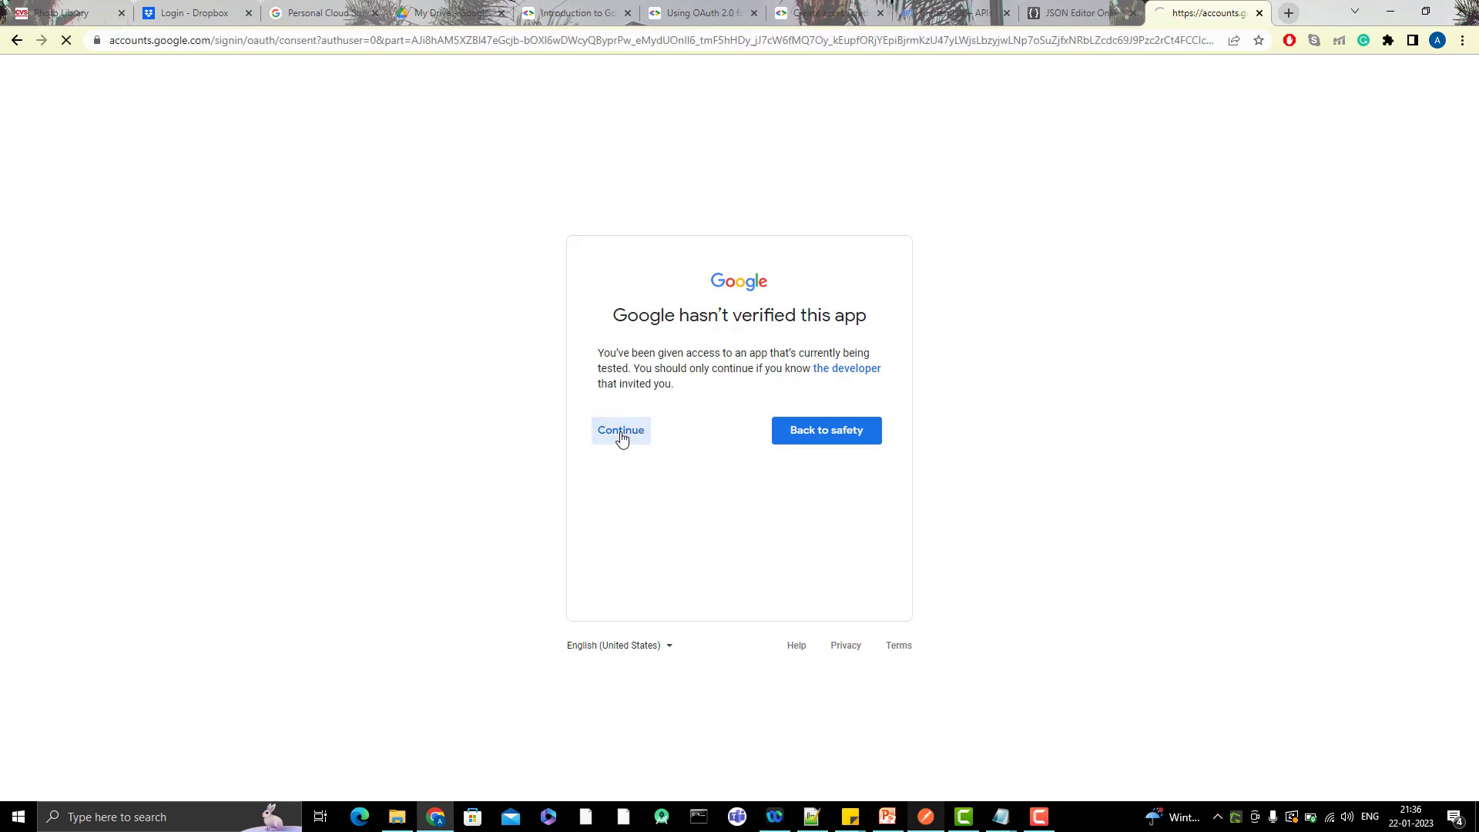
click(620, 429)
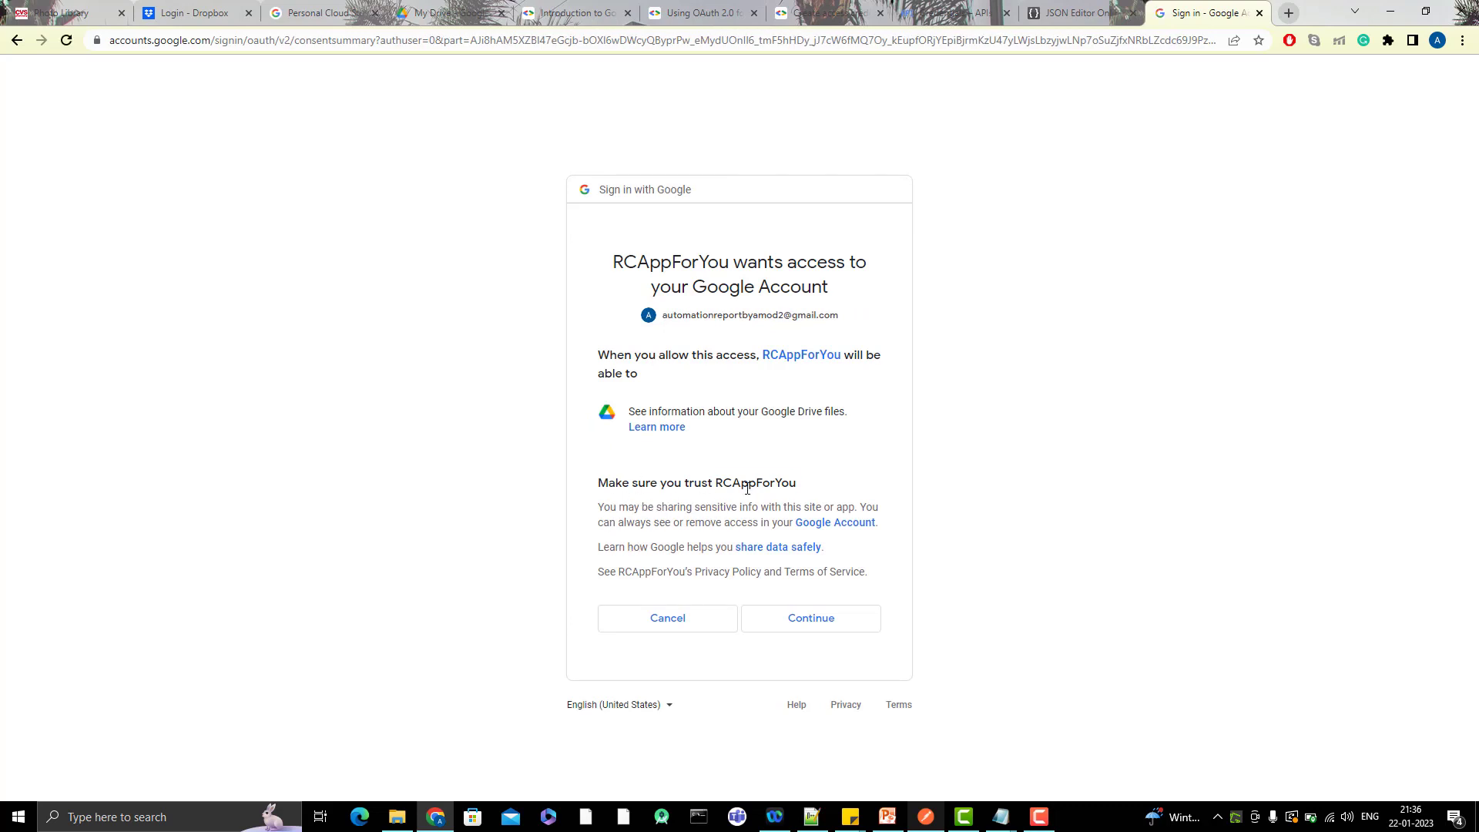
double_click(755, 482)
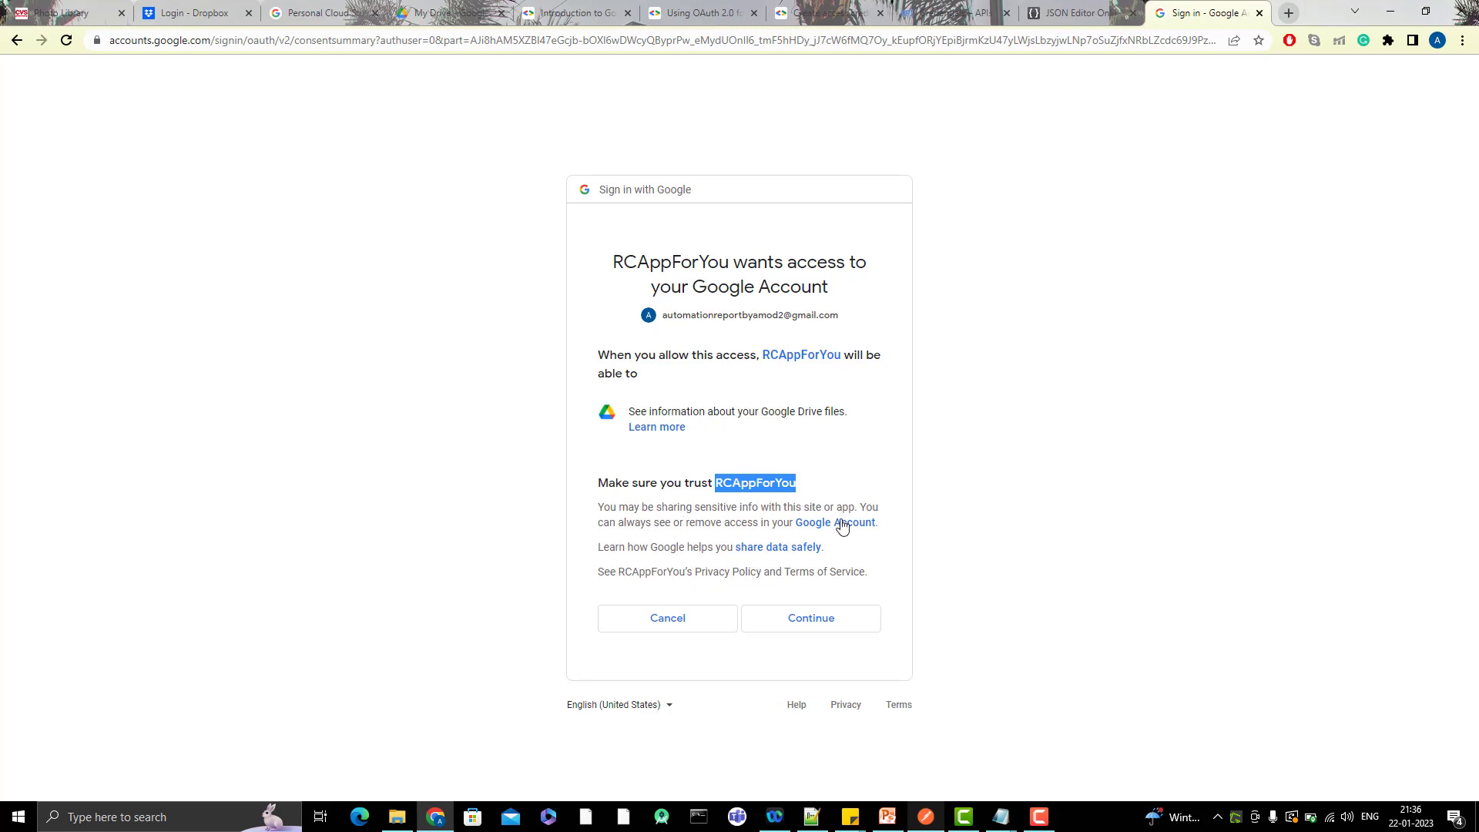
mouse_move(839, 550)
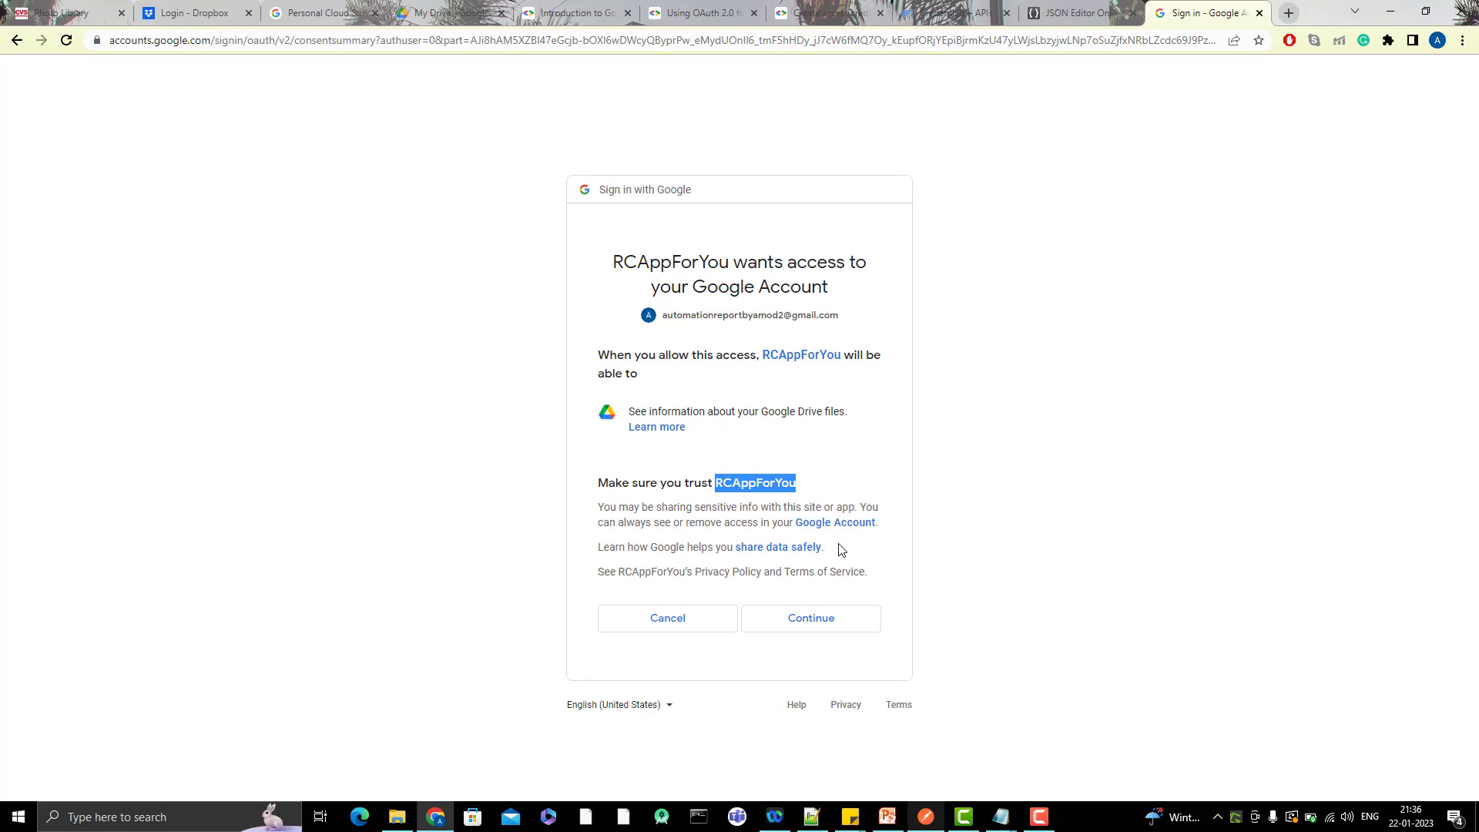
mouse_move(691, 515)
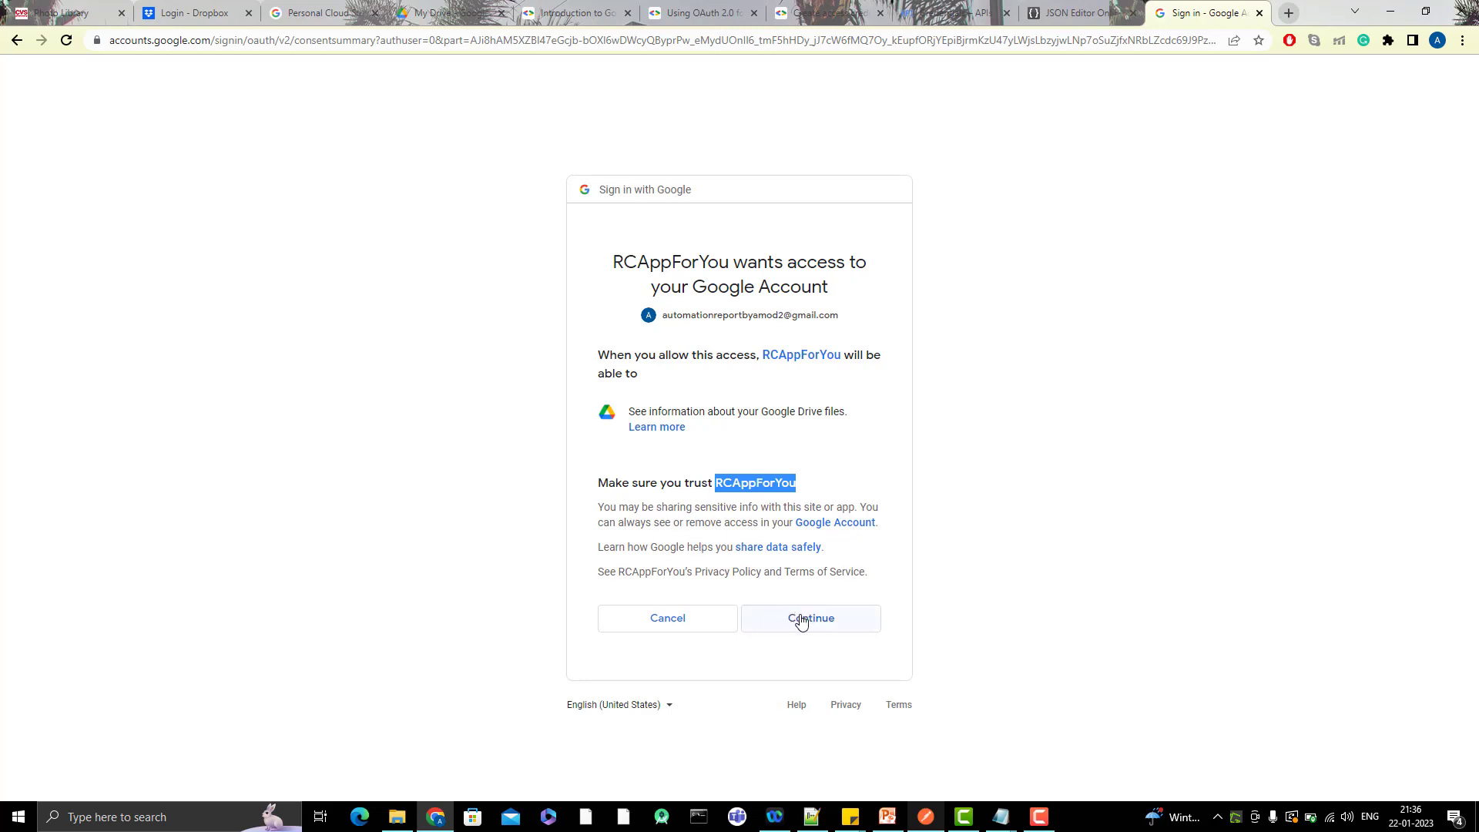
click(809, 618)
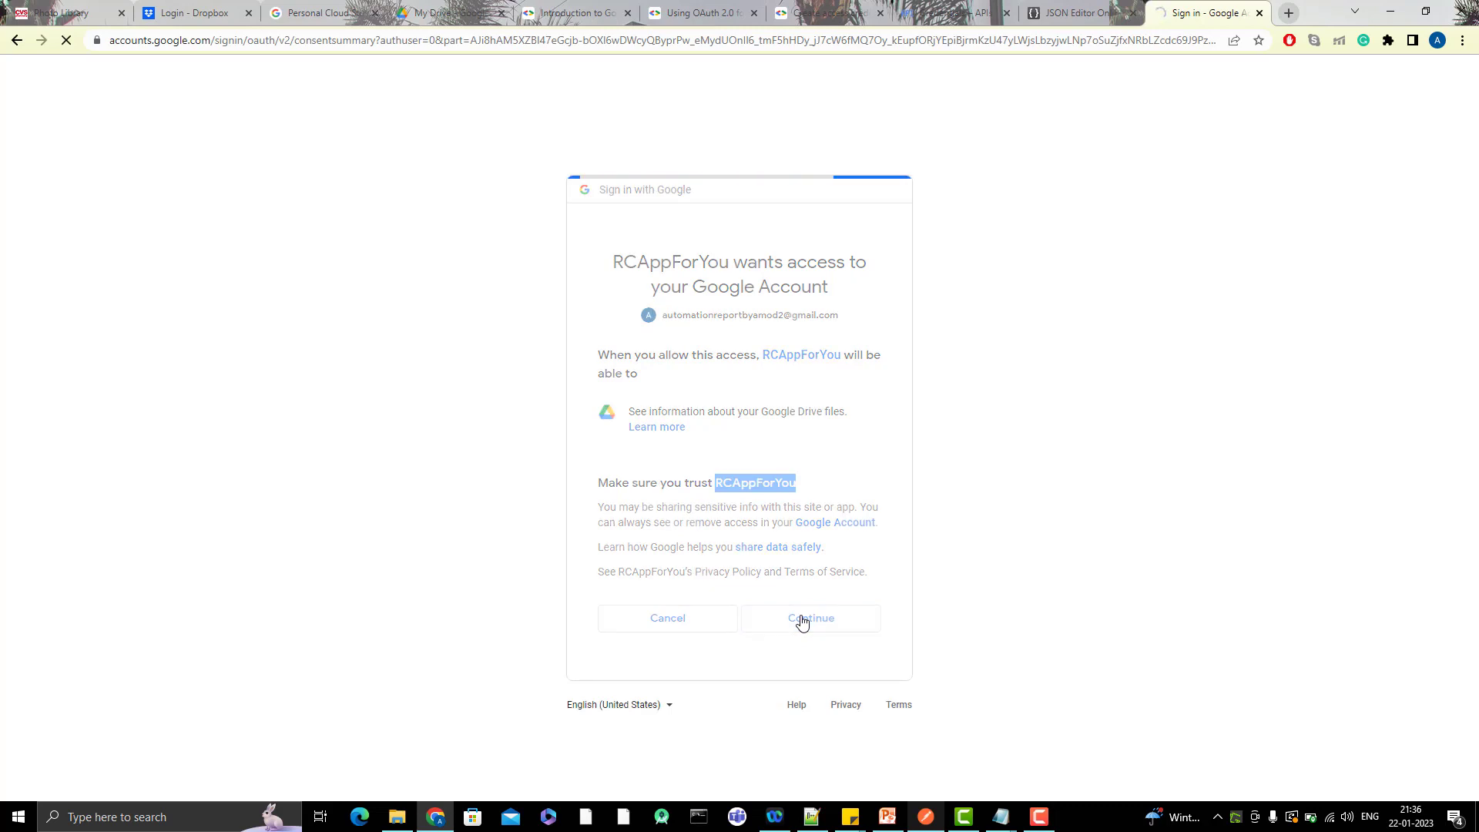
click(808, 618)
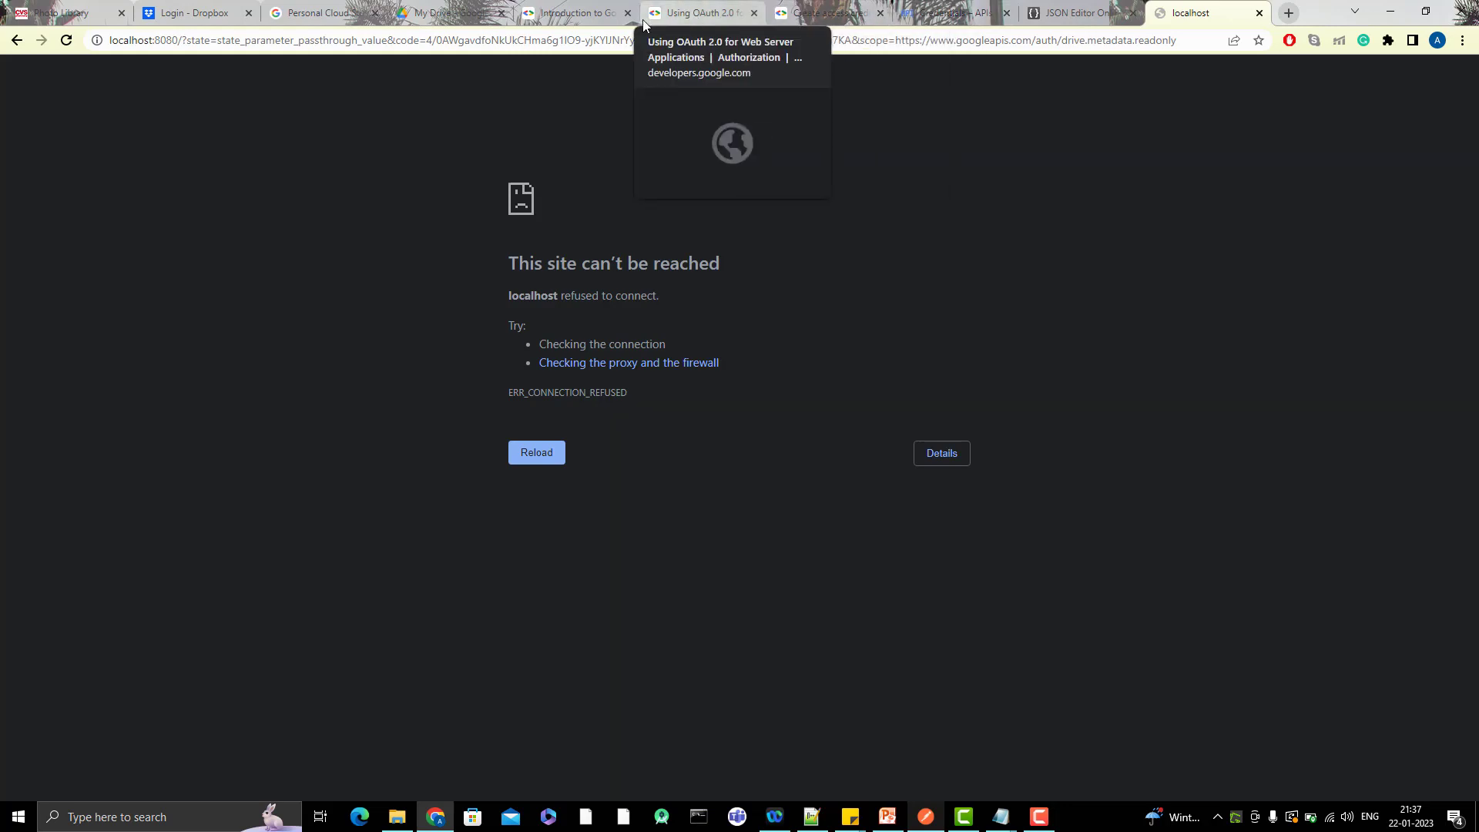
mouse_move(943, 13)
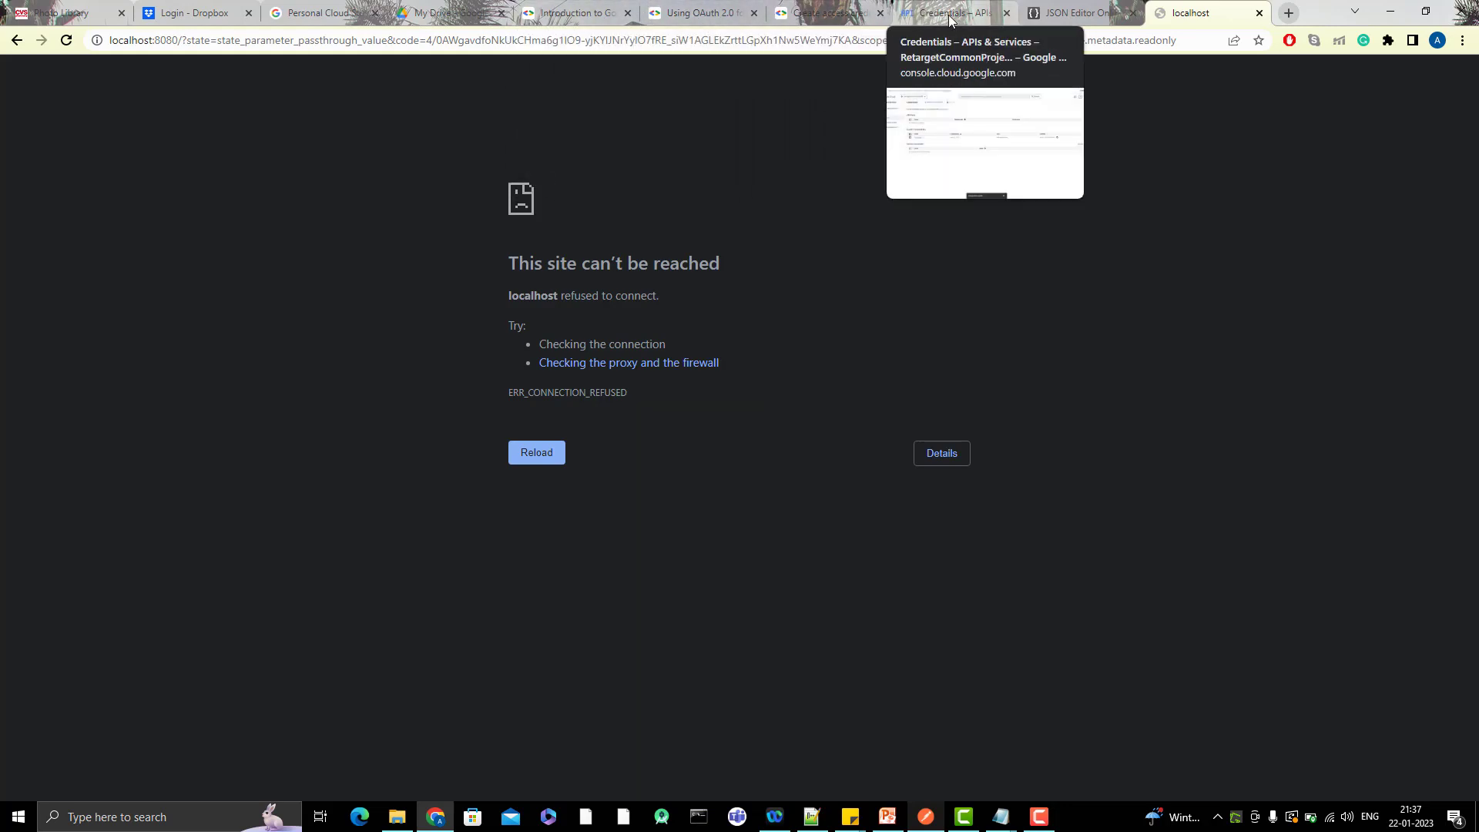
Select the full localhost:8080 redirect address carrying the authorization code in Chrome
click(943, 13)
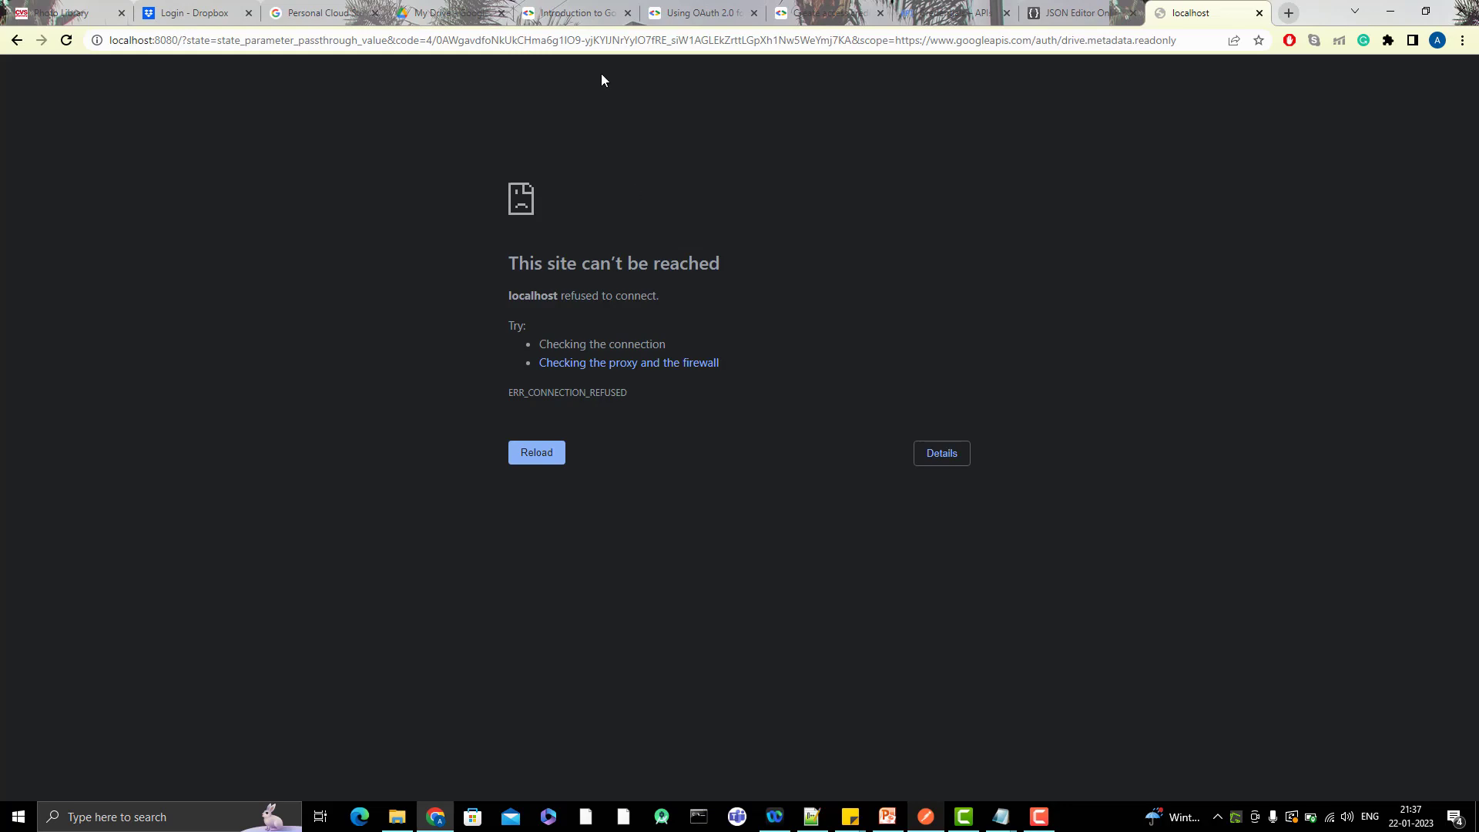
click(246, 40)
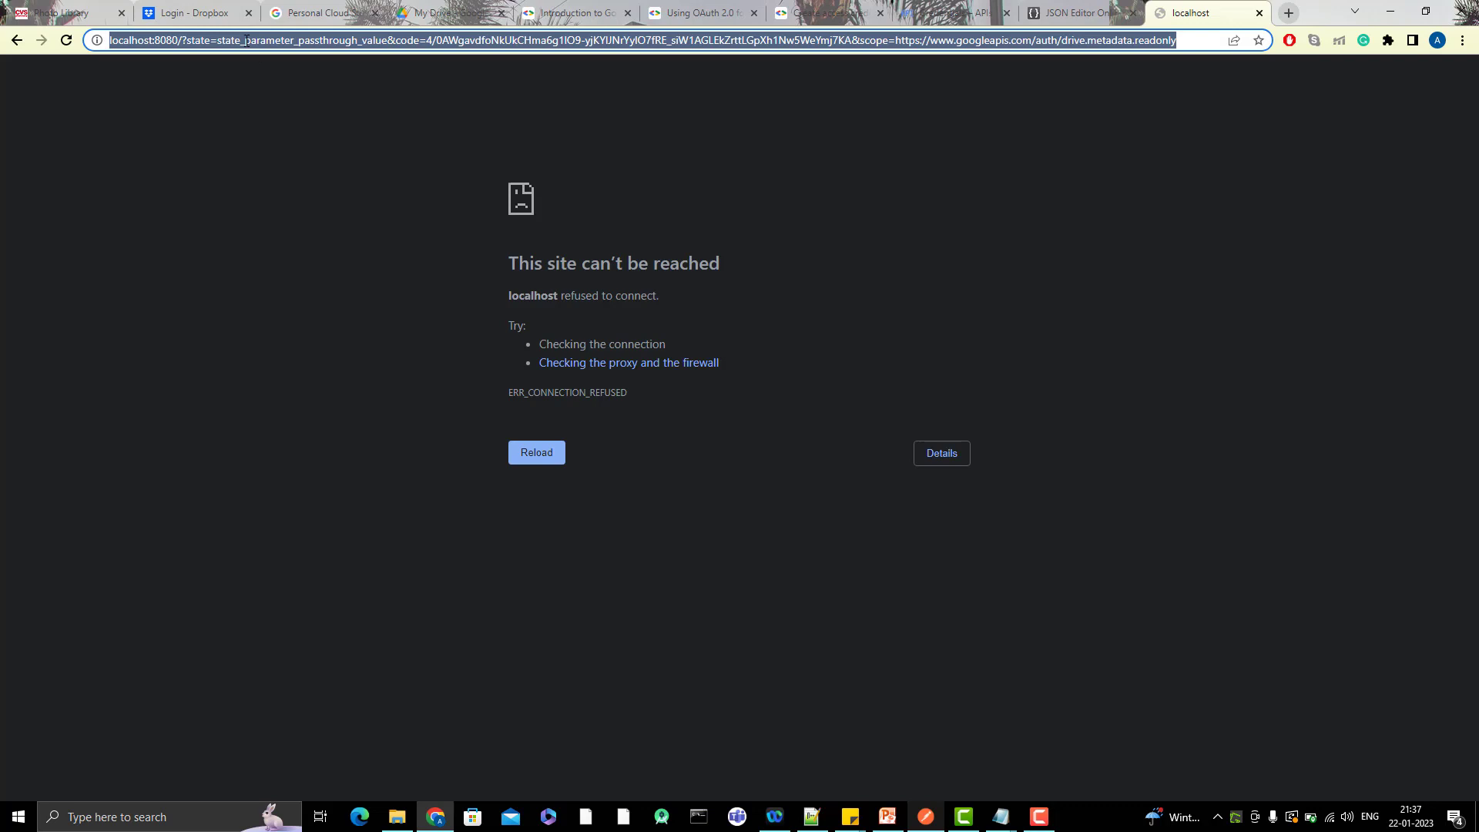
mouse_move(738, 557)
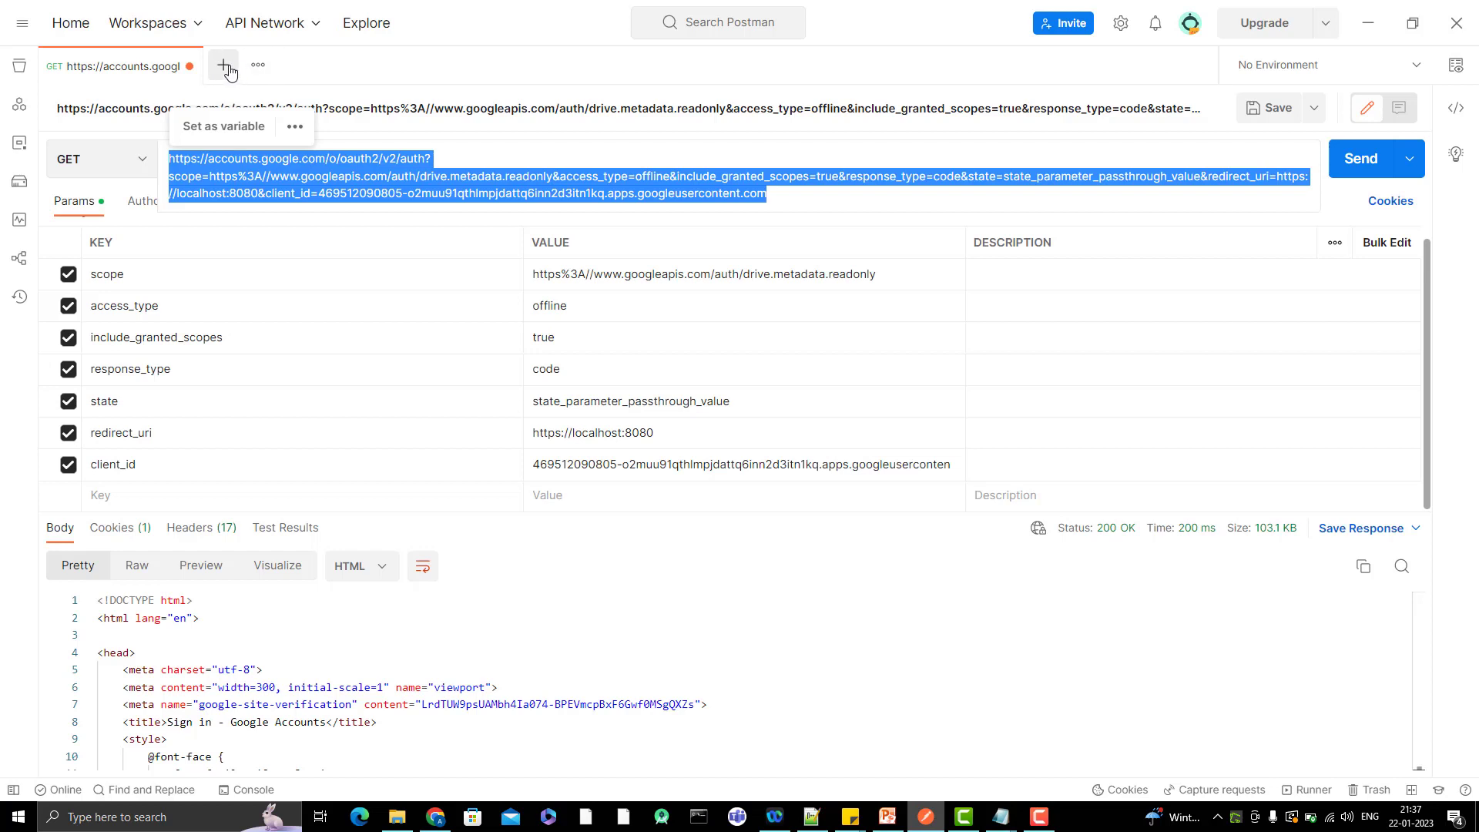
Start a new Postman request from the redirect URL and view the captured authorization code
click(222, 65)
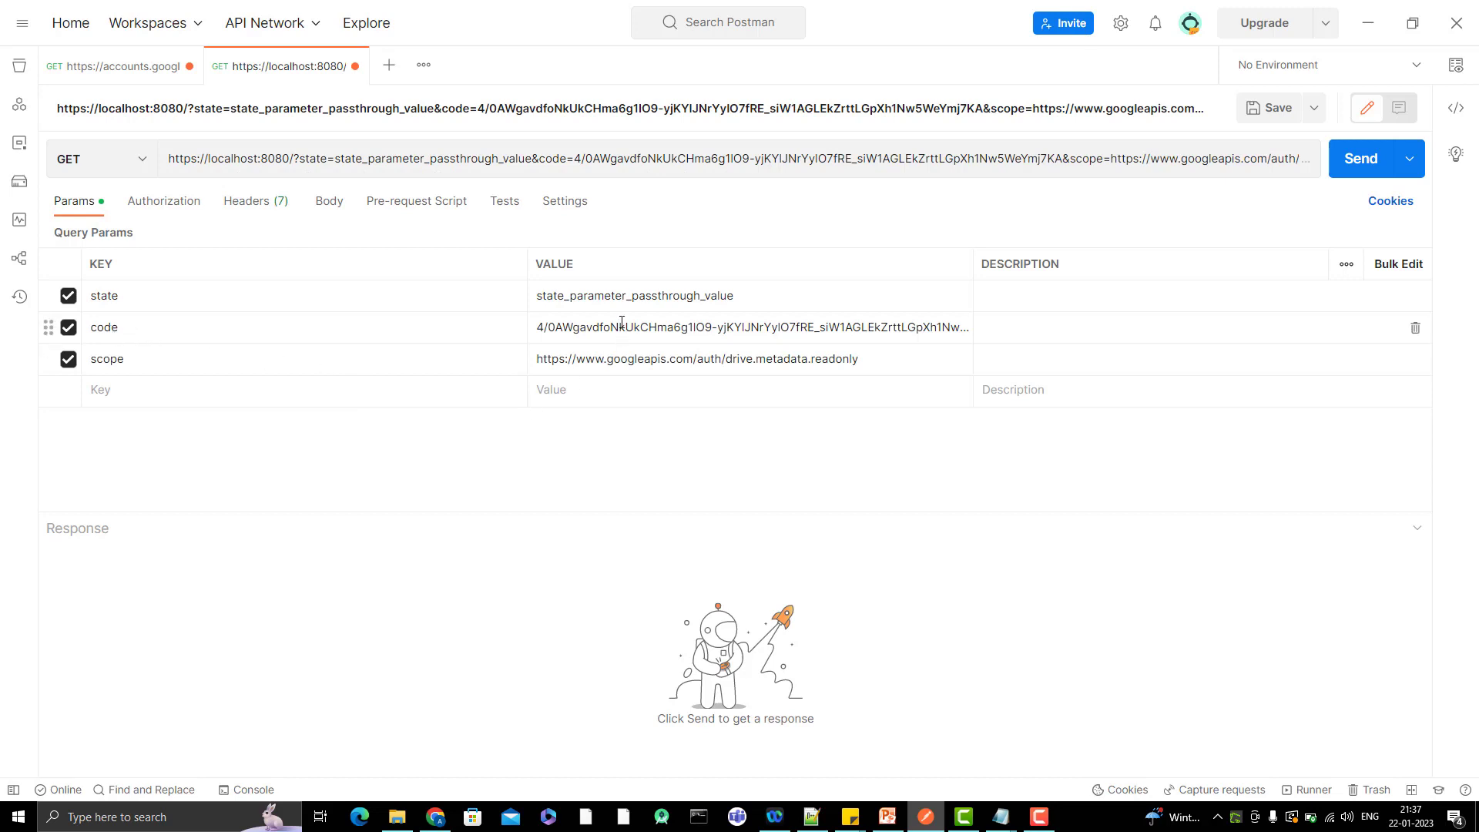
click(884, 816)
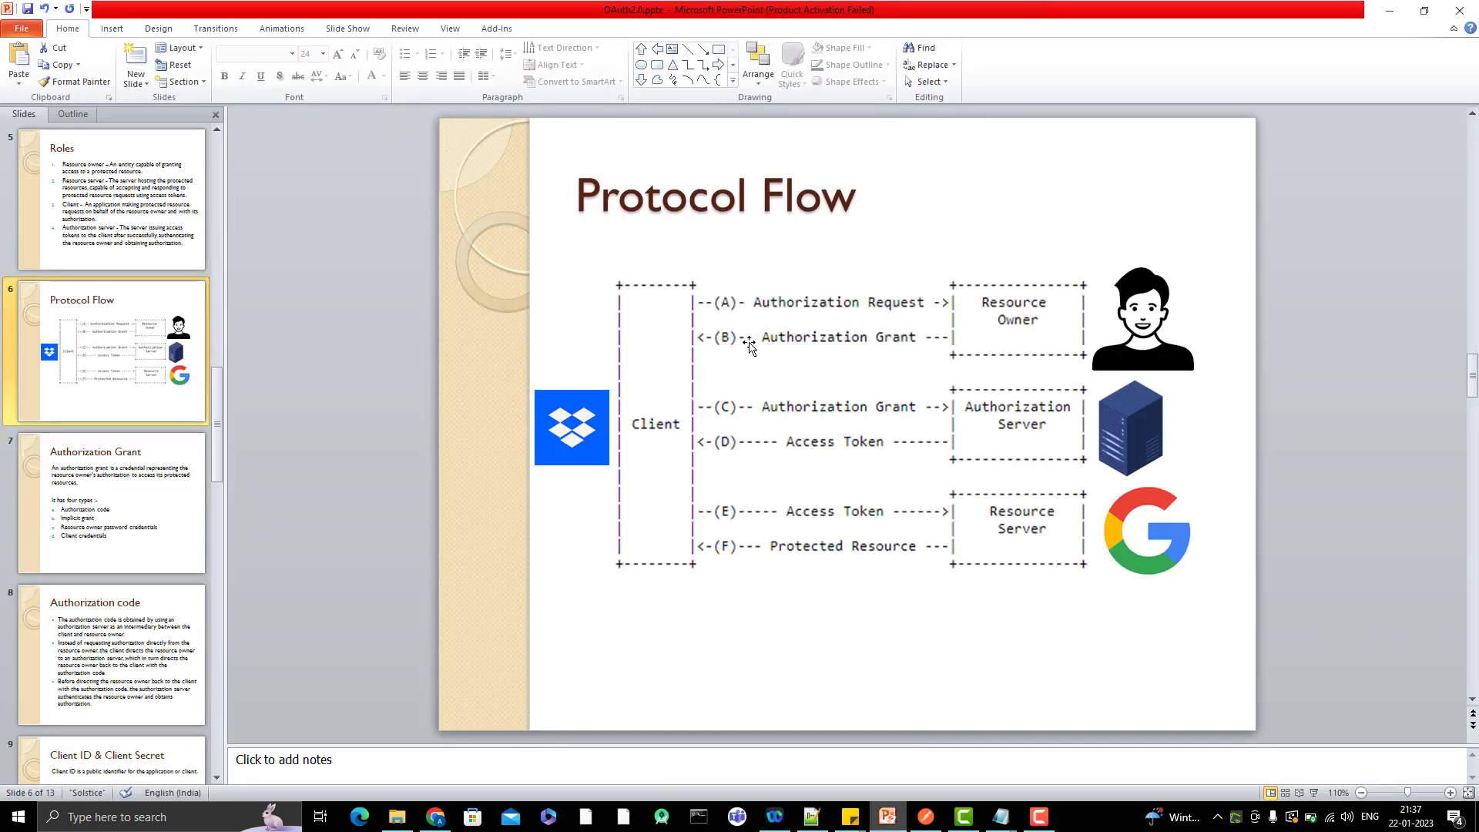
mouse_move(849, 351)
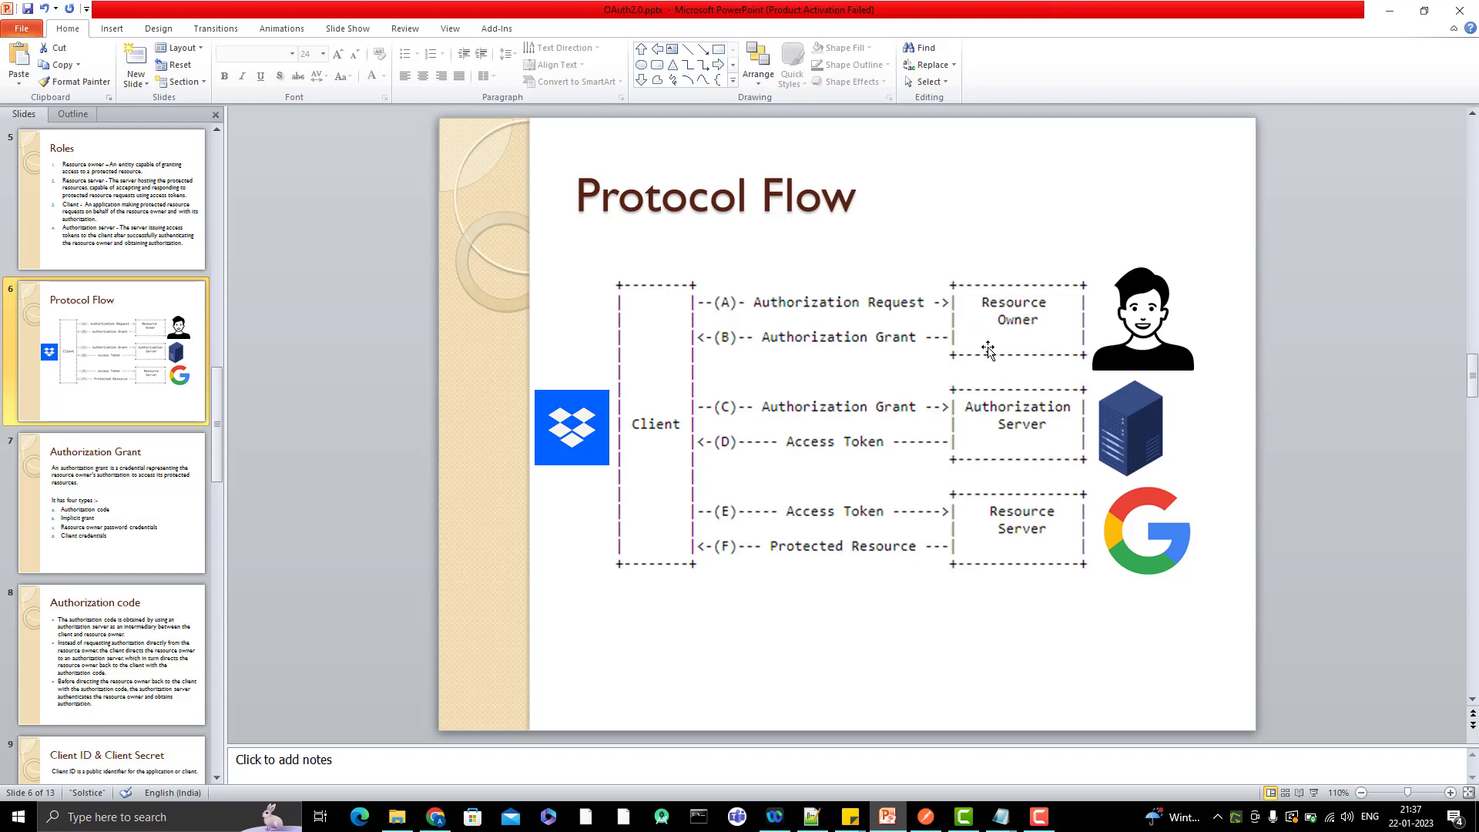
mouse_move(825, 419)
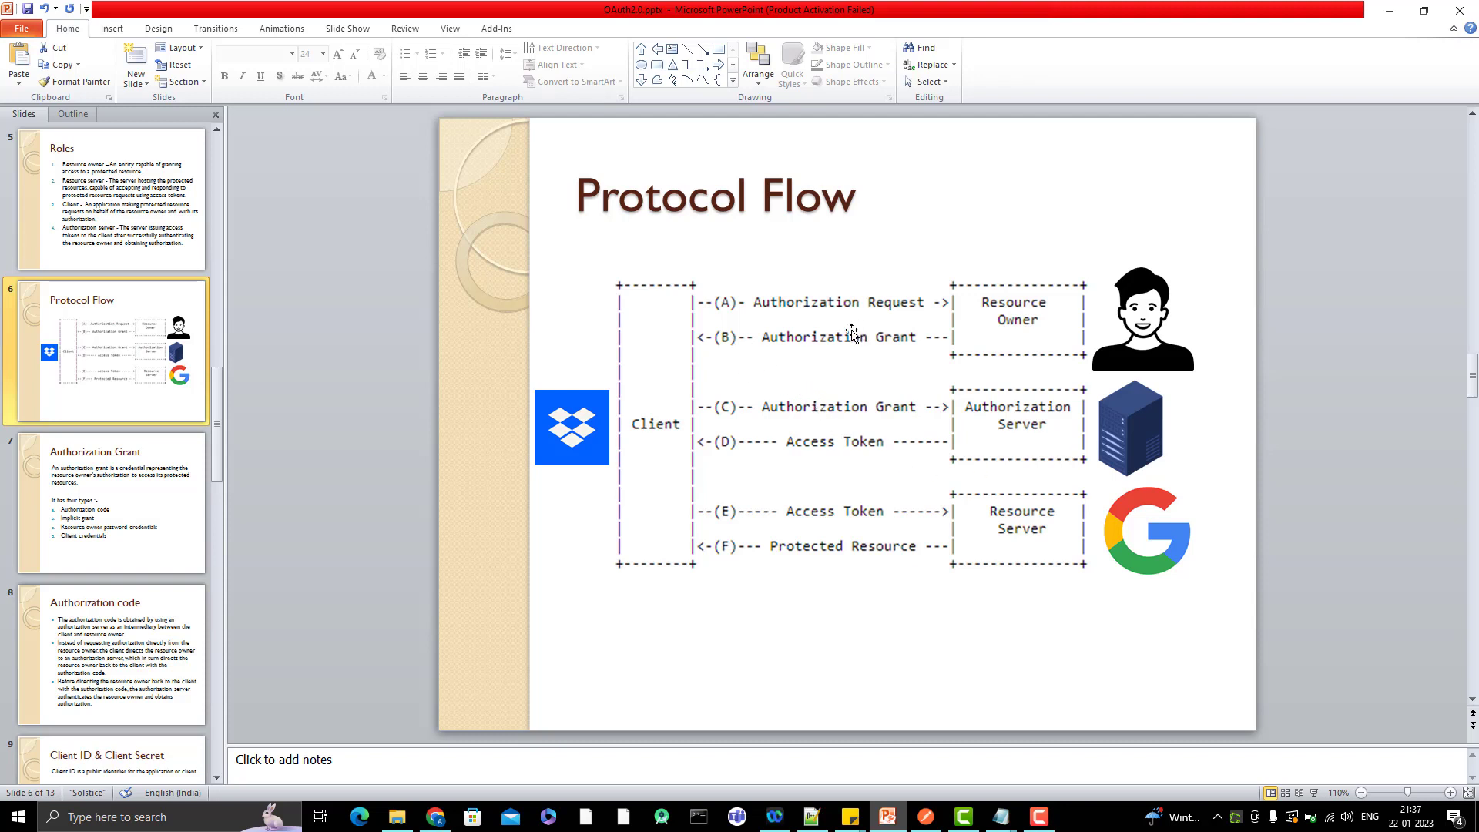
mouse_move(735, 382)
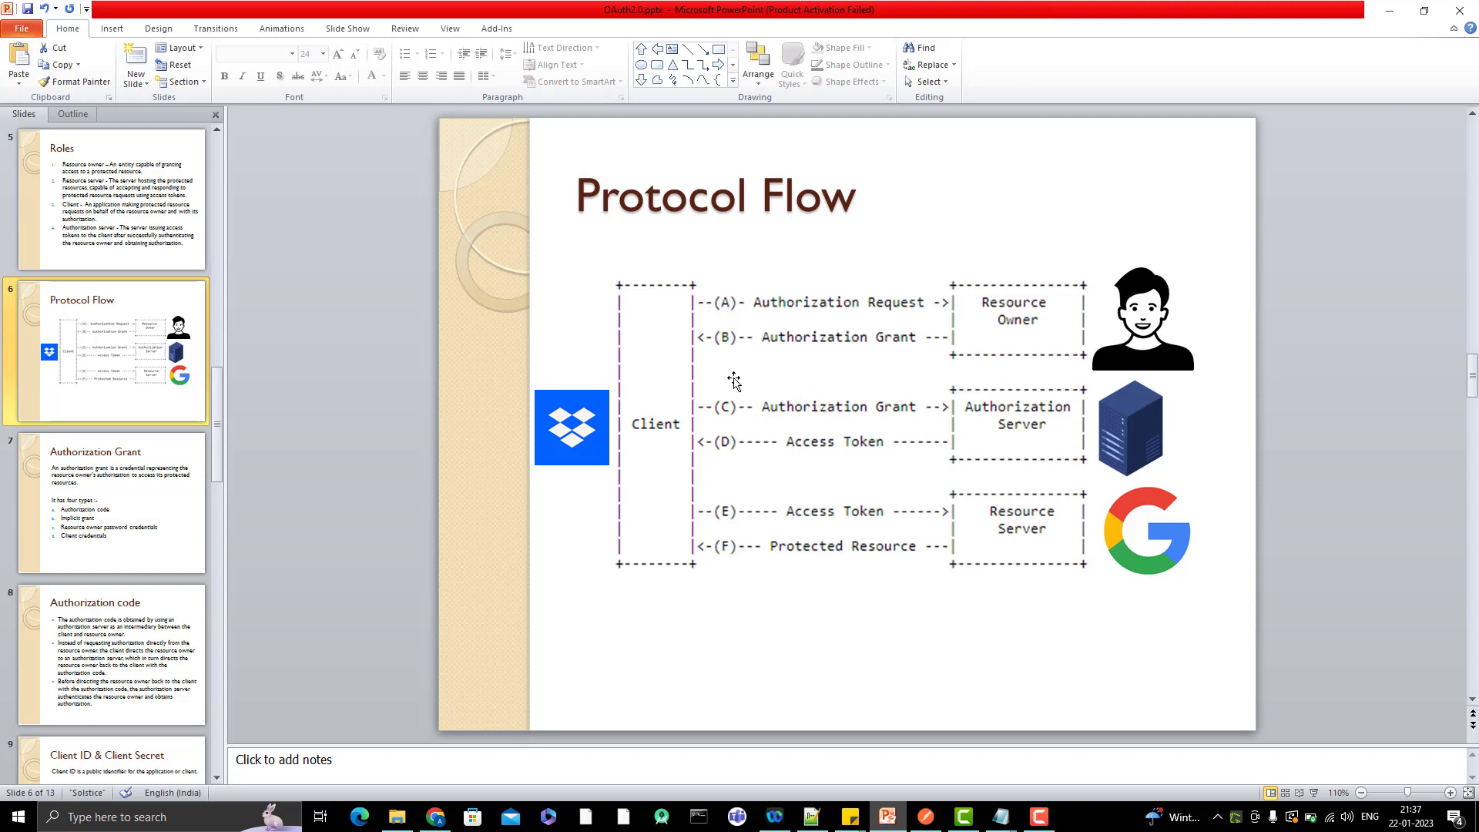
mouse_move(814, 453)
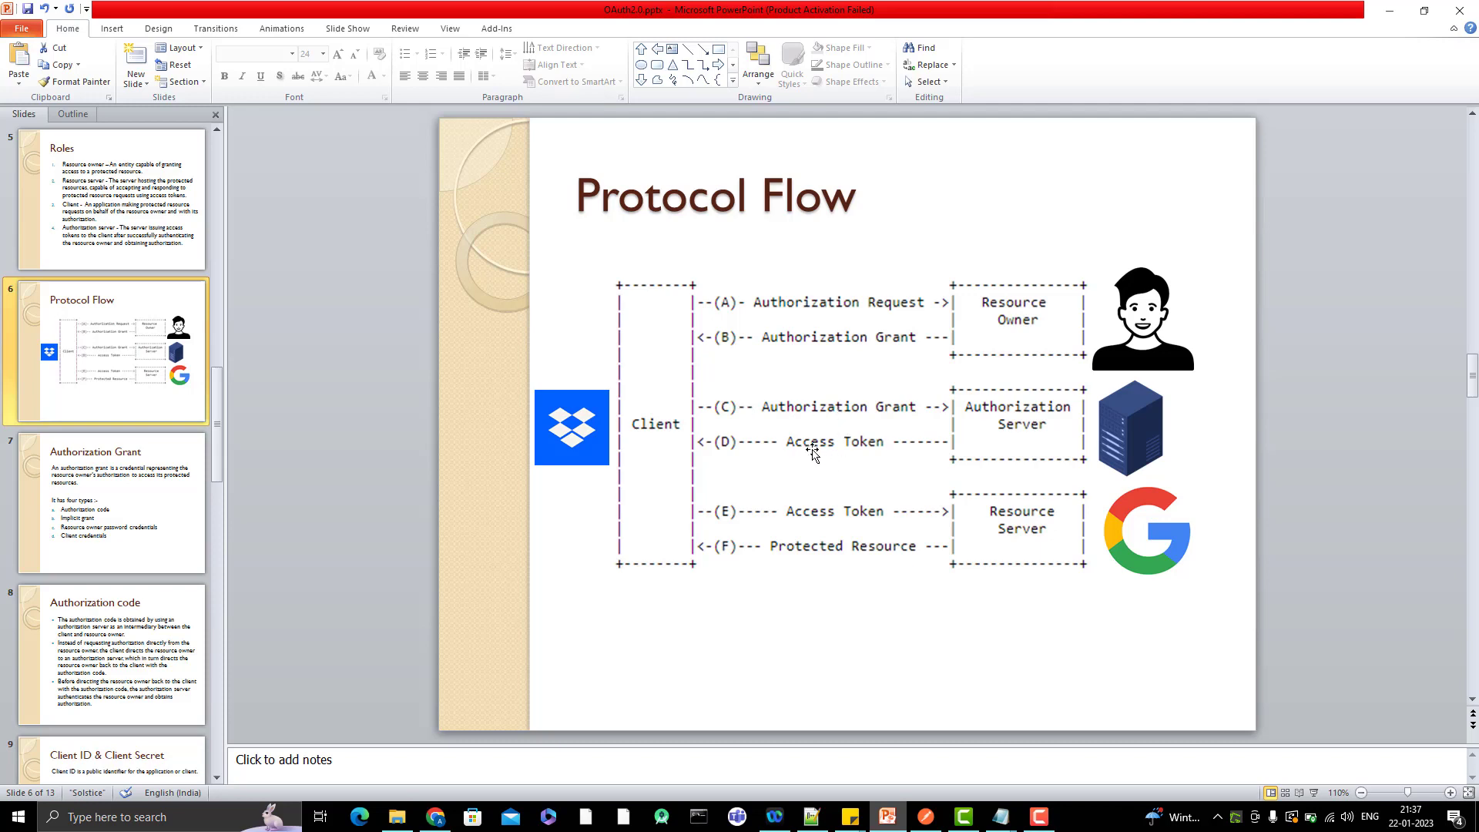
mouse_move(844, 430)
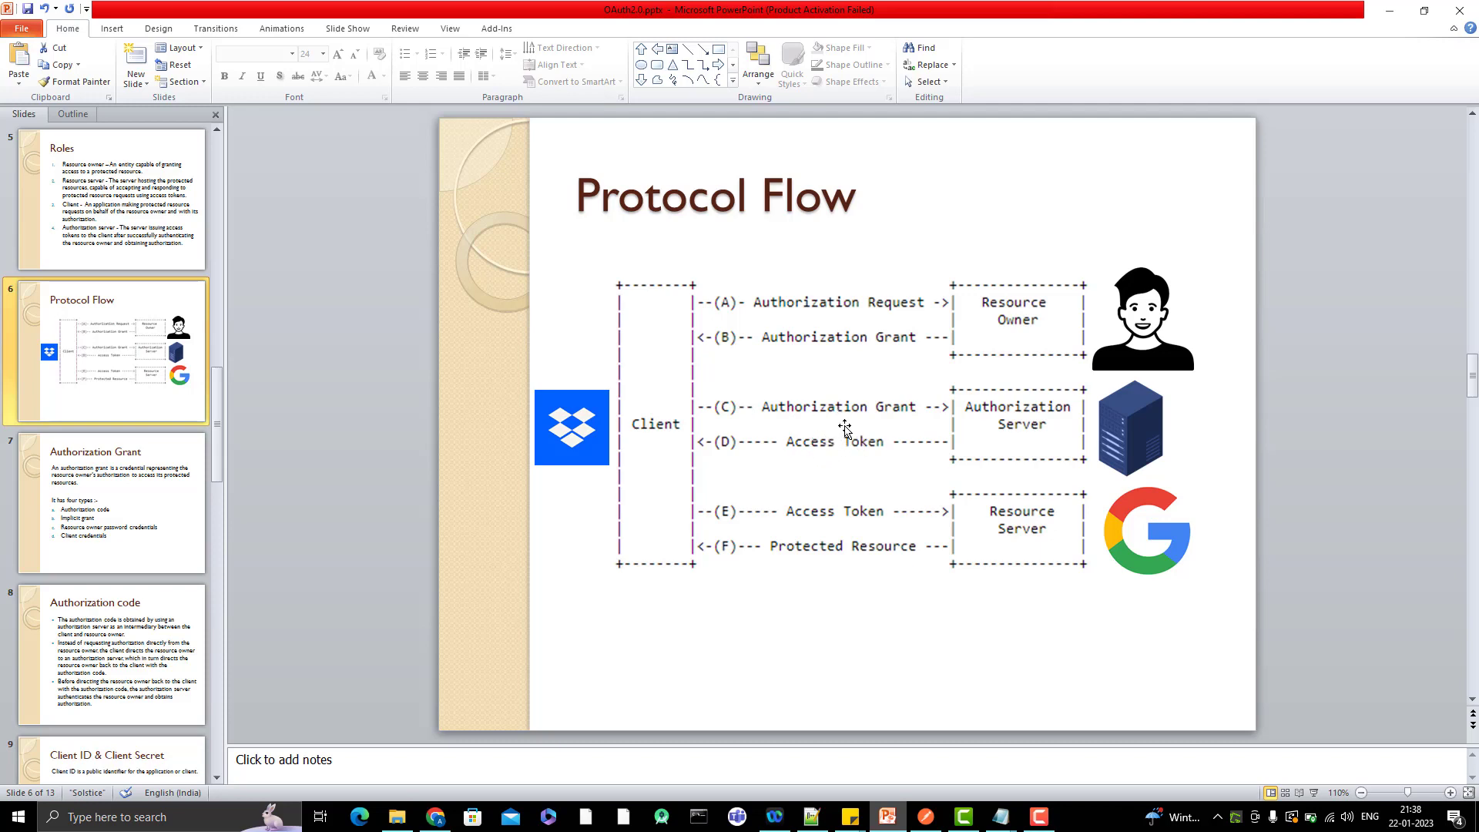